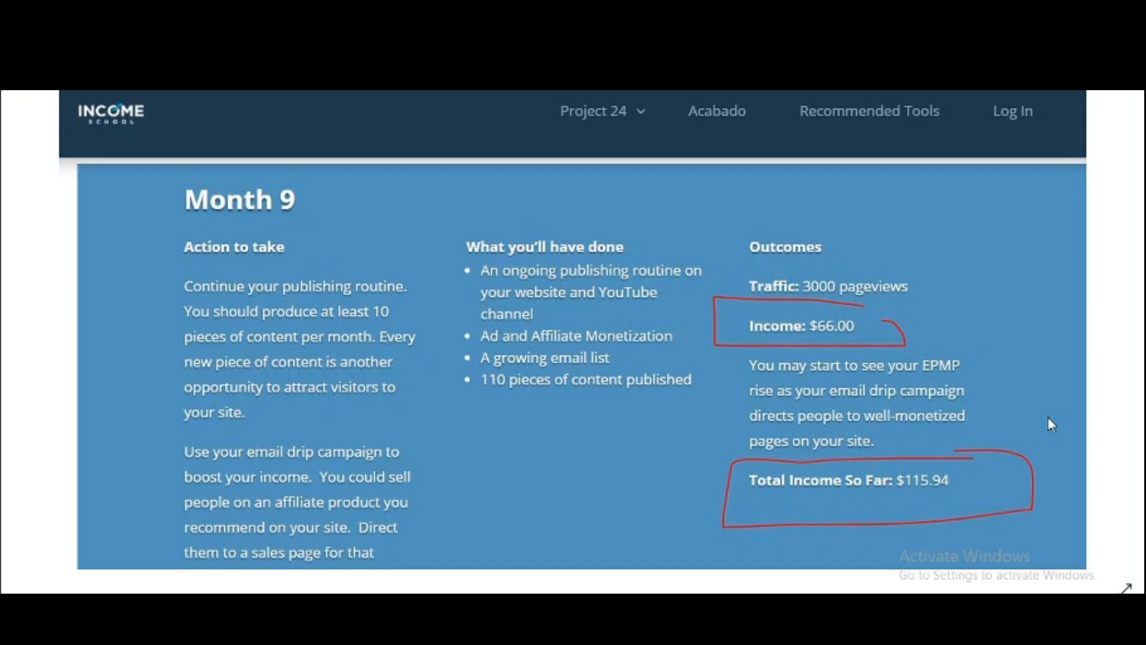
mouse_move(516, 401)
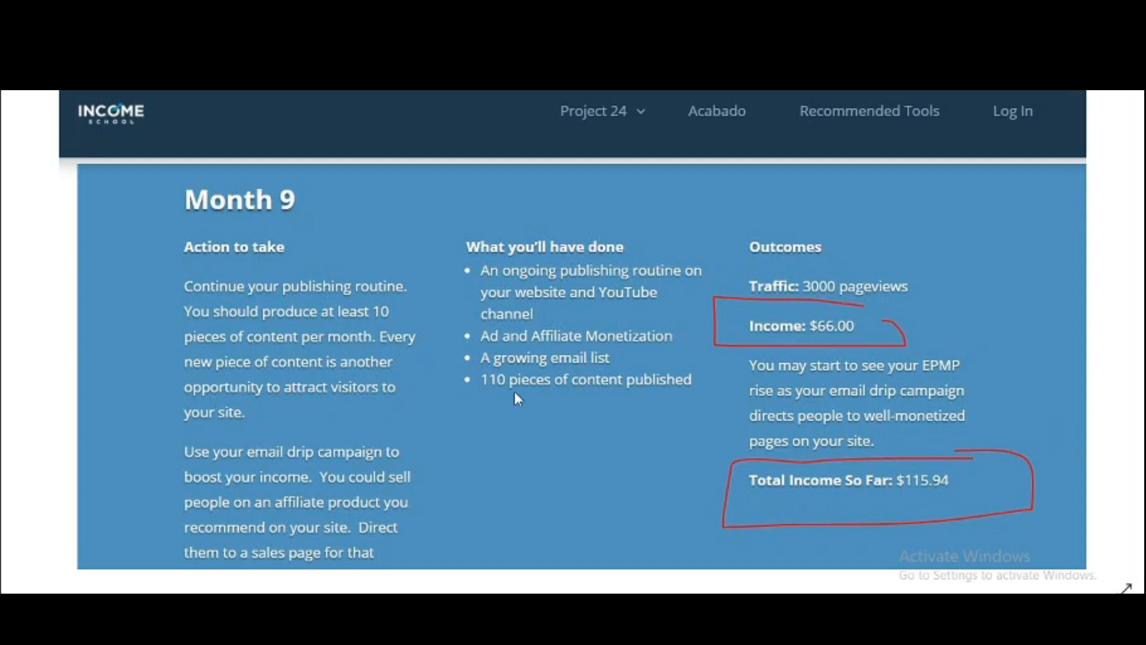
mouse_move(762, 308)
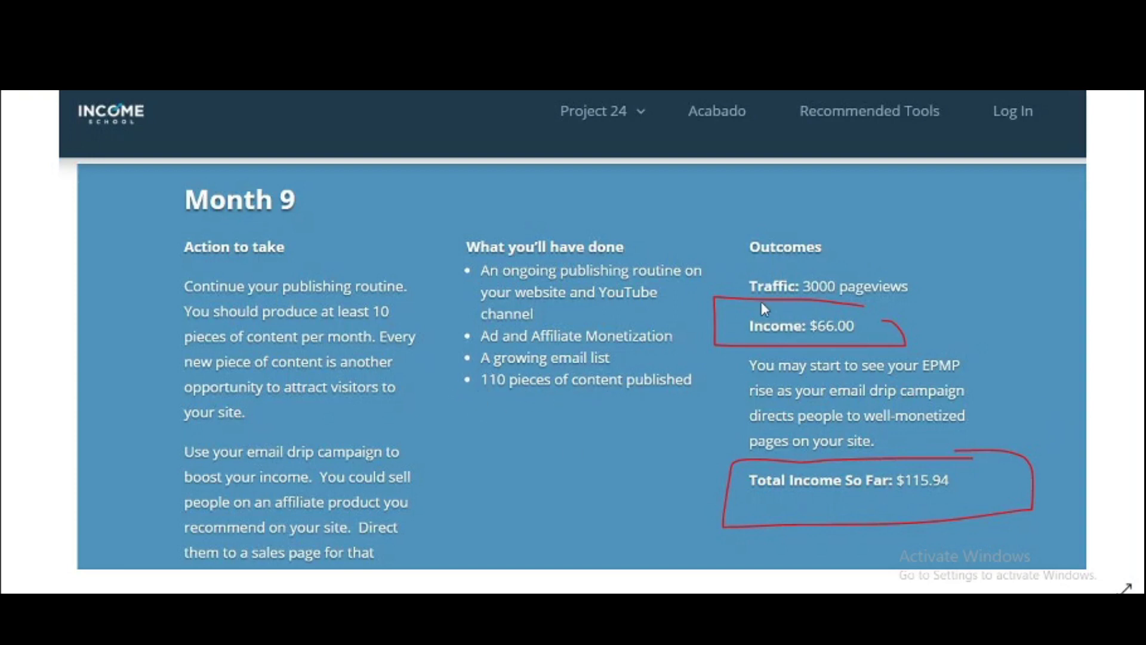
mouse_move(871, 308)
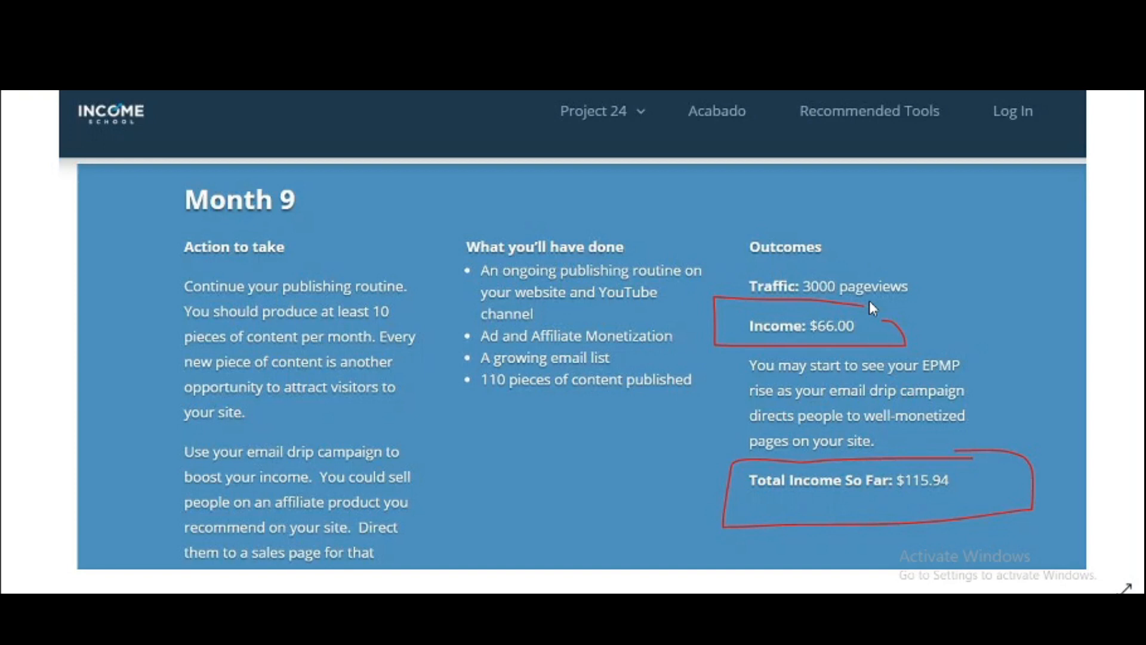
mouse_move(837, 346)
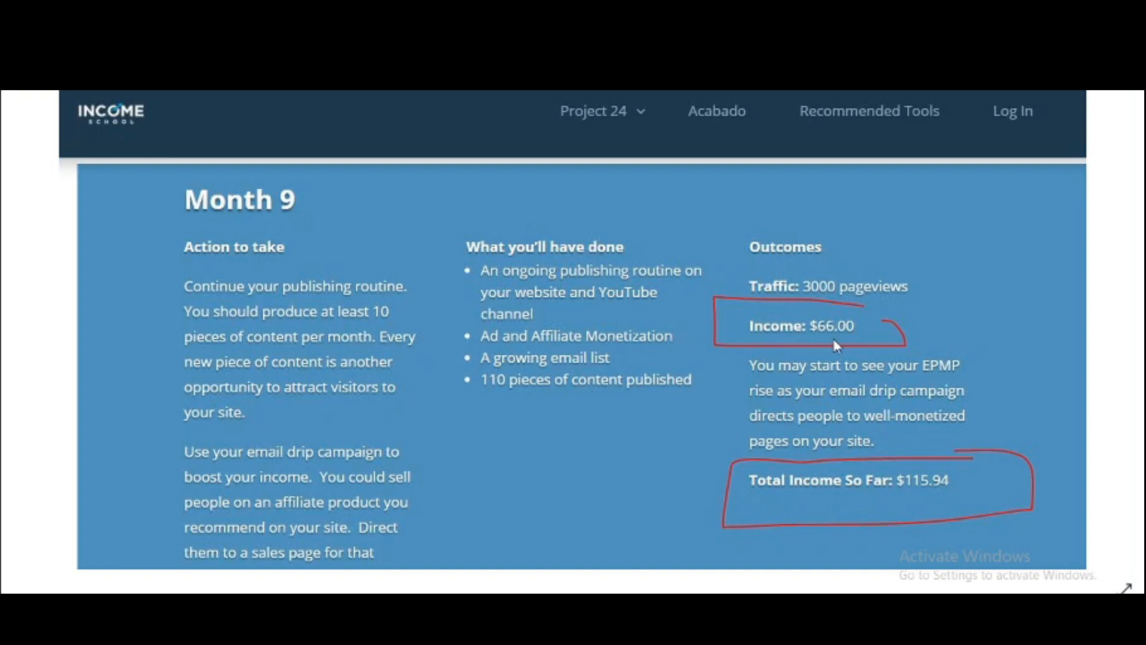
mouse_move(933, 515)
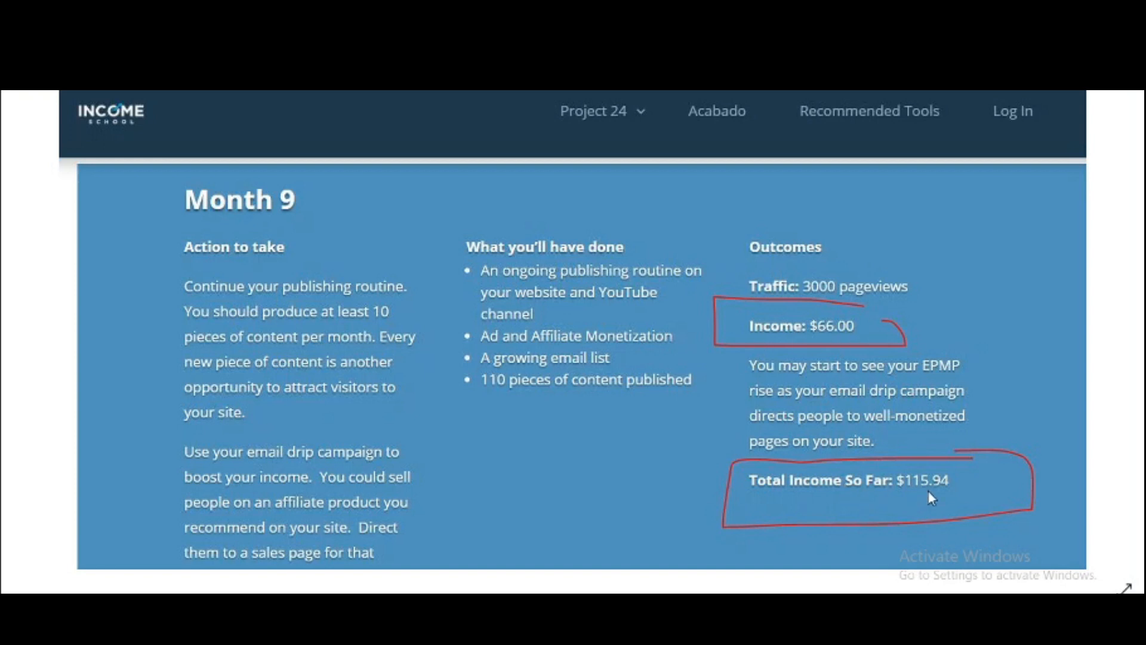
mouse_move(925, 508)
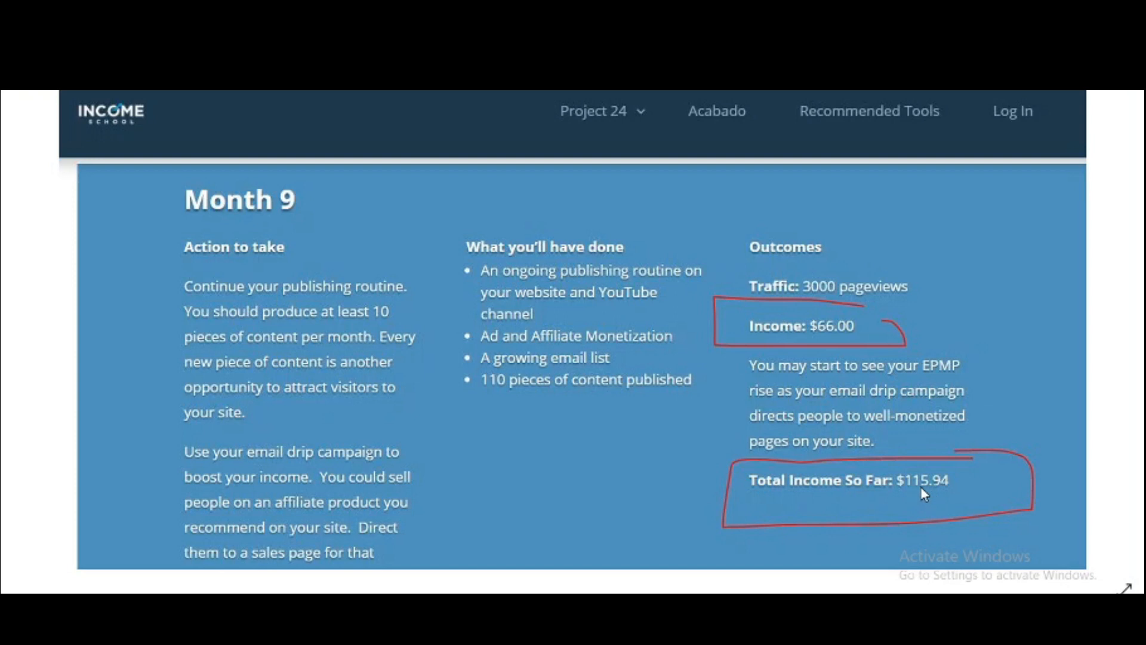
mouse_move(928, 485)
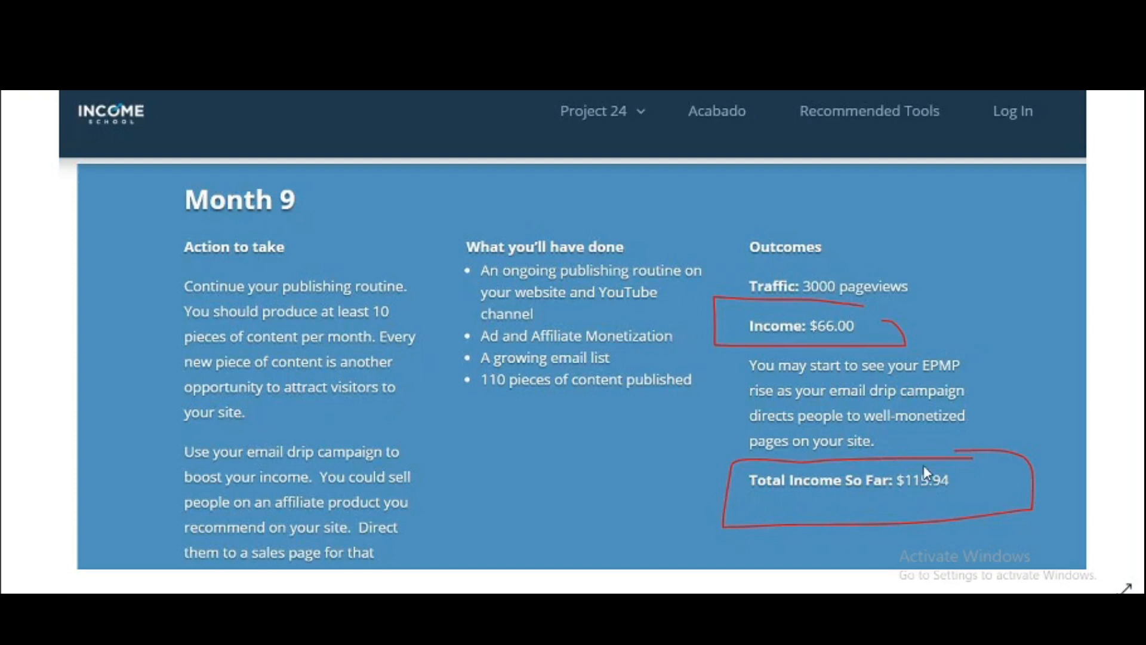
mouse_move(922, 475)
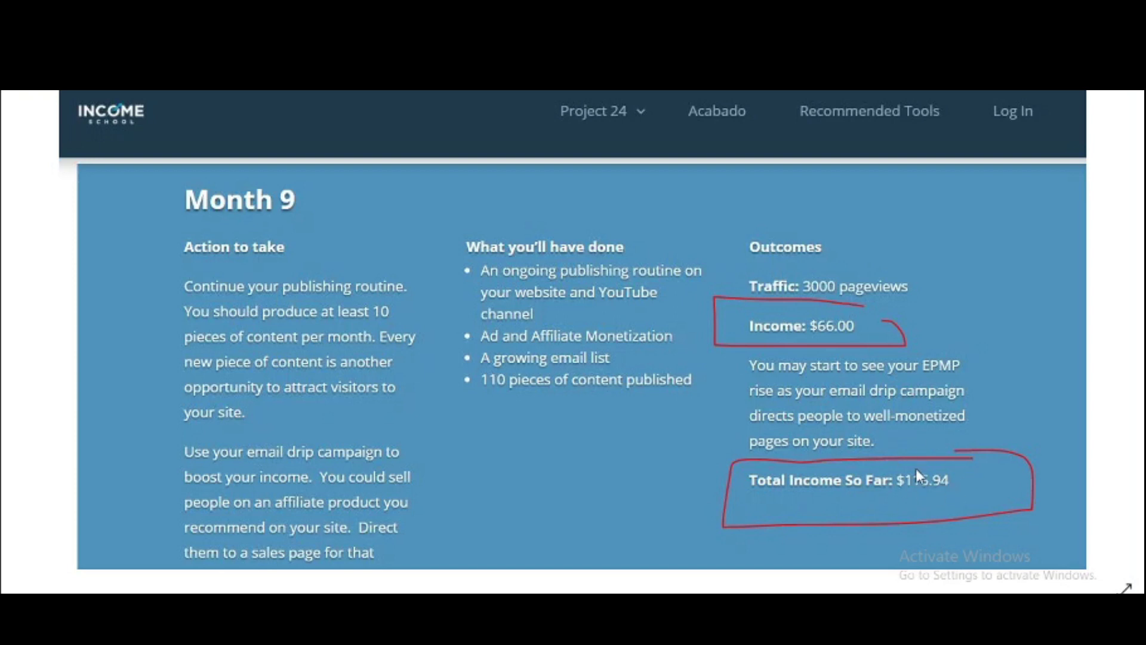
mouse_move(937, 513)
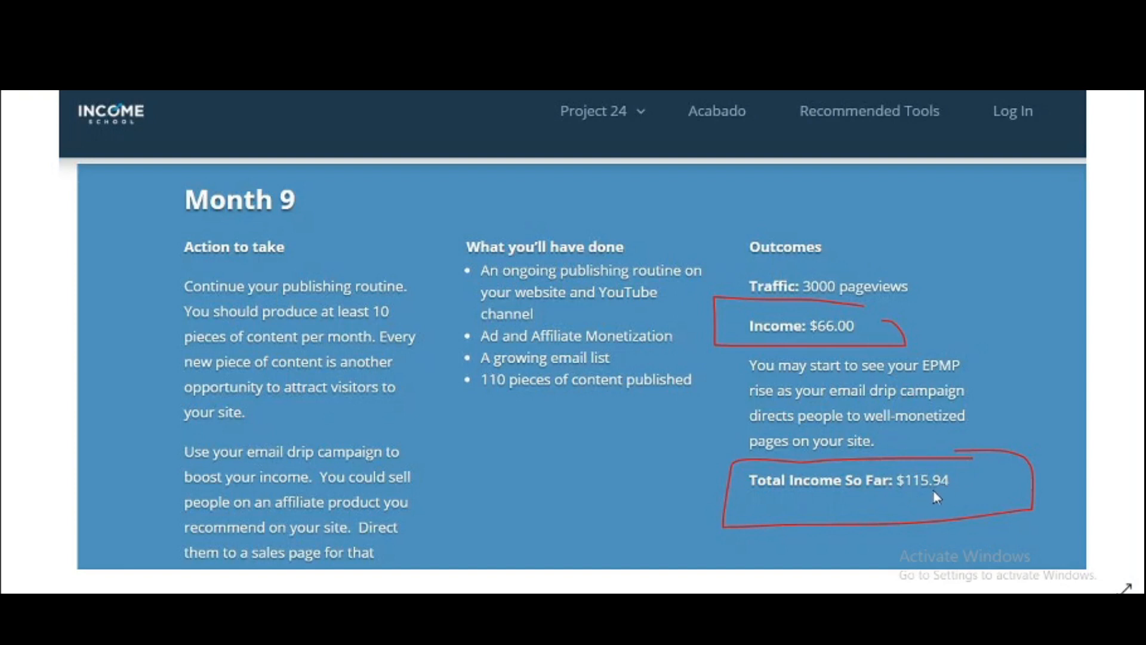
mouse_move(668, 392)
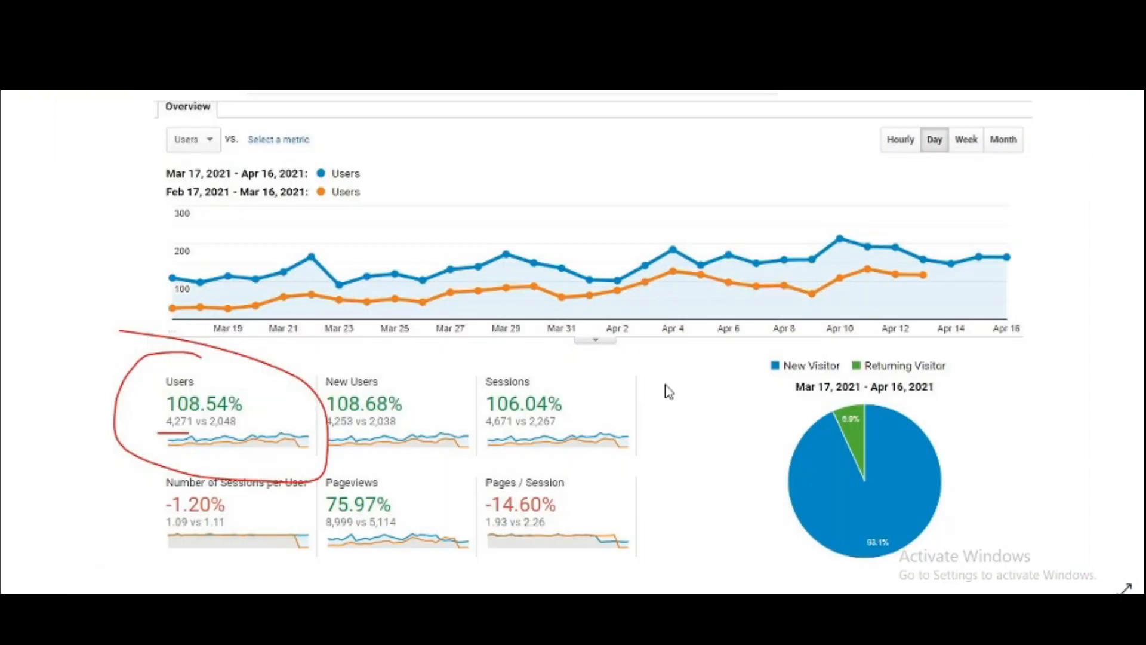
mouse_move(507, 146)
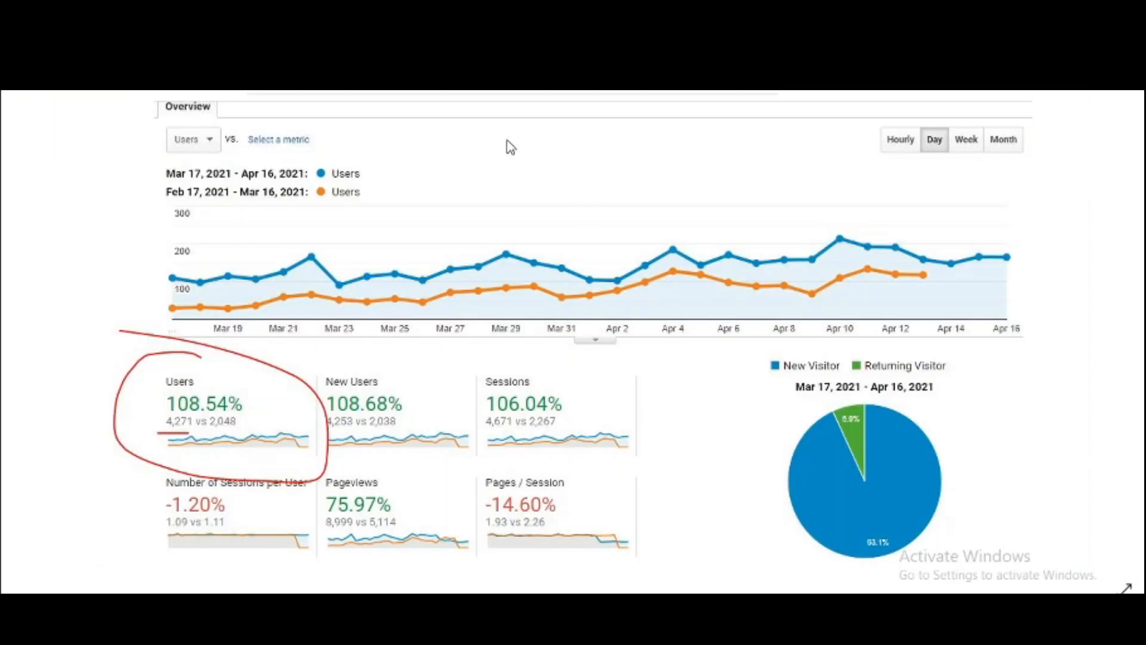
mouse_move(154, 205)
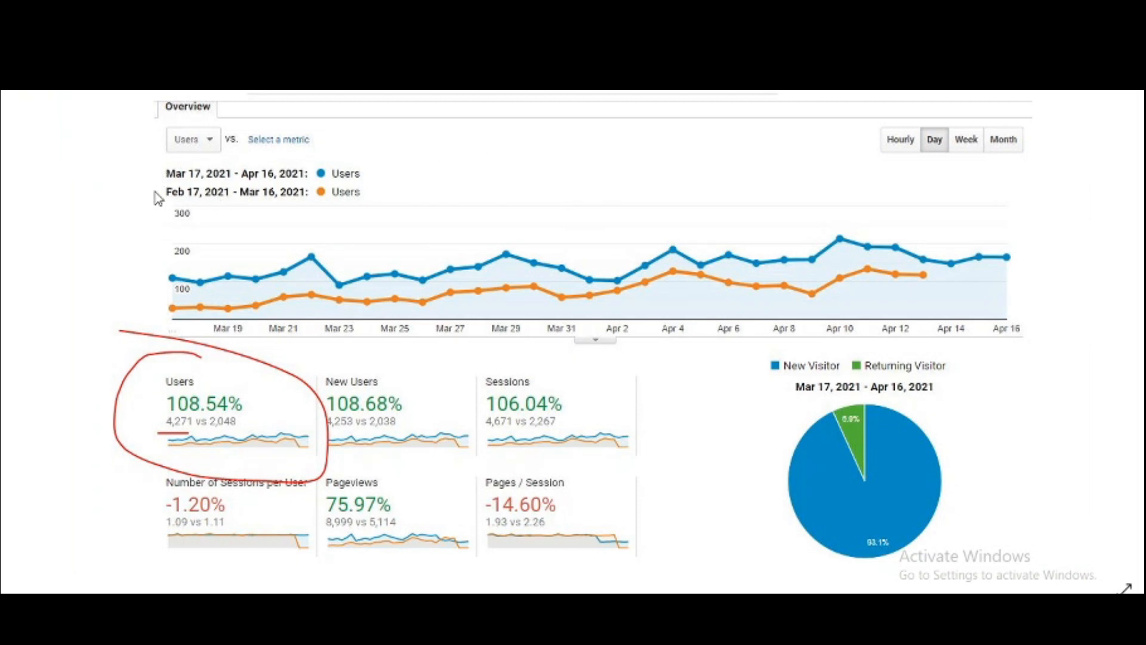
mouse_move(213, 224)
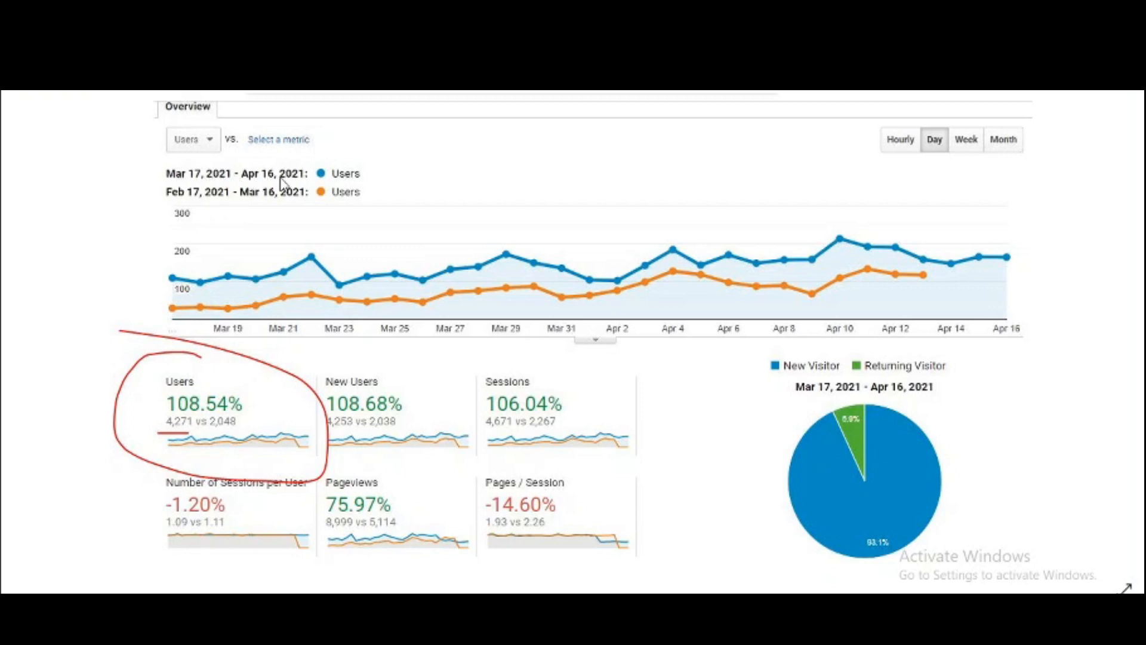
mouse_move(235, 188)
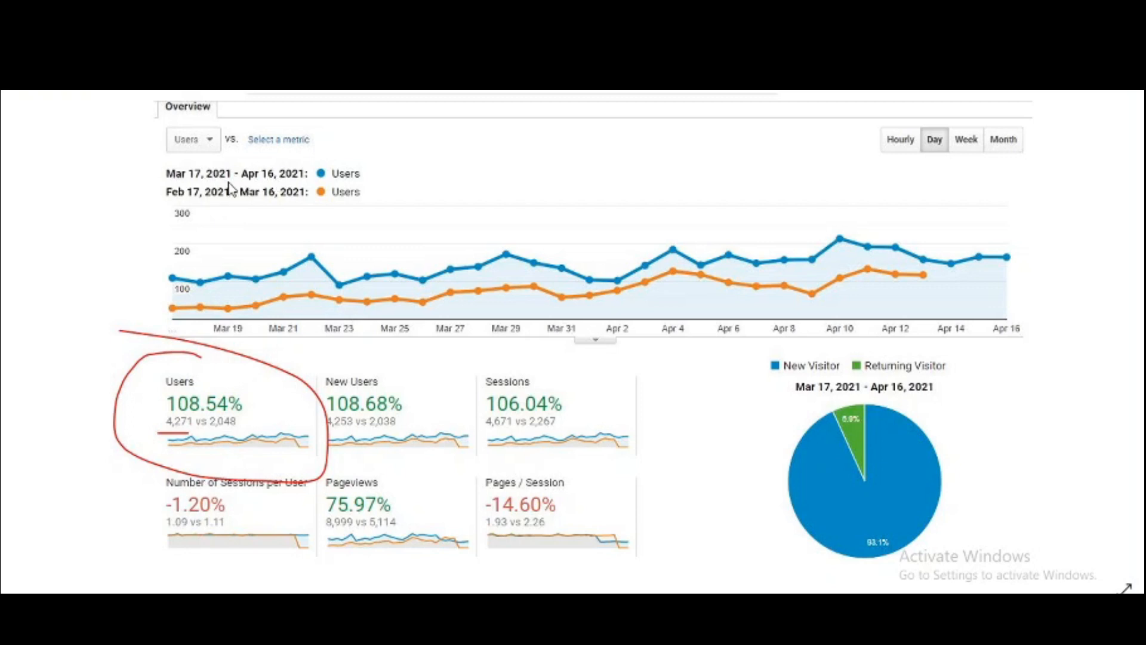
mouse_move(236, 172)
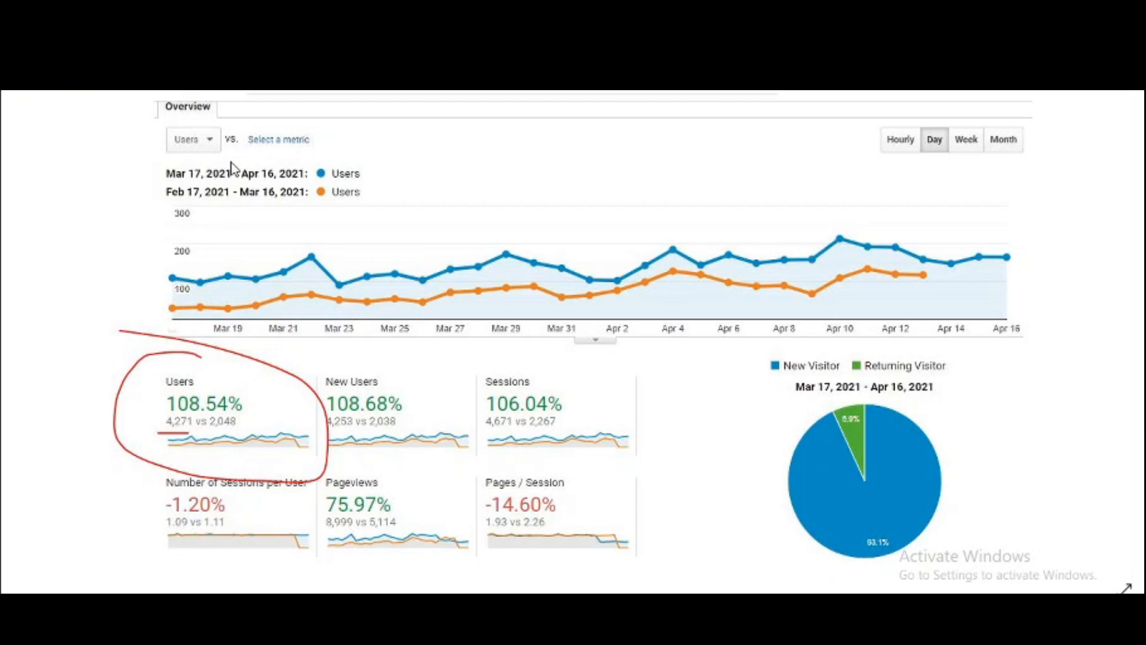
mouse_move(272, 201)
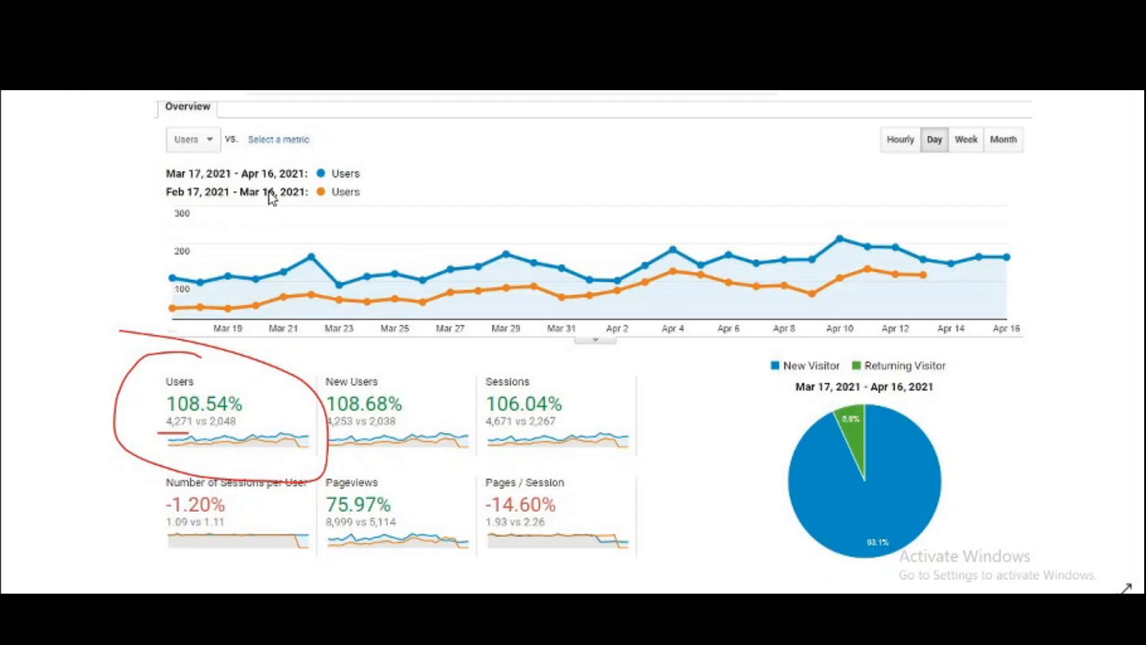
mouse_move(234, 435)
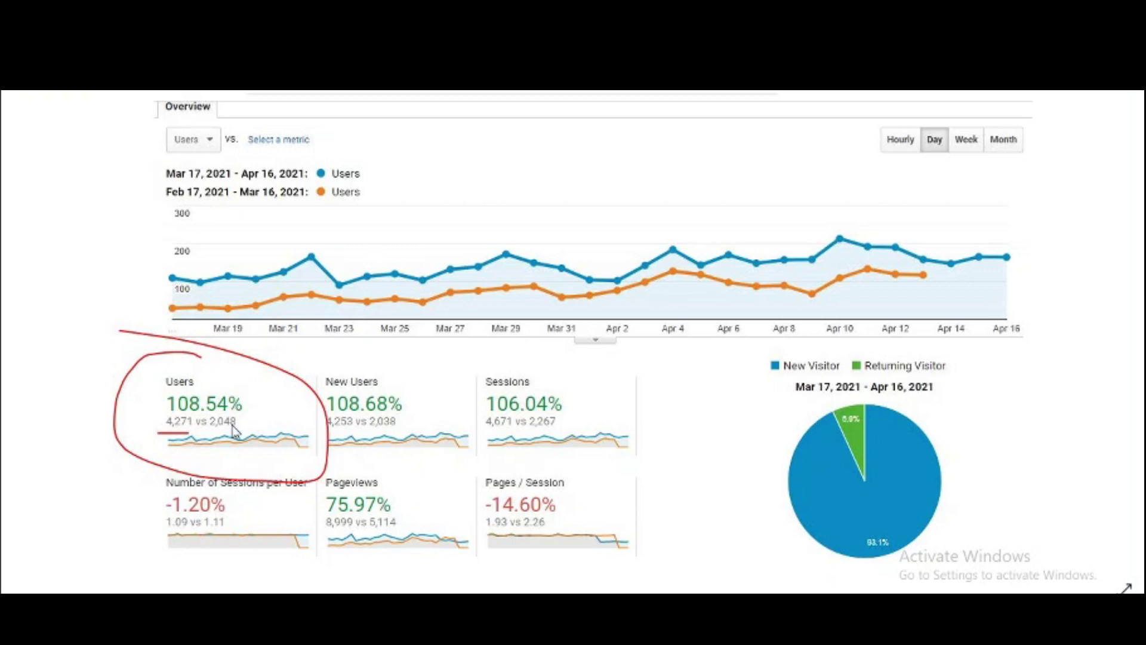
mouse_move(216, 436)
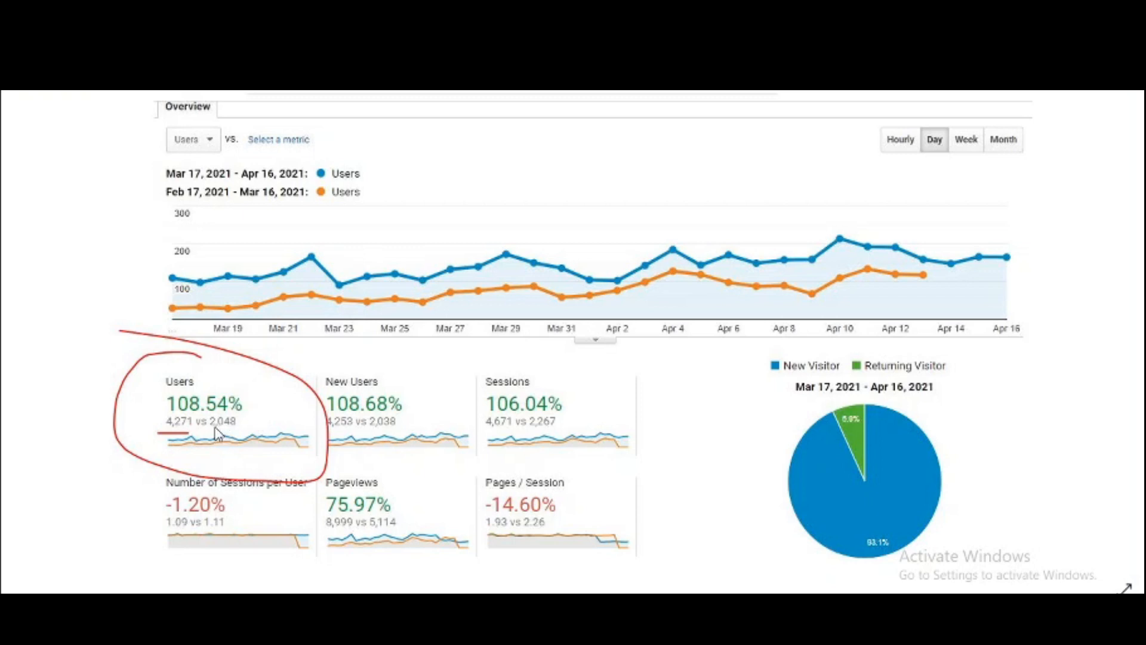
mouse_move(241, 434)
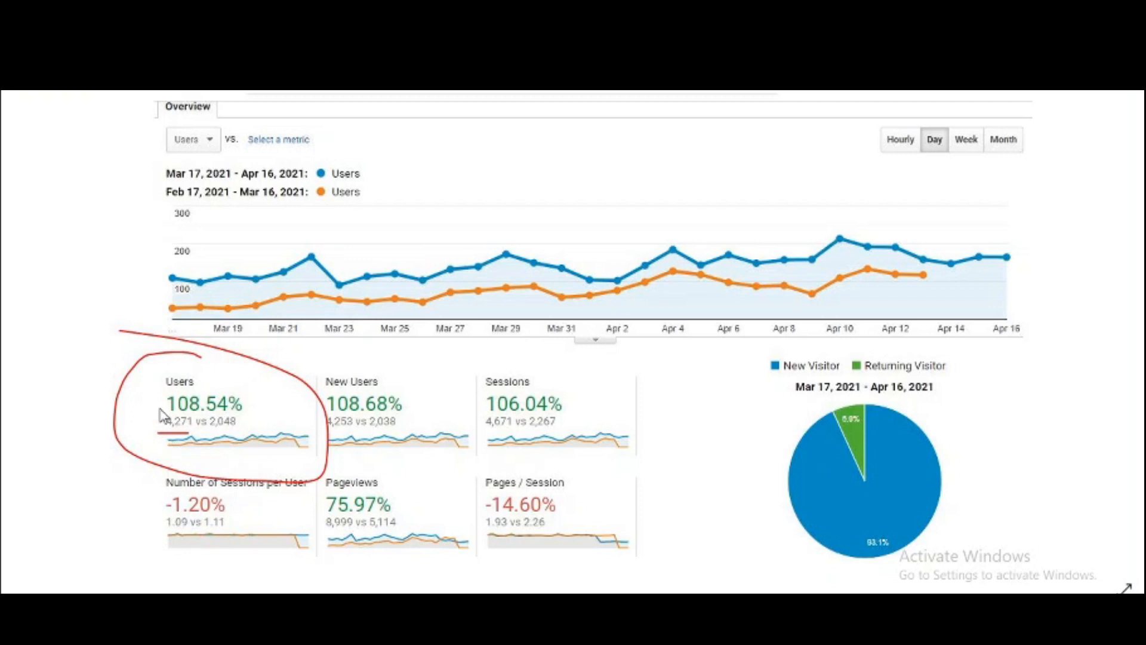
mouse_move(181, 435)
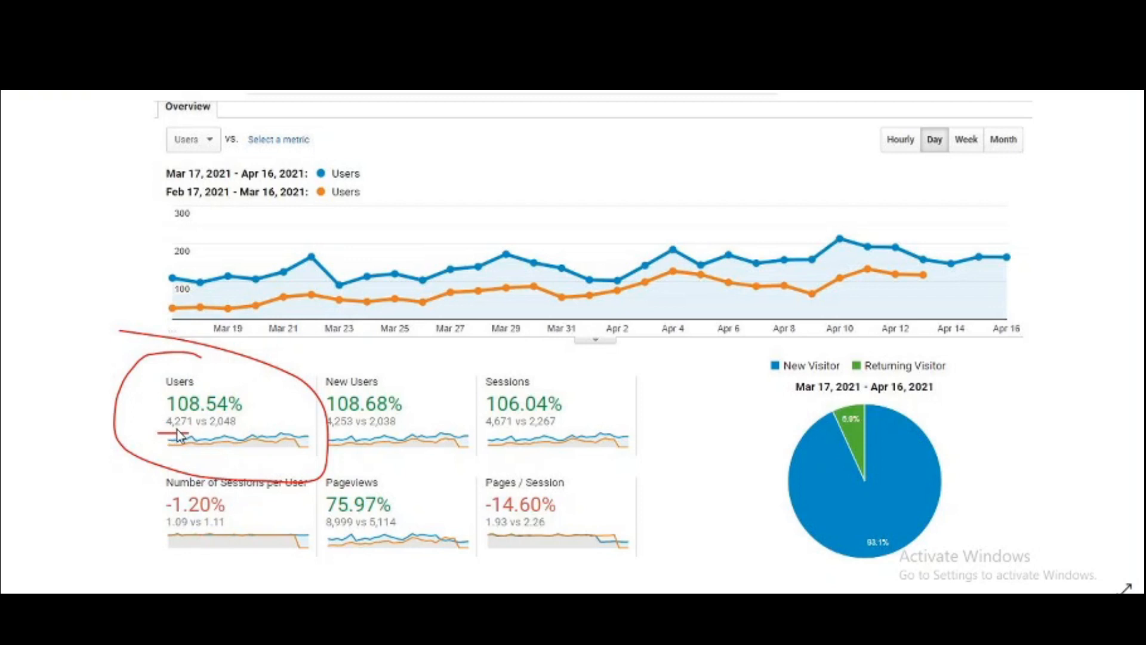
mouse_move(158, 378)
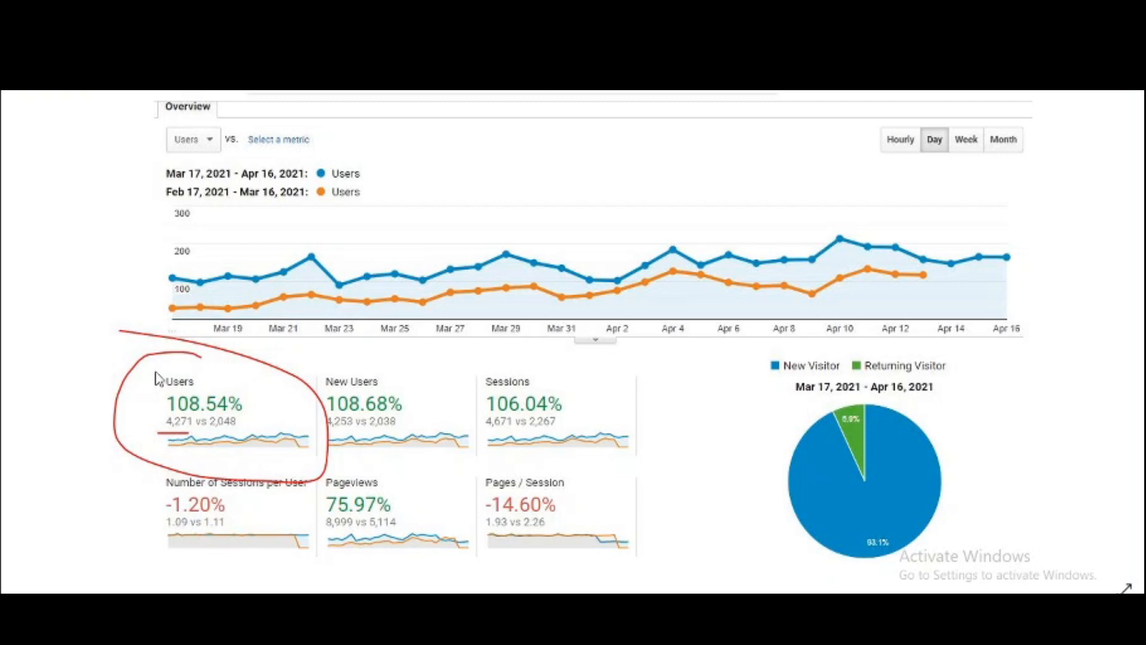
mouse_move(167, 408)
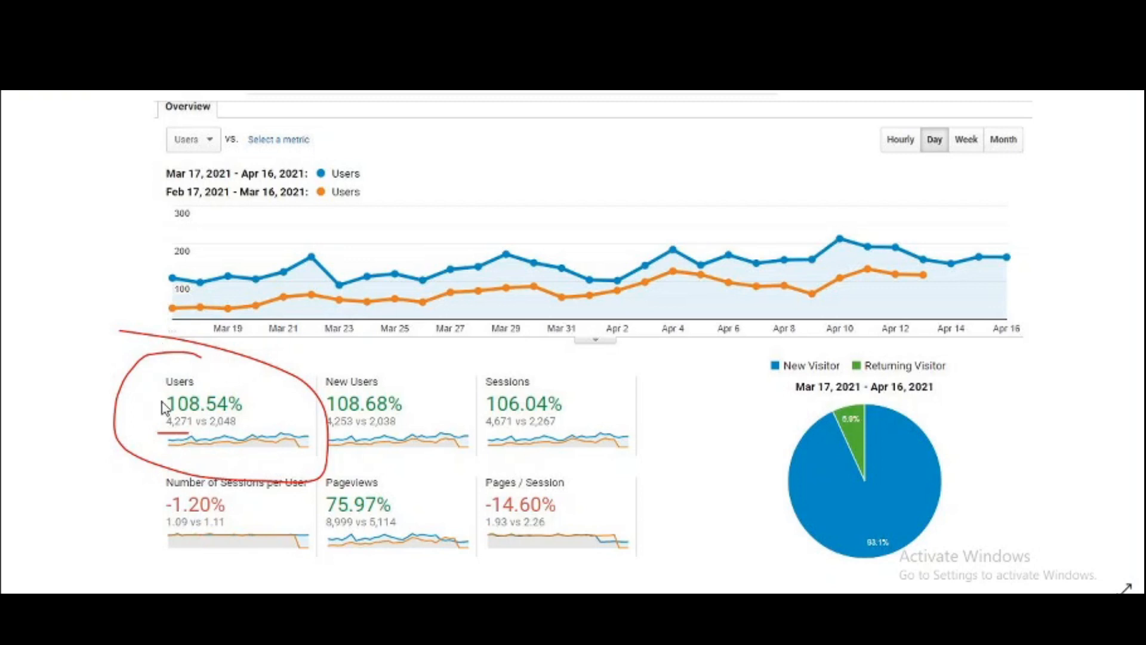
mouse_move(272, 437)
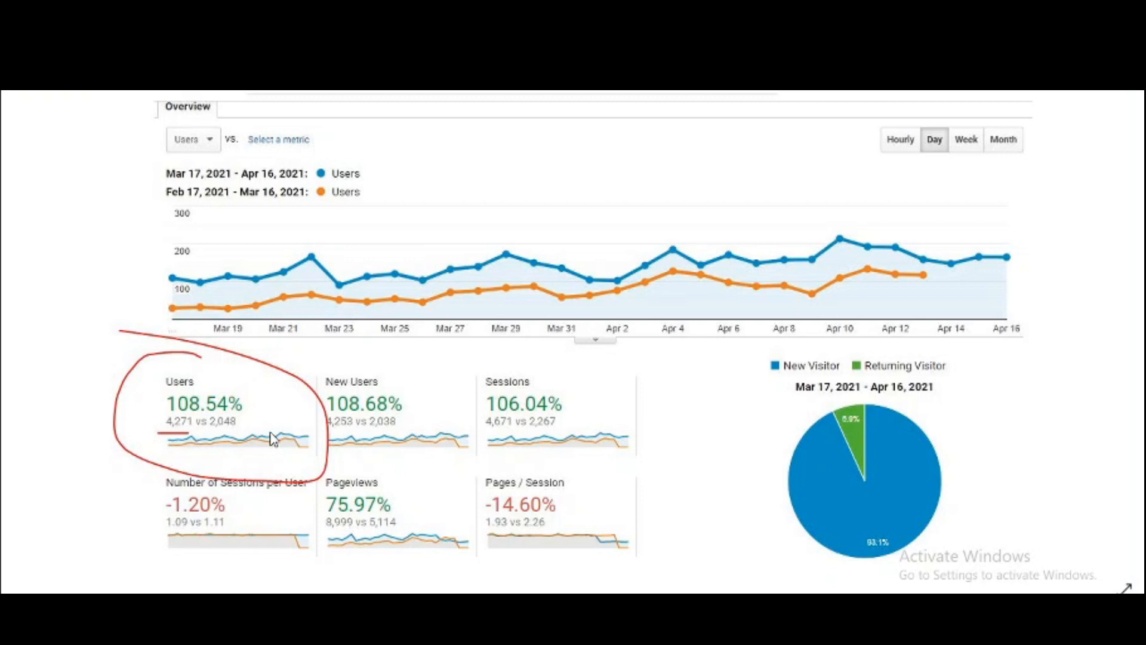
mouse_move(329, 541)
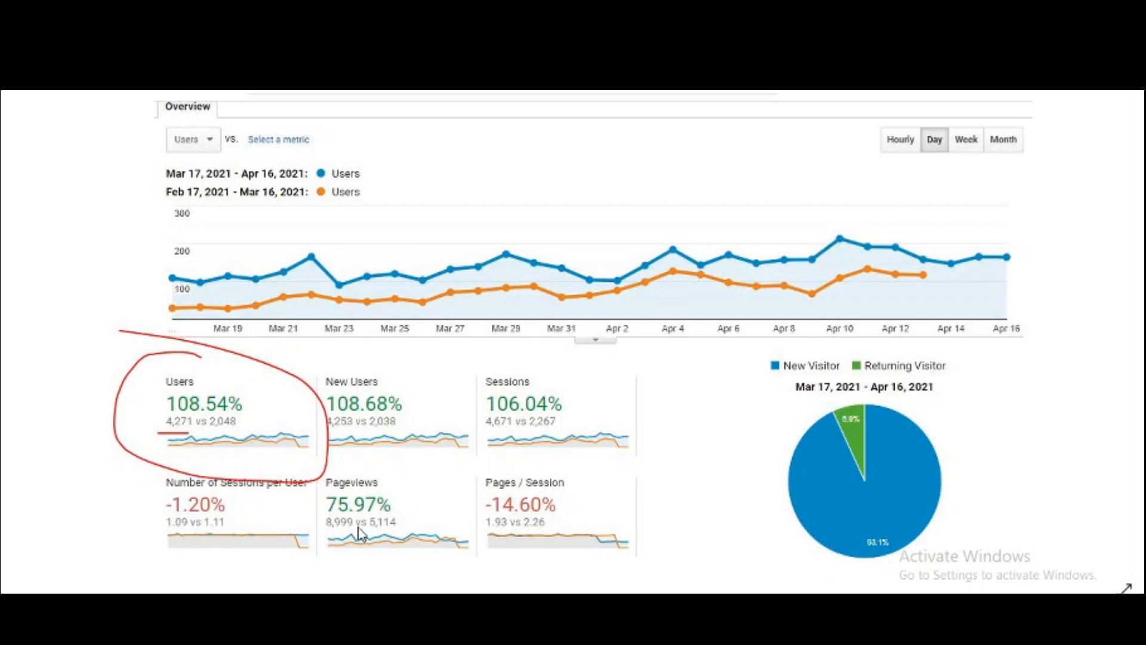
mouse_move(383, 537)
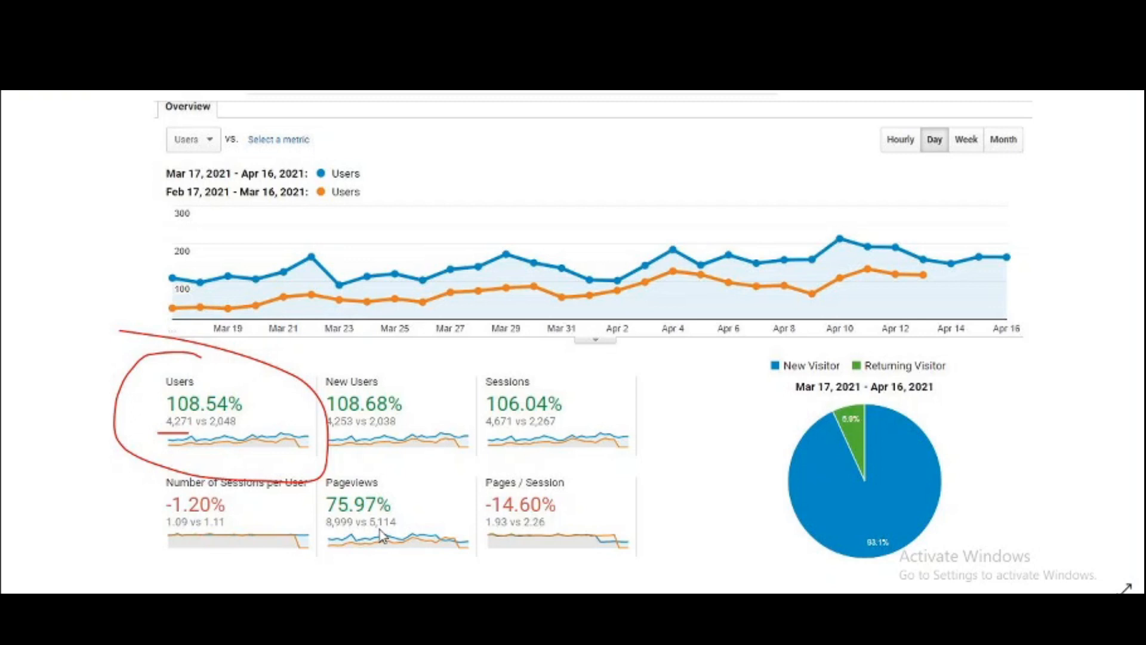
mouse_move(229, 380)
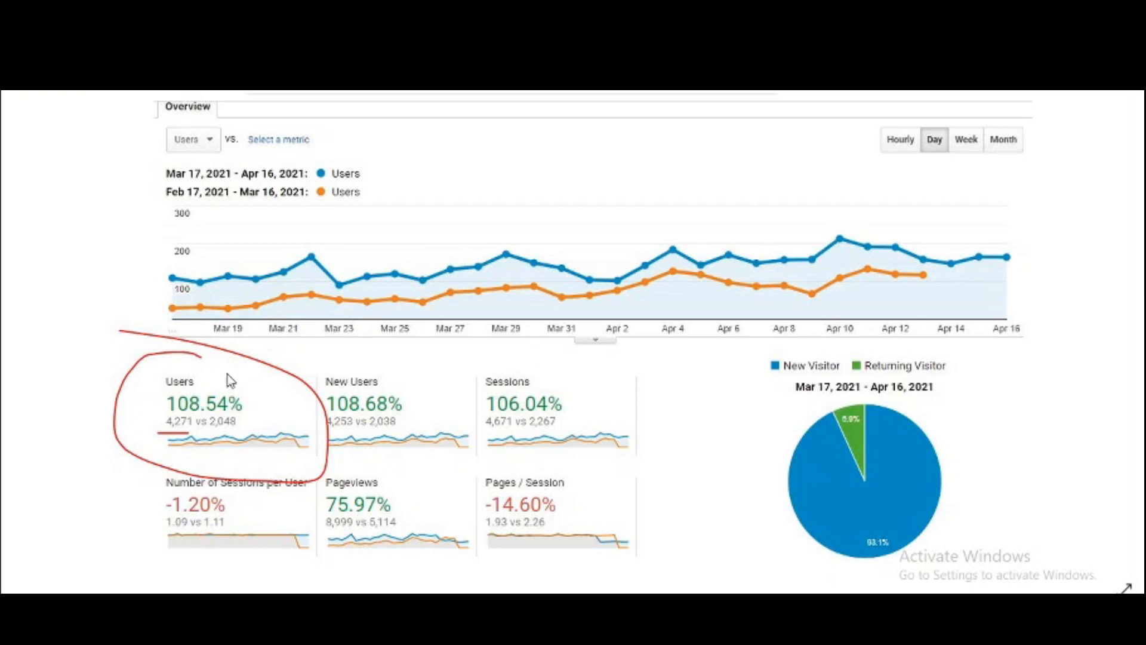
mouse_move(201, 392)
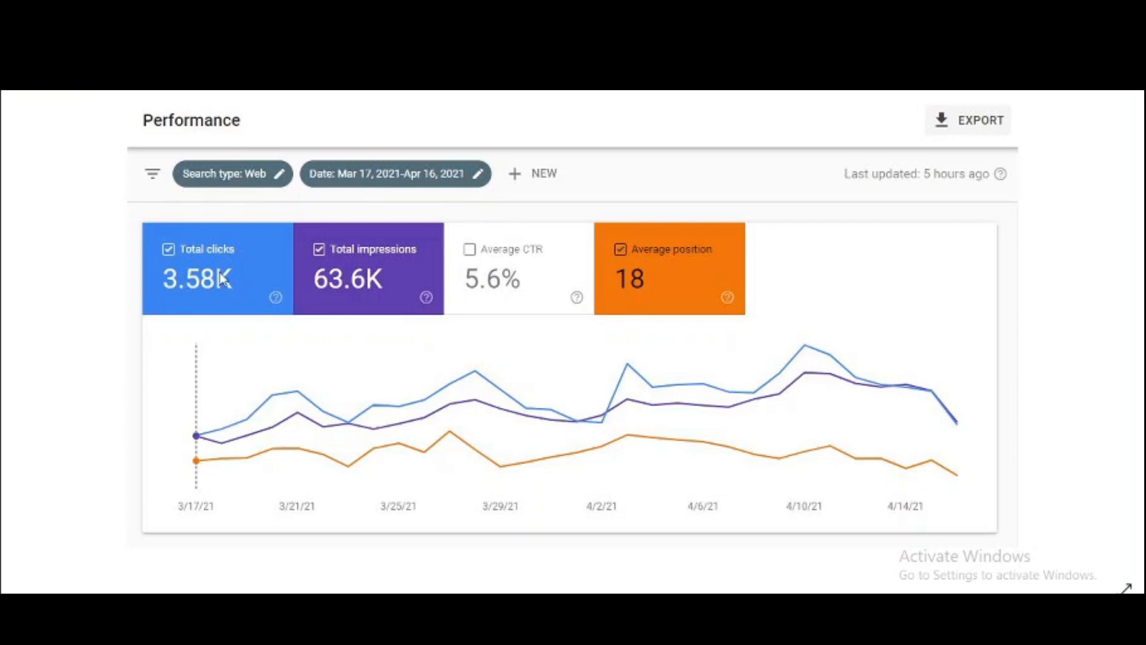
mouse_move(219, 301)
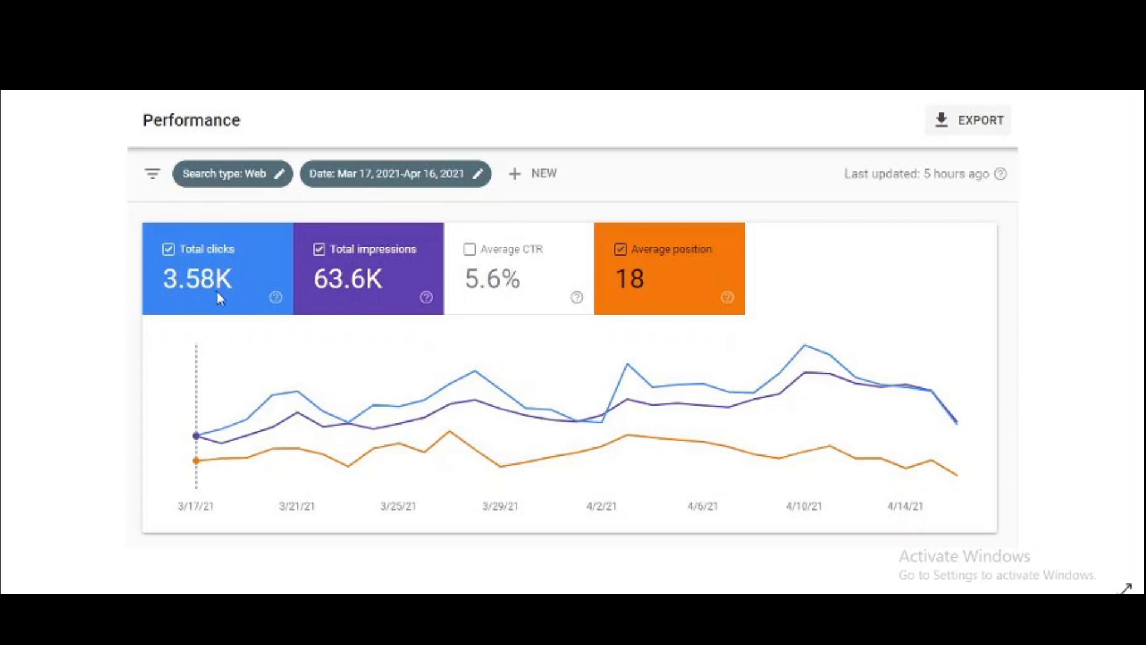
mouse_move(237, 301)
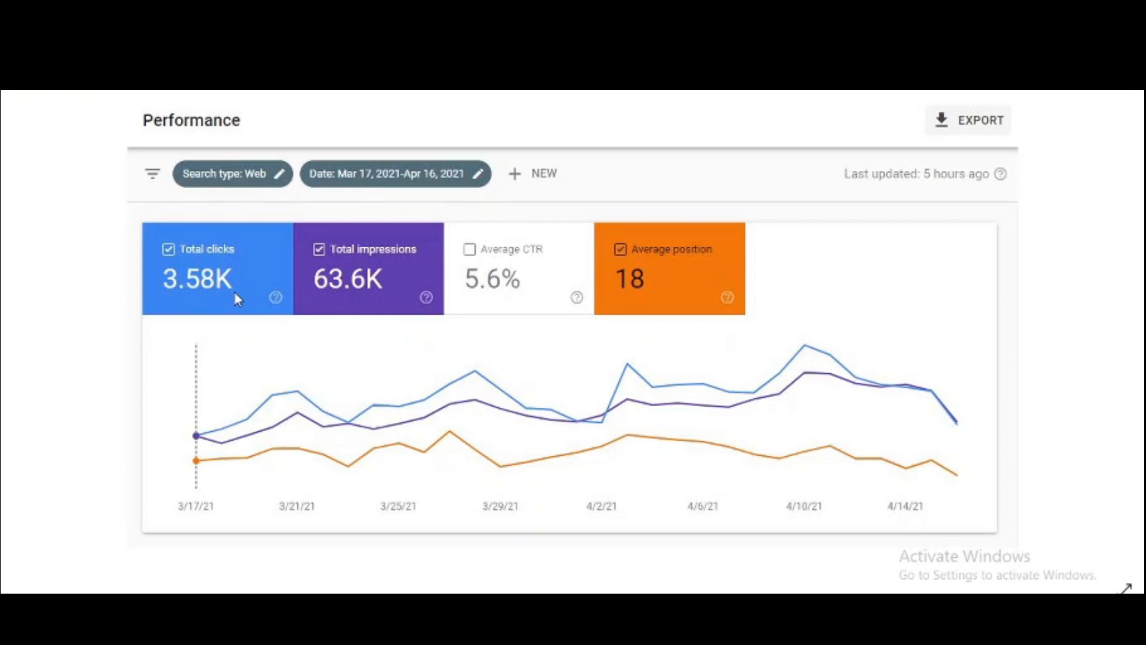
mouse_move(225, 240)
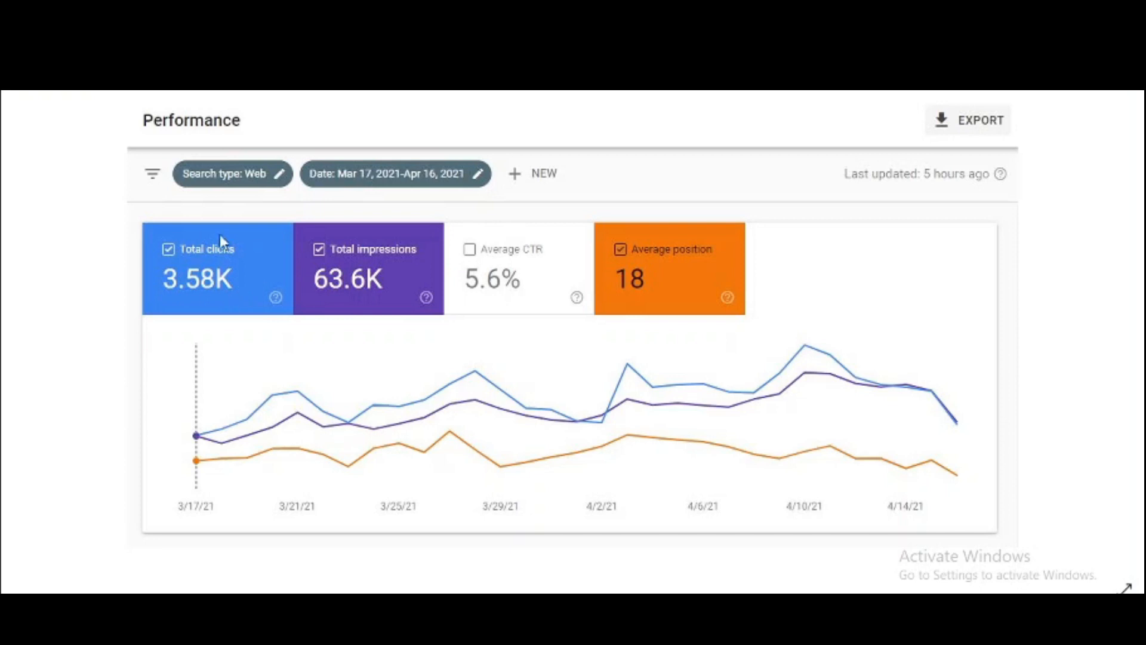
mouse_move(374, 194)
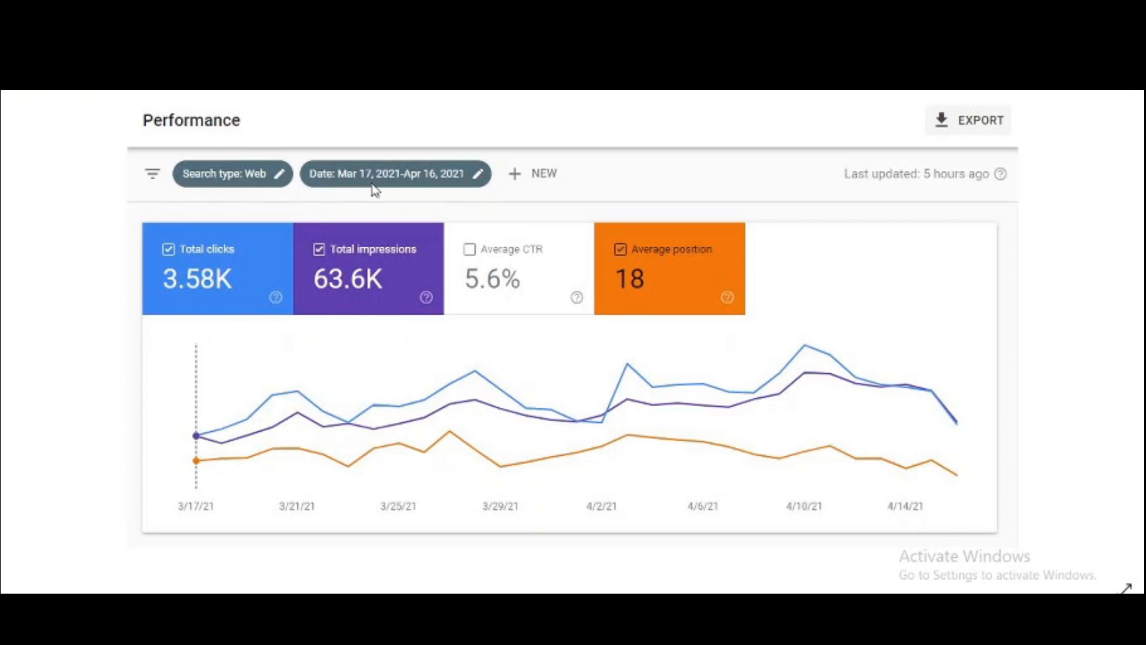
mouse_move(470, 189)
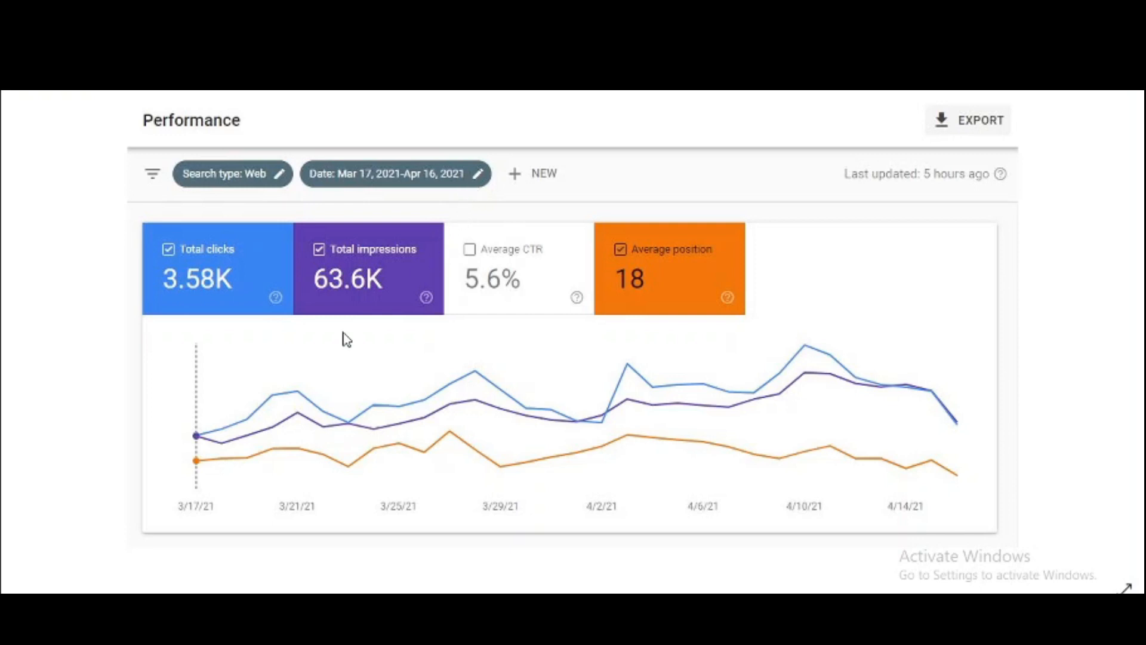
mouse_move(664, 311)
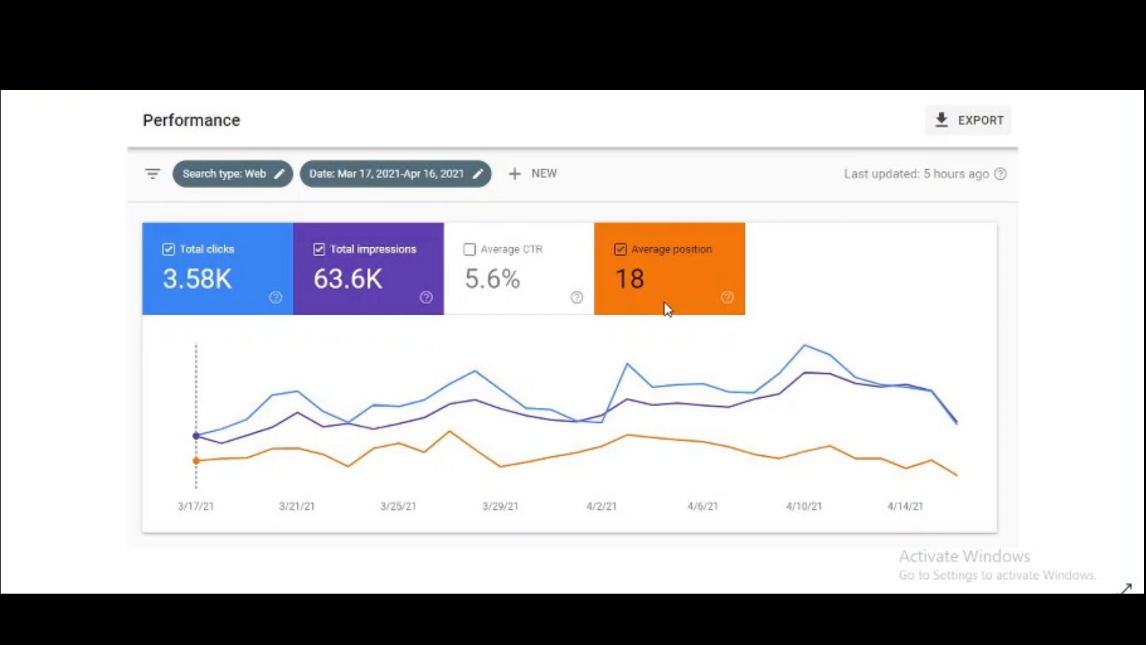
mouse_move(630, 307)
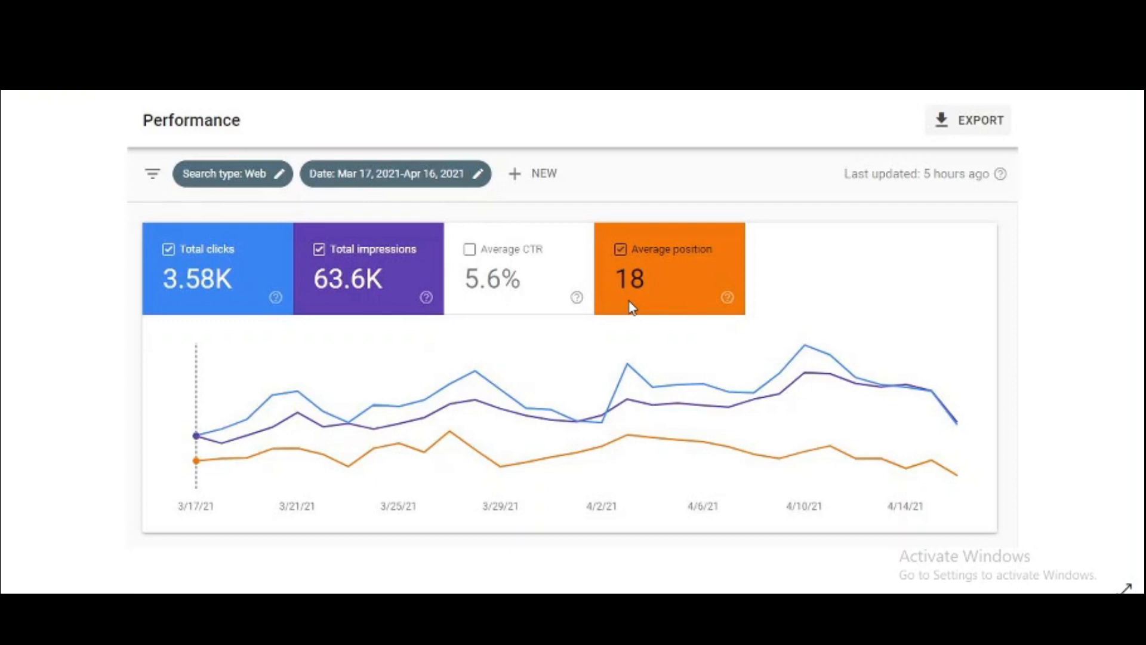
mouse_move(470, 325)
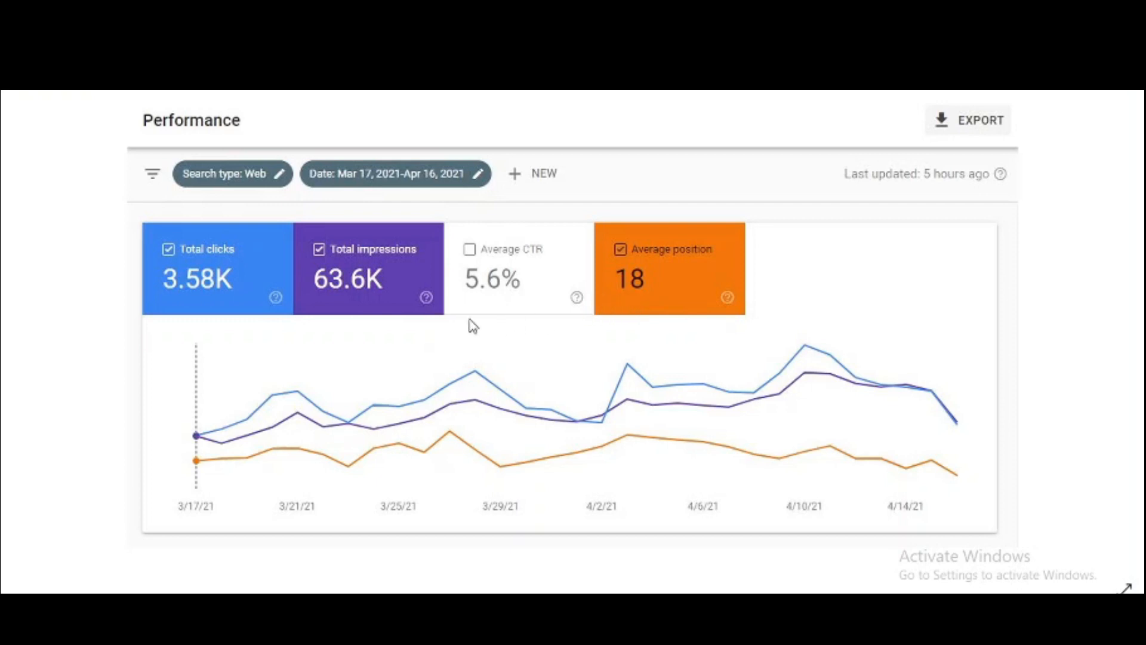
mouse_move(332, 301)
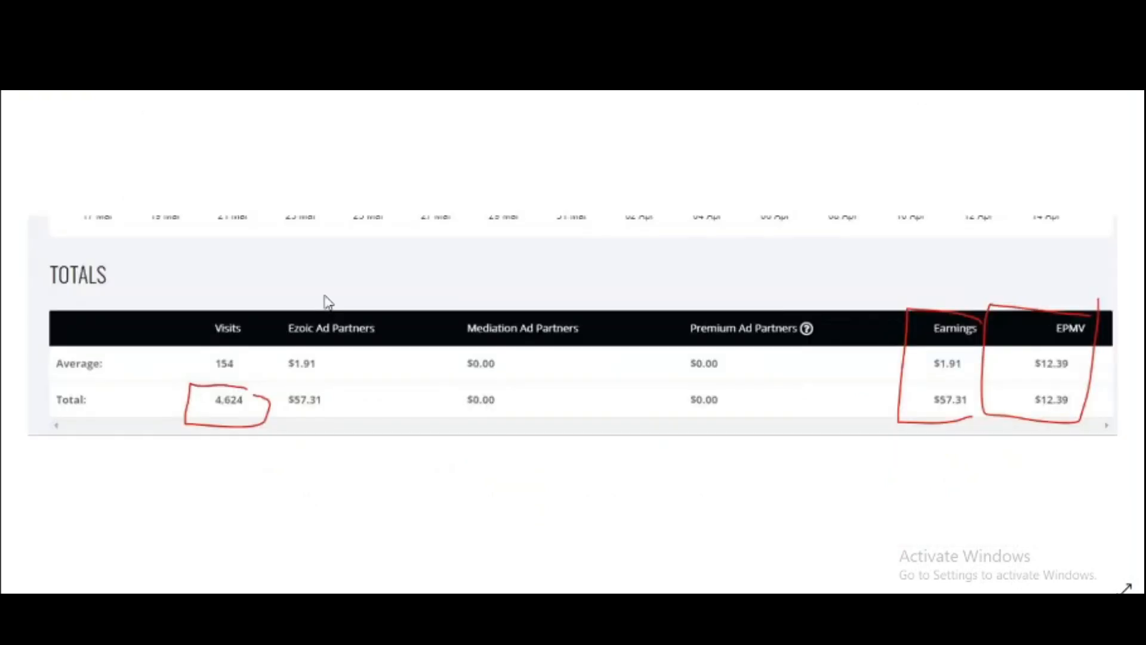
mouse_move(306, 241)
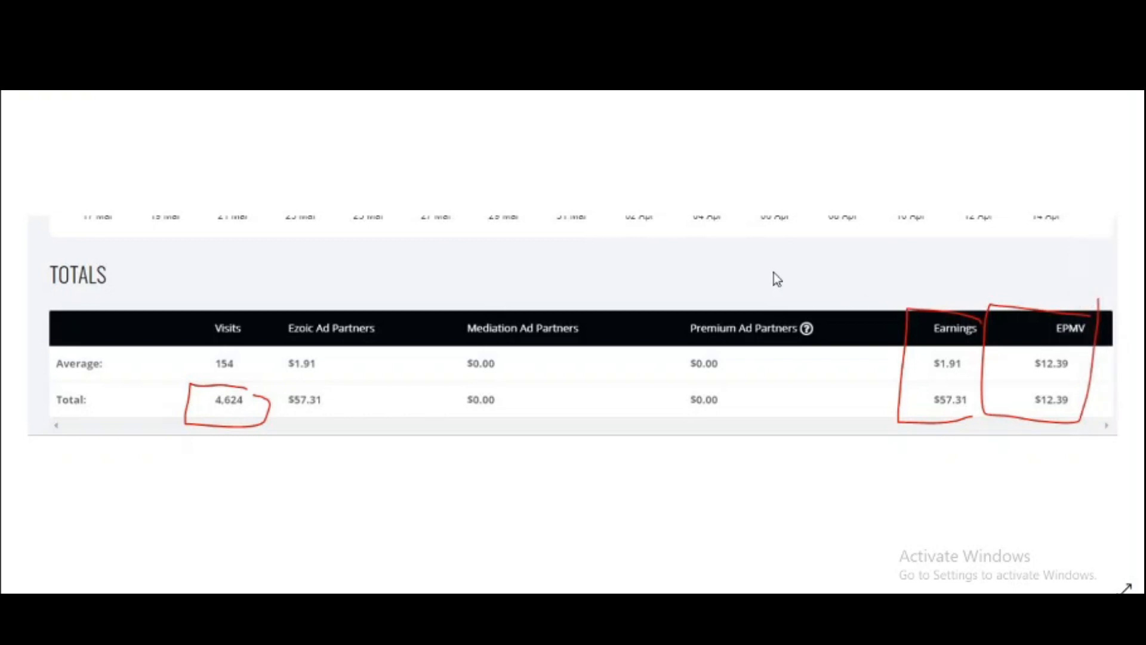
mouse_move(898, 281)
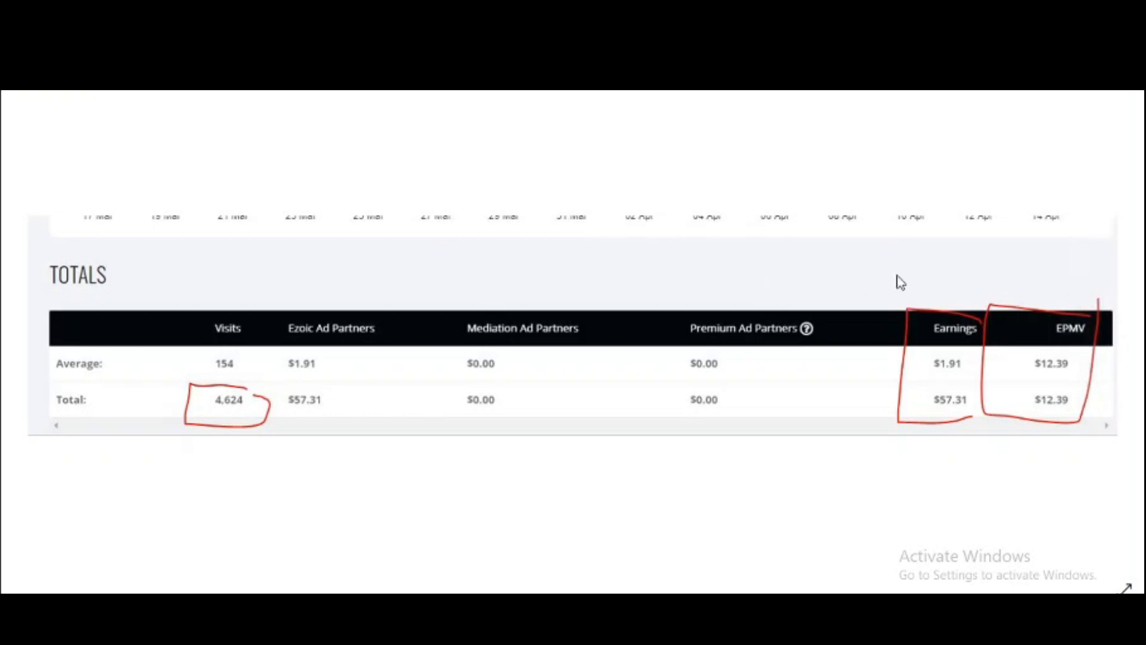
mouse_move(1054, 420)
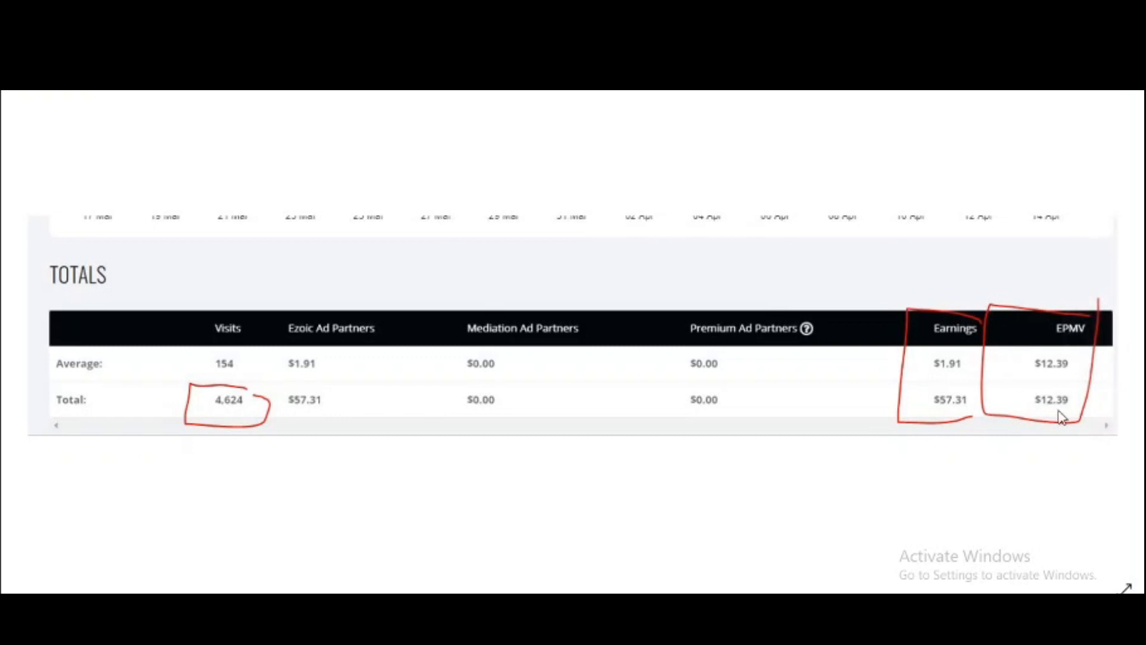
mouse_move(1041, 390)
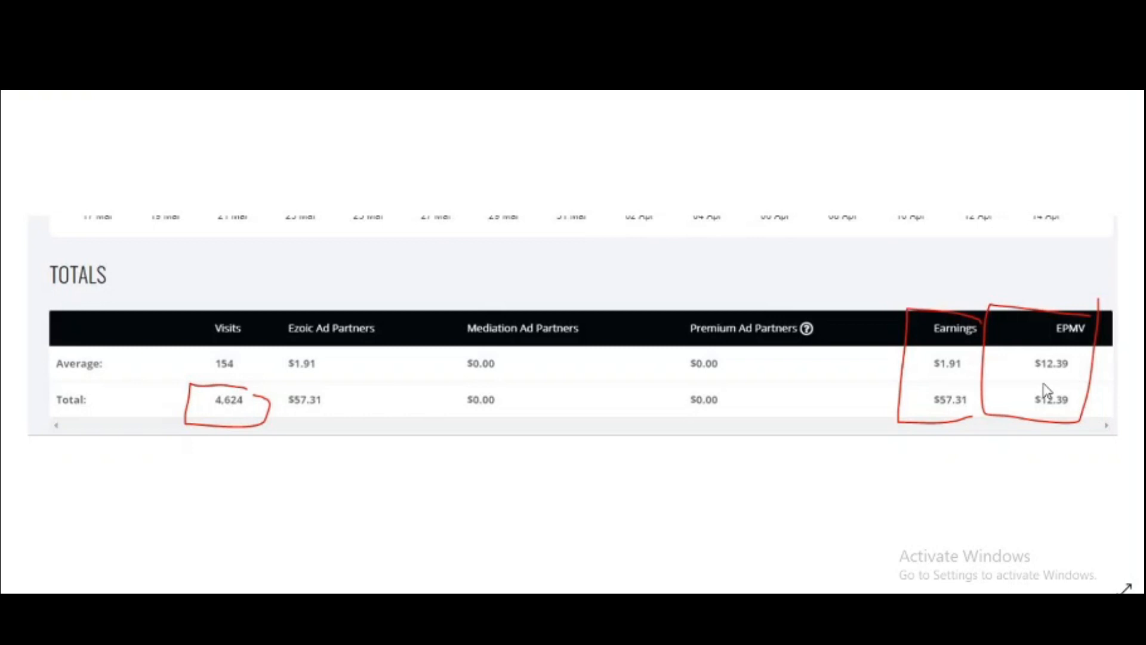
mouse_move(958, 412)
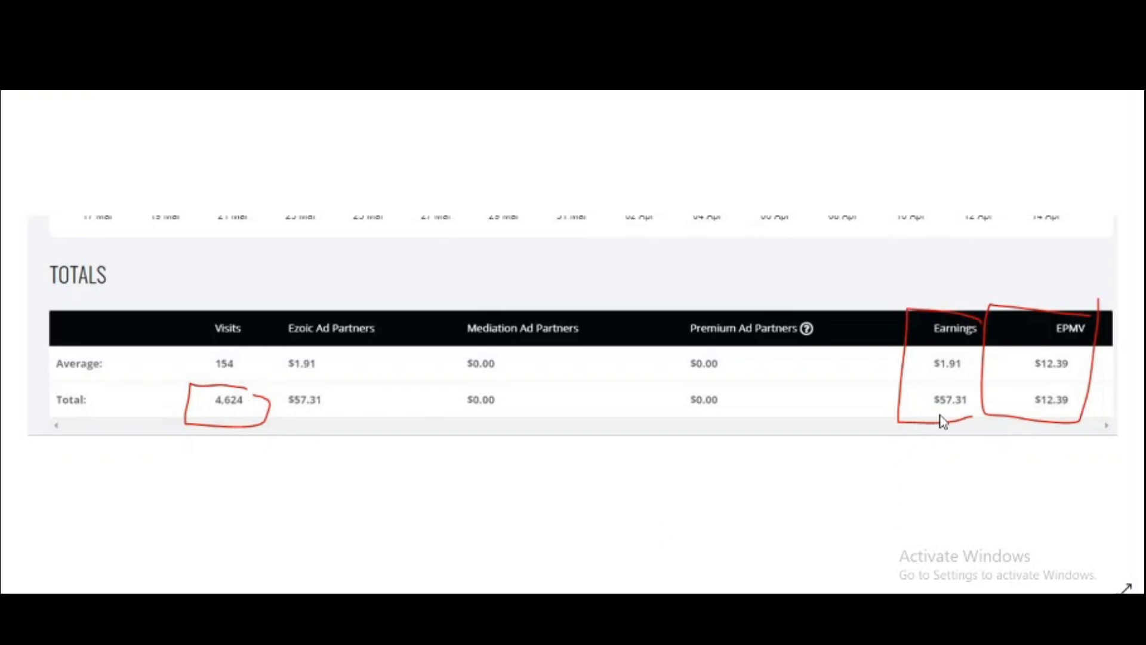
mouse_move(967, 415)
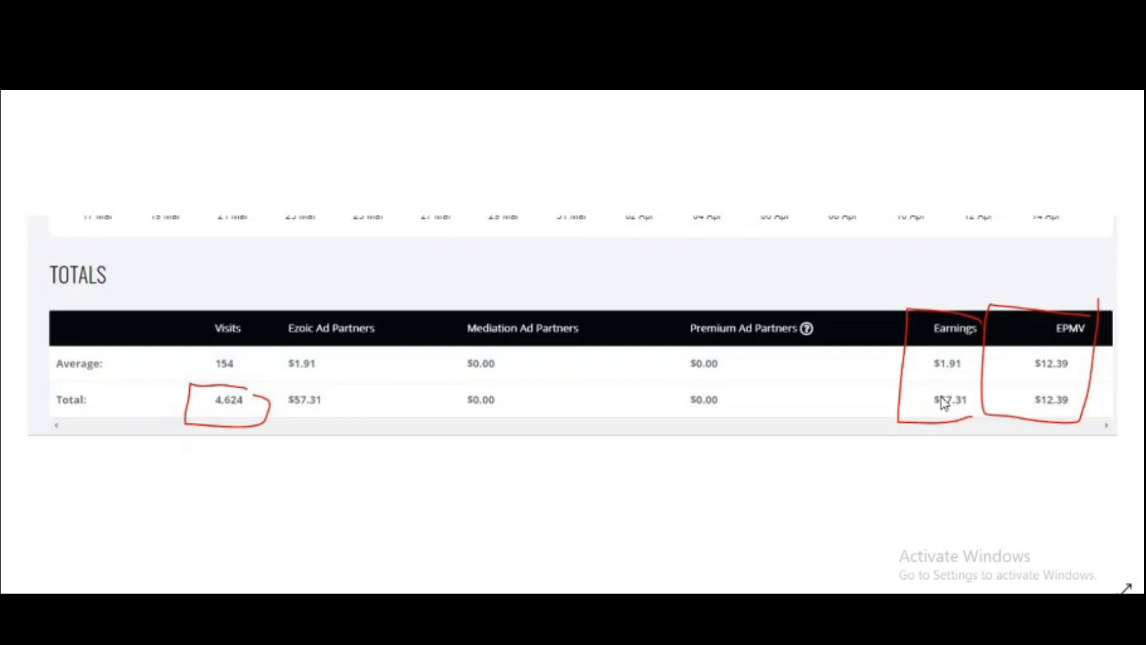
mouse_move(982, 401)
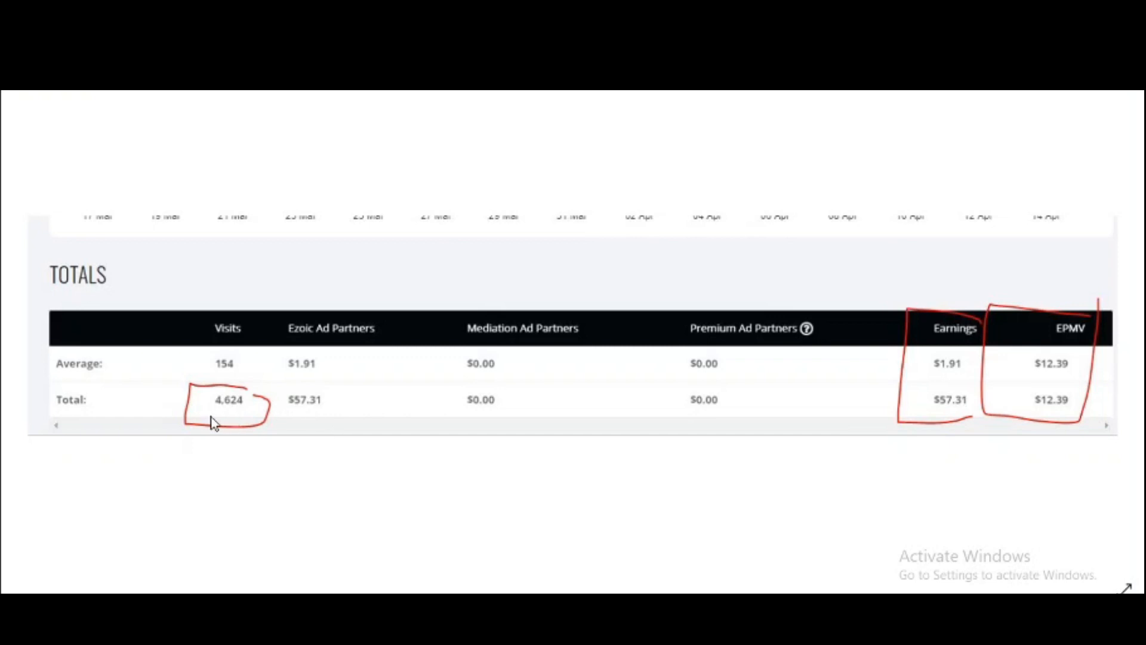
mouse_move(241, 428)
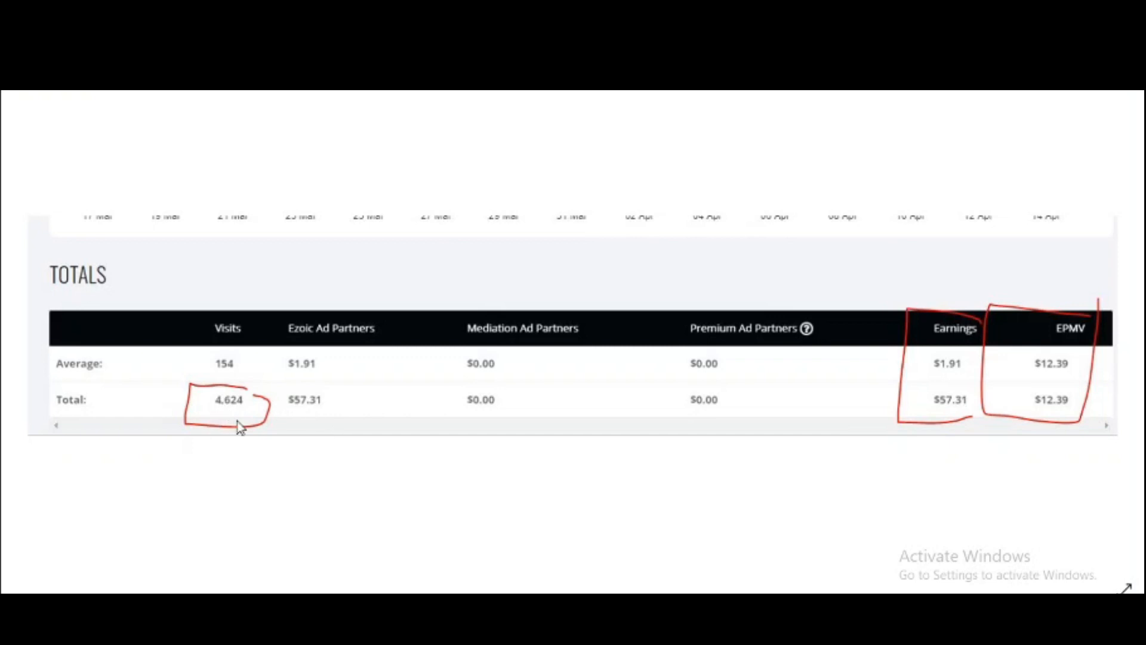
mouse_move(243, 415)
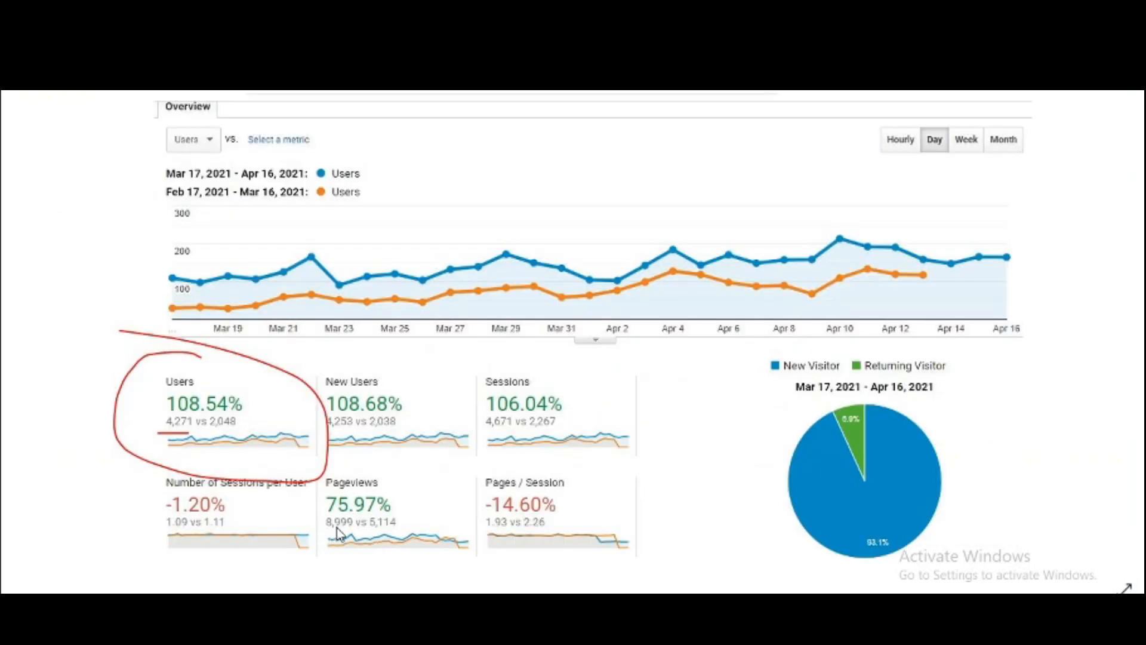
mouse_move(390, 551)
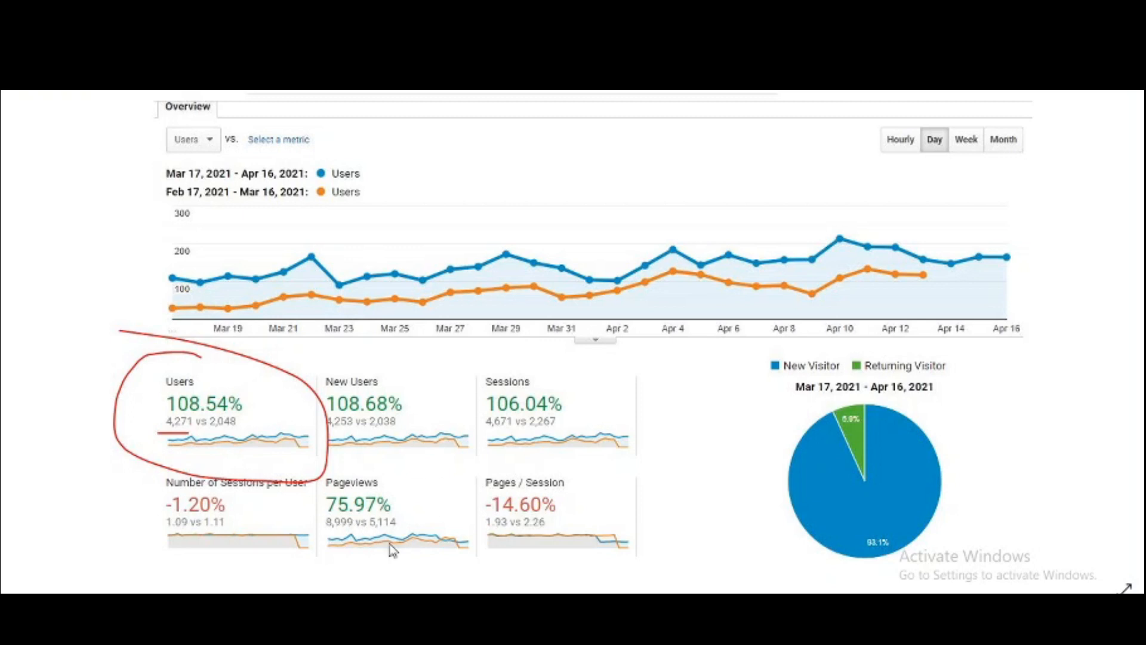
mouse_move(297, 511)
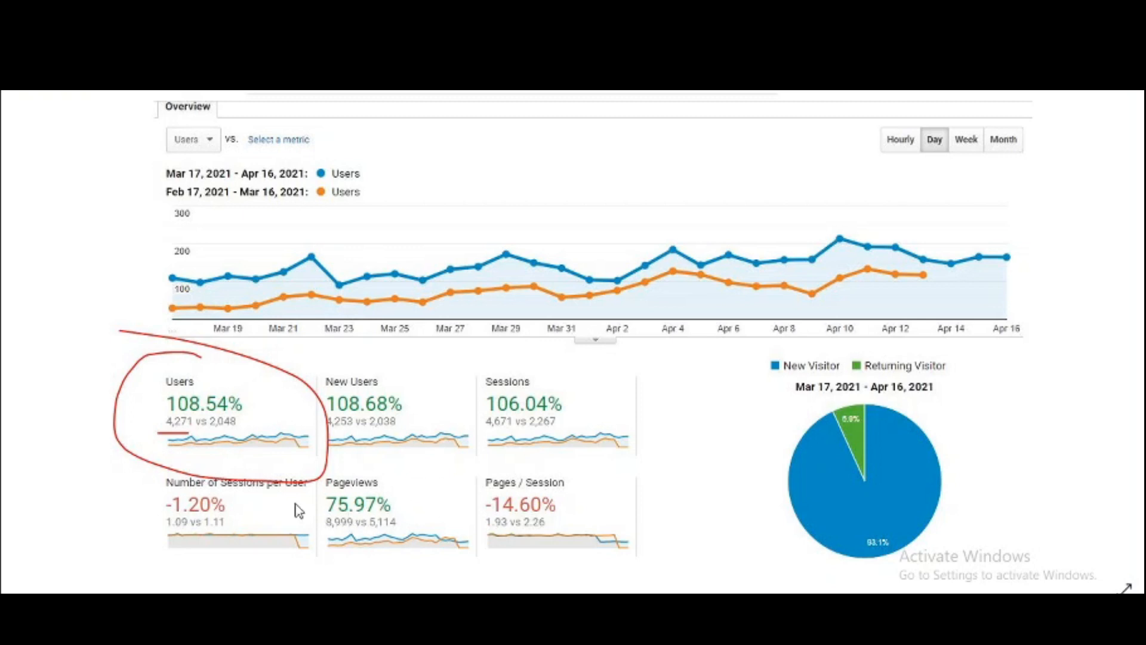
mouse_move(288, 487)
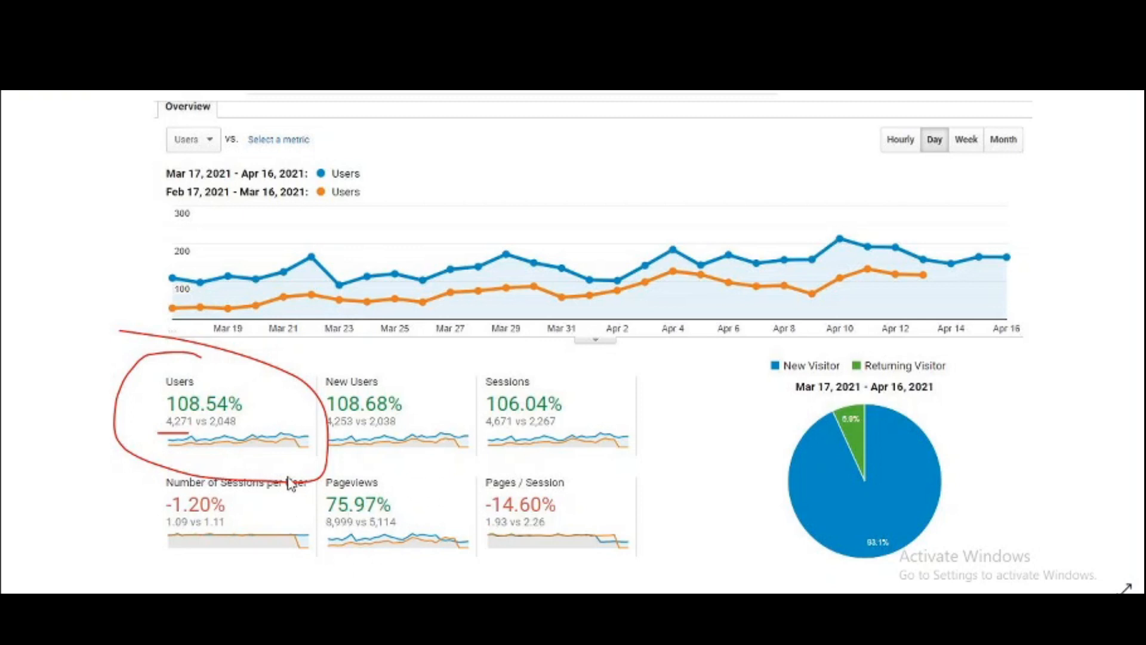
mouse_move(408, 513)
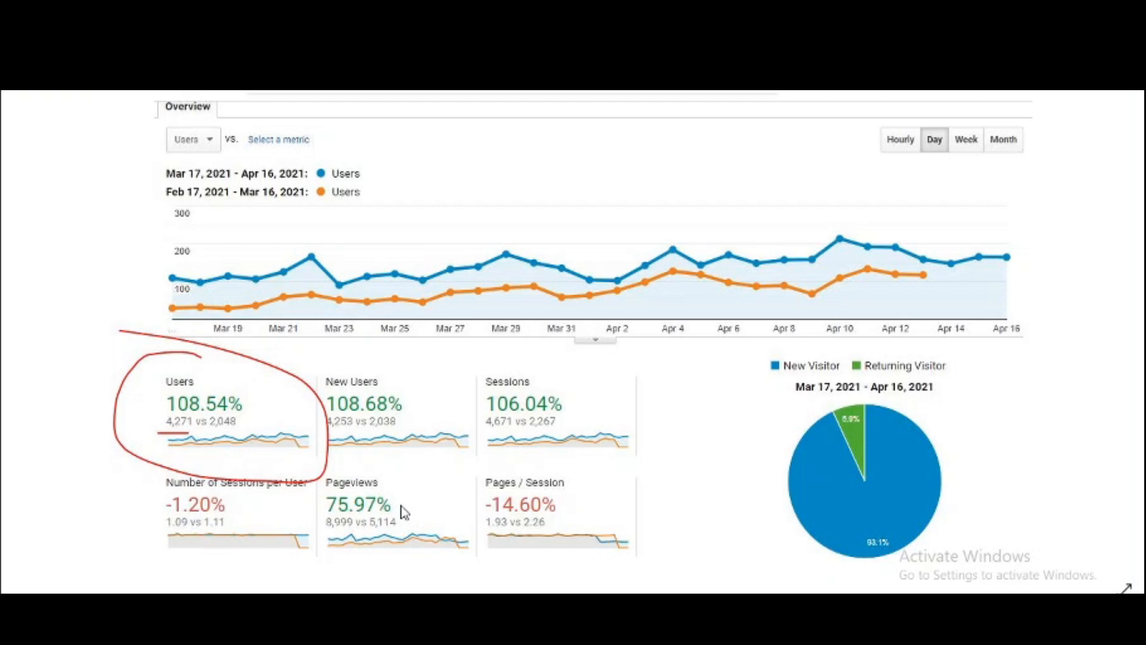
mouse_move(413, 534)
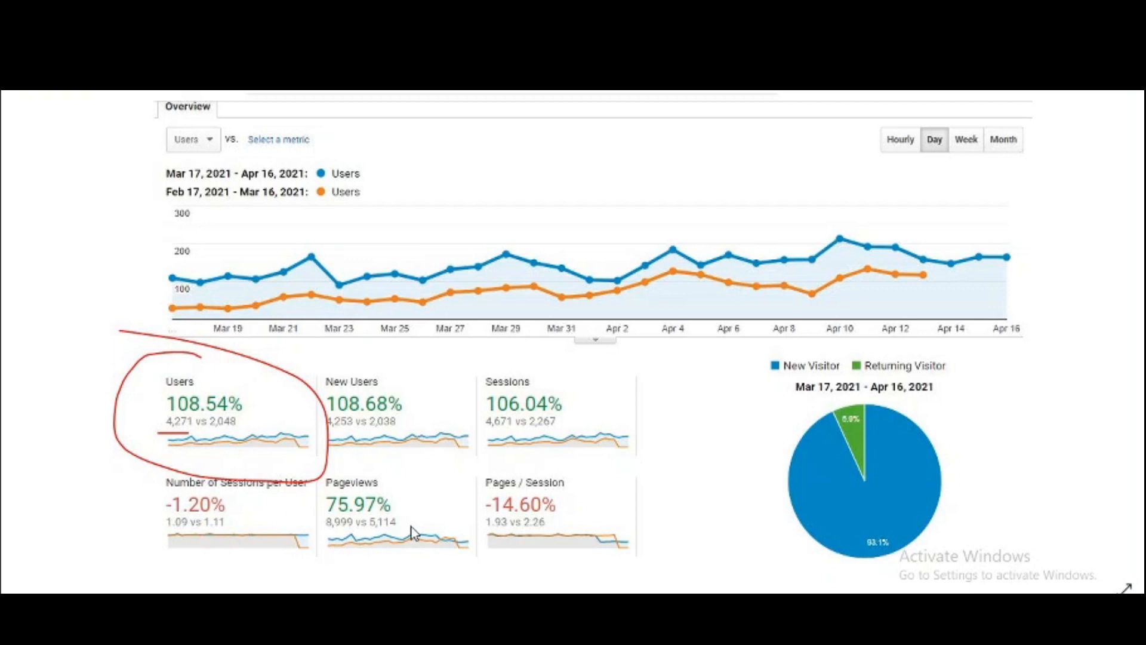
mouse_move(403, 530)
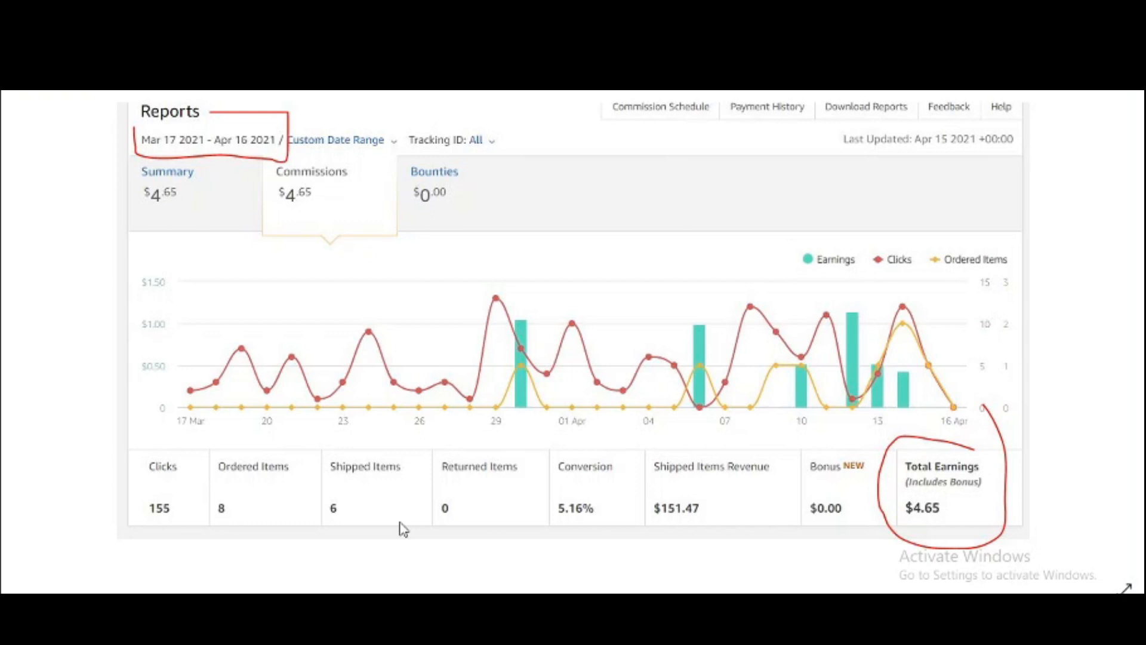
mouse_move(189, 226)
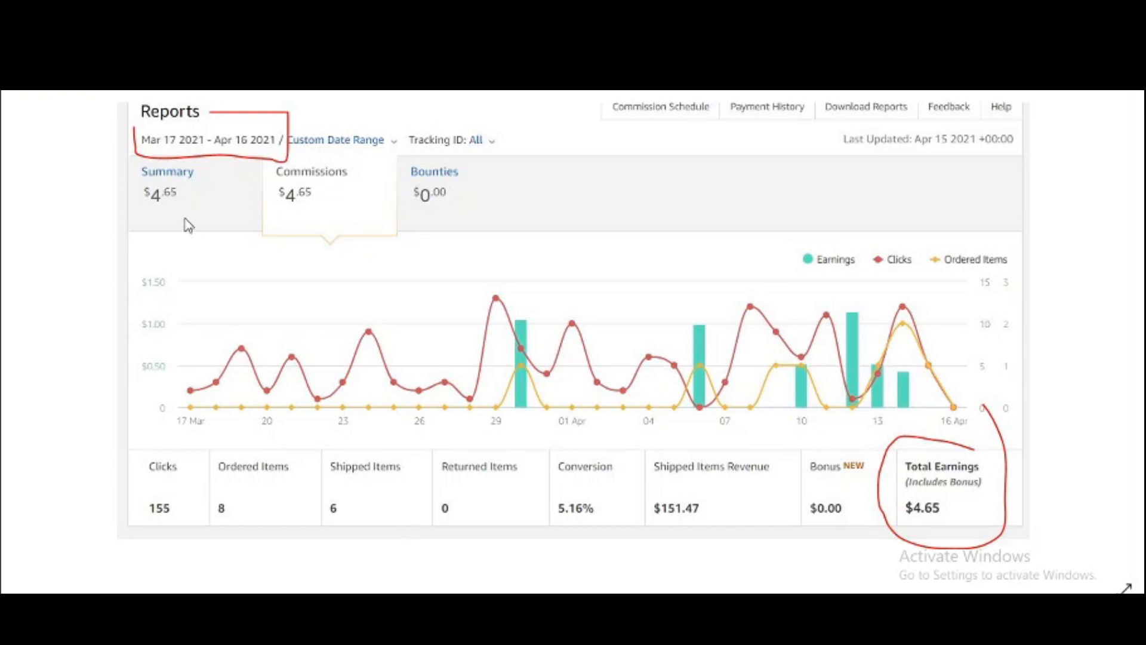
mouse_move(208, 251)
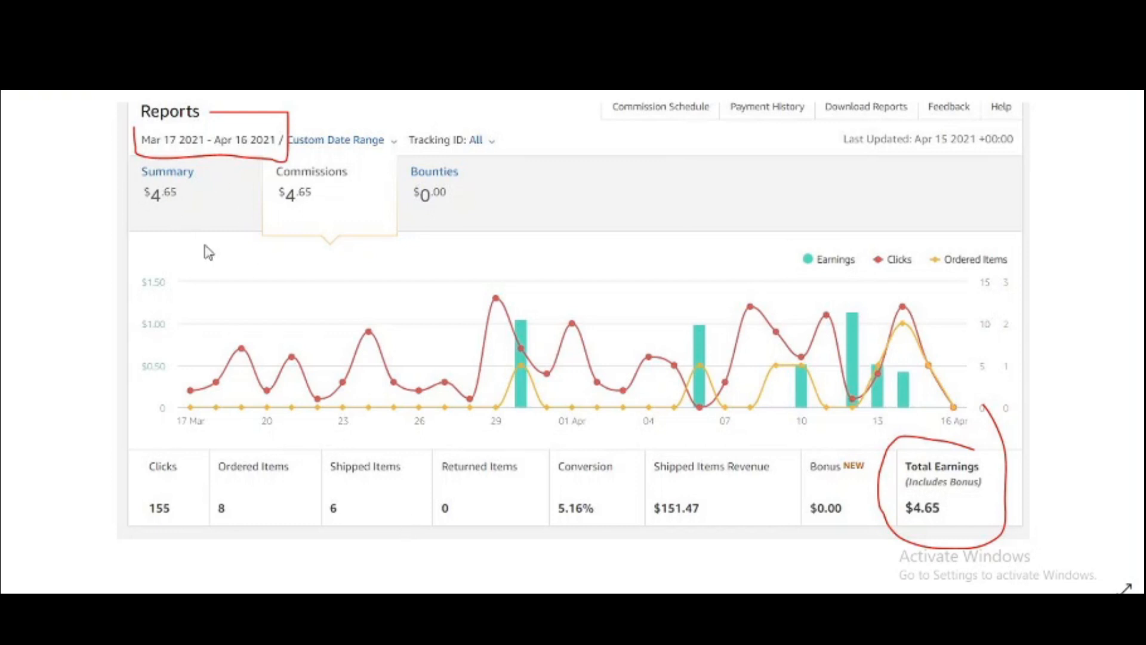
mouse_move(304, 522)
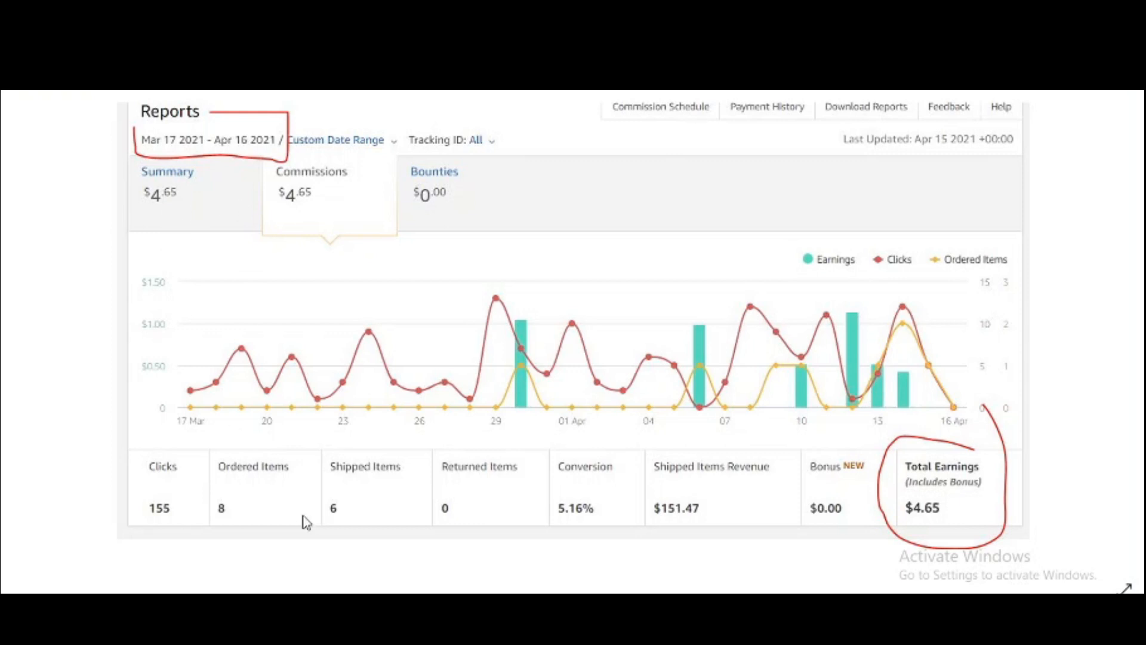
mouse_move(921, 540)
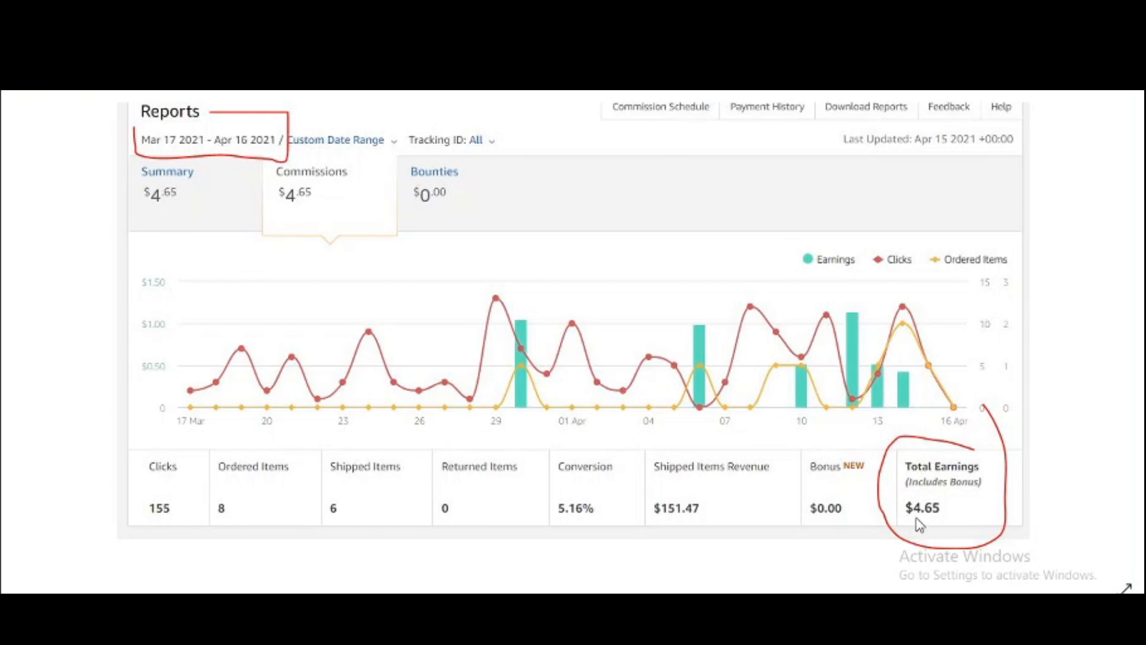
mouse_move(953, 544)
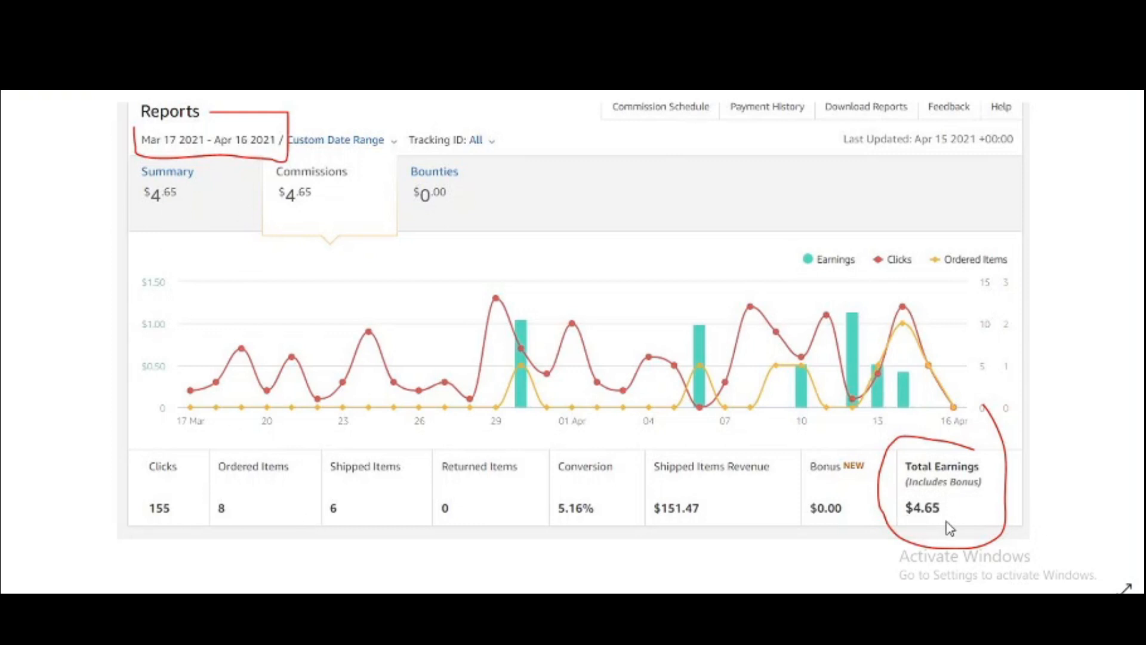
mouse_move(699, 538)
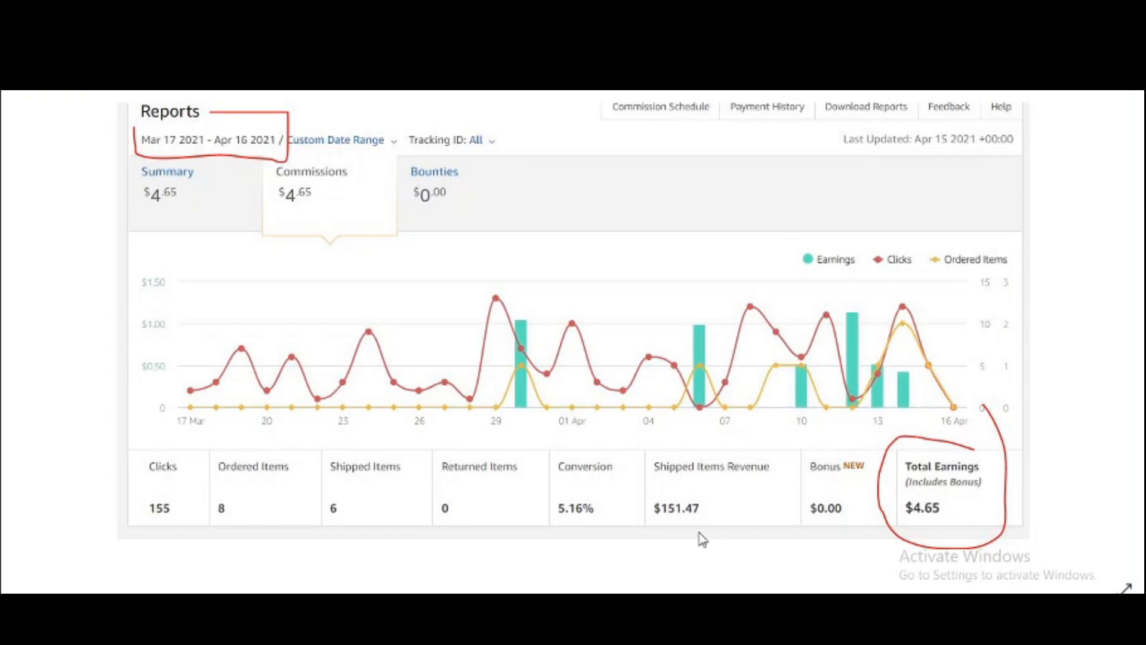
mouse_move(692, 532)
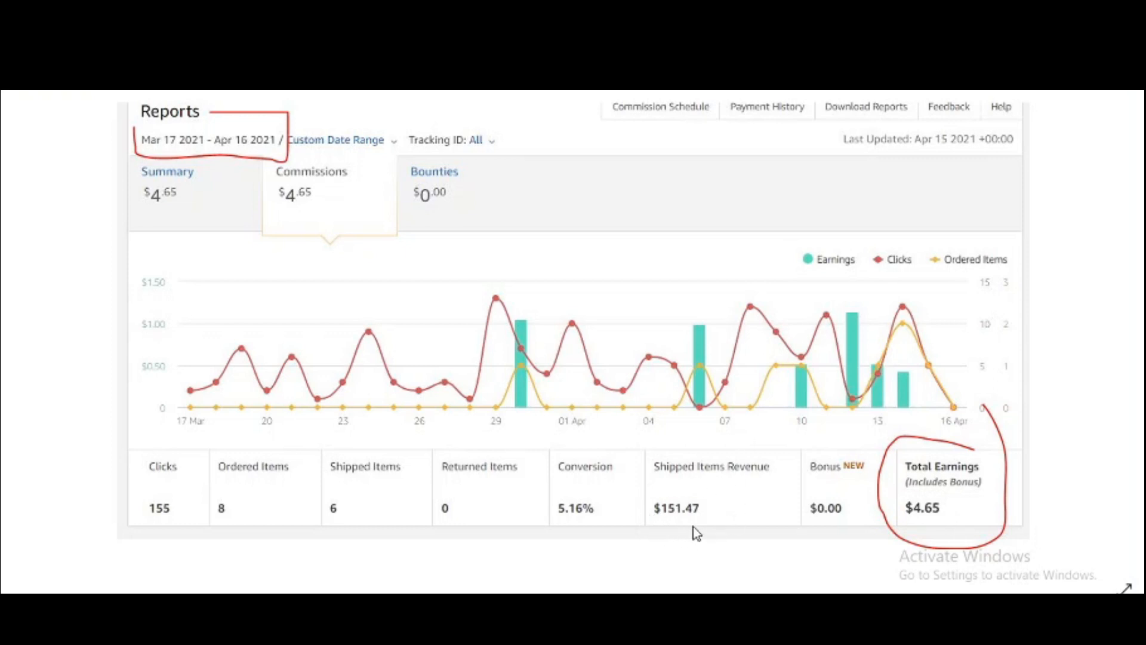
mouse_move(704, 495)
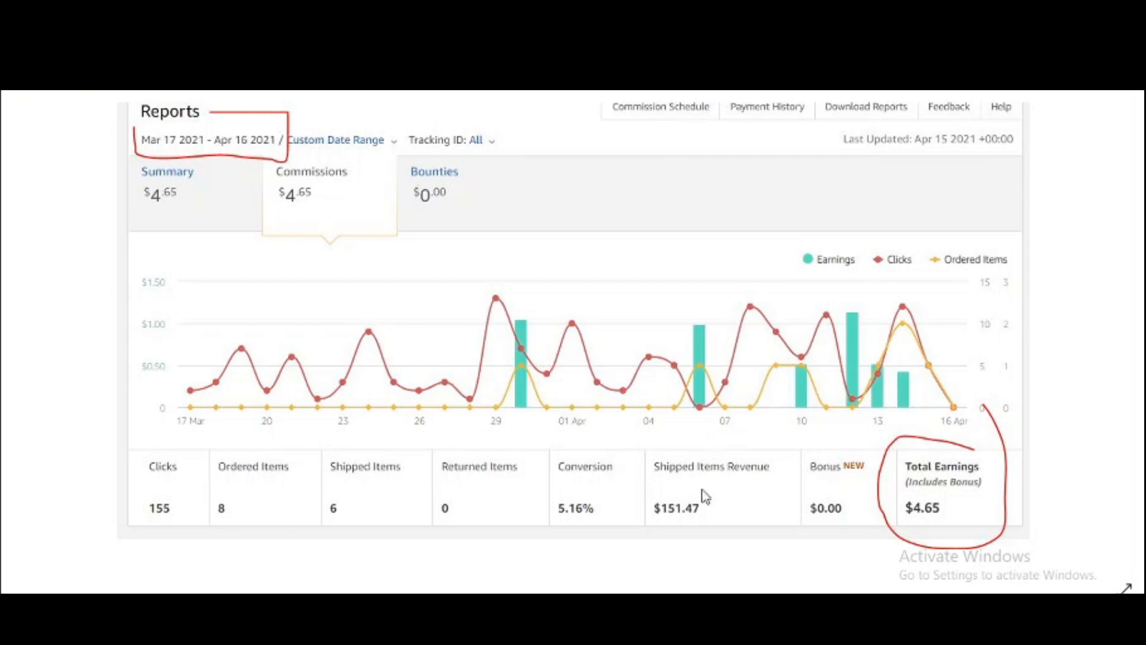
mouse_move(585, 531)
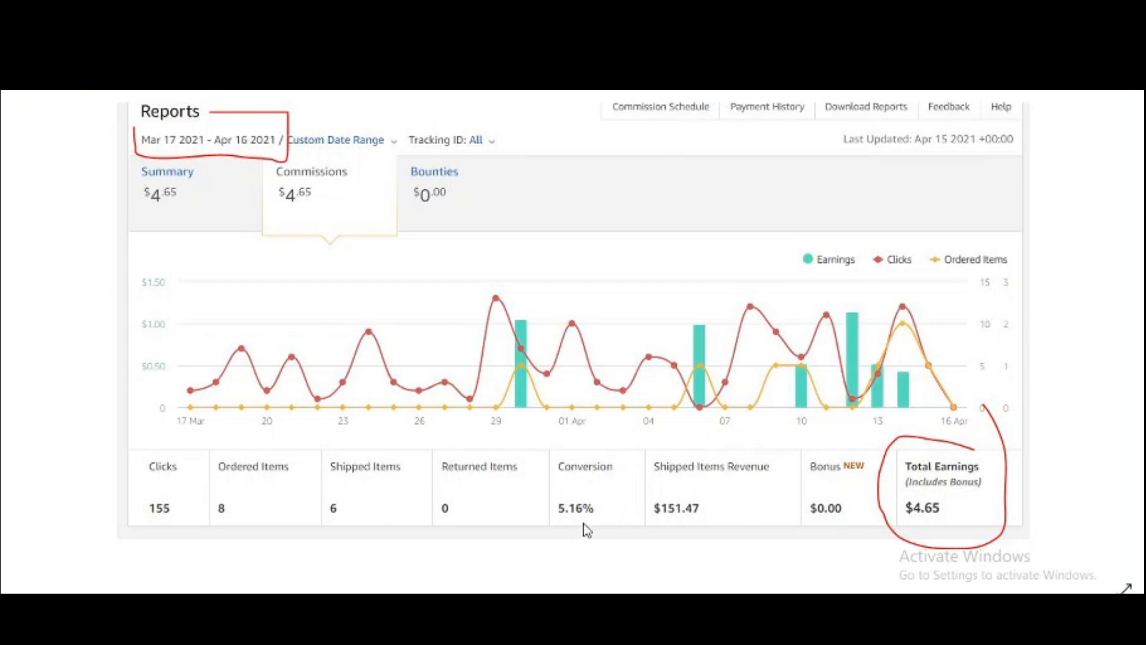
mouse_move(461, 592)
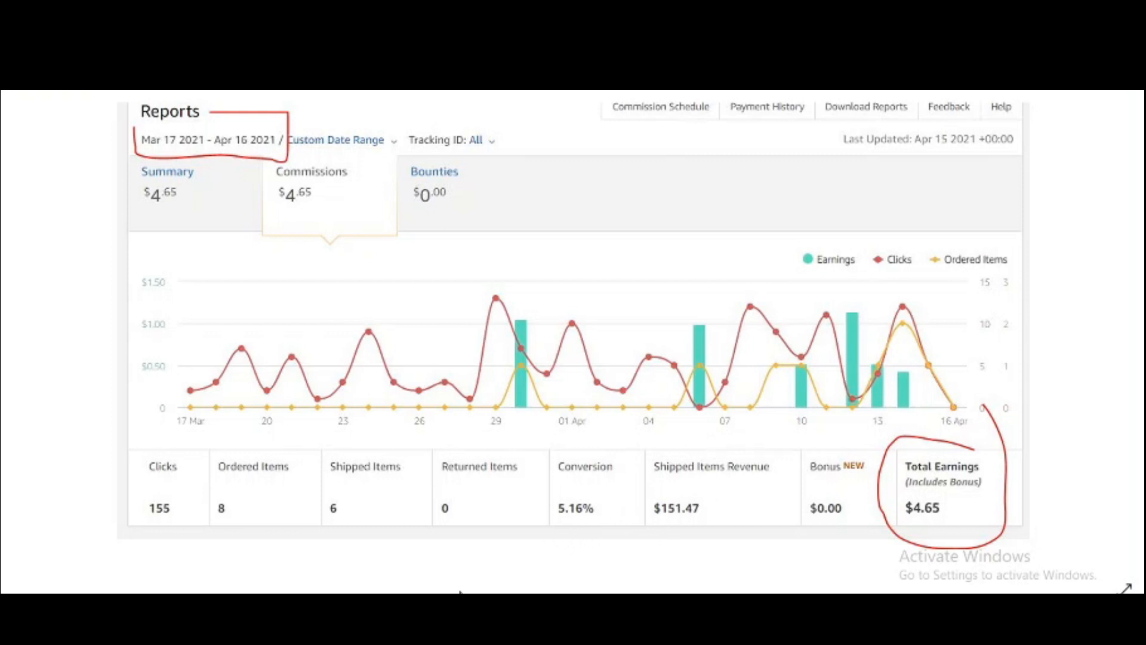
mouse_move(364, 472)
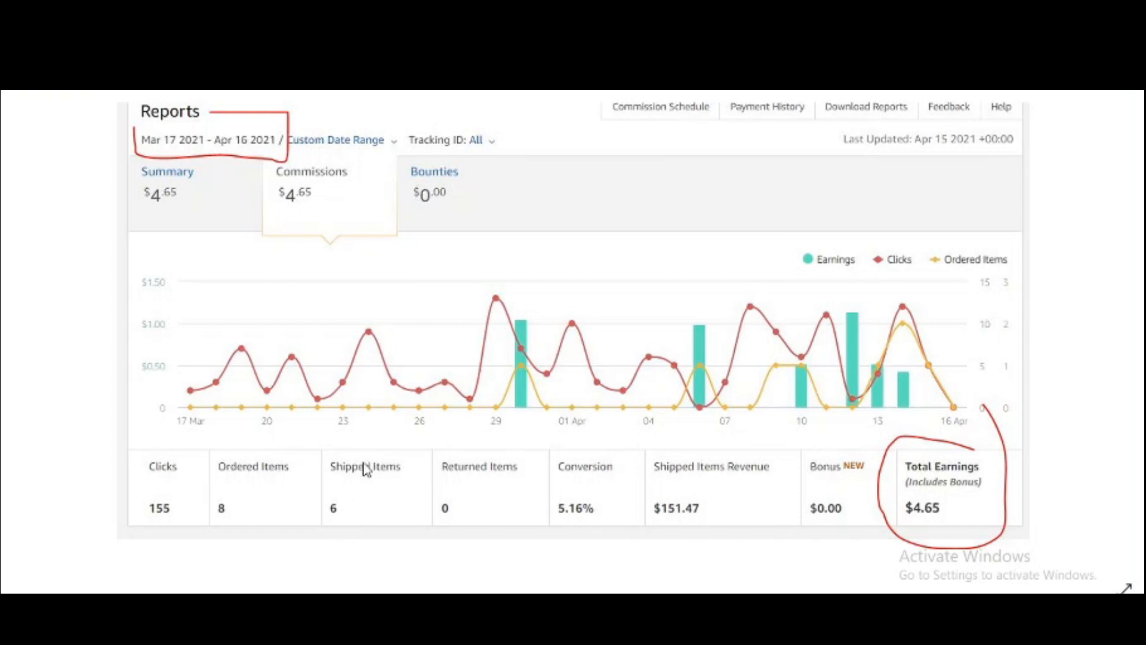
mouse_move(323, 509)
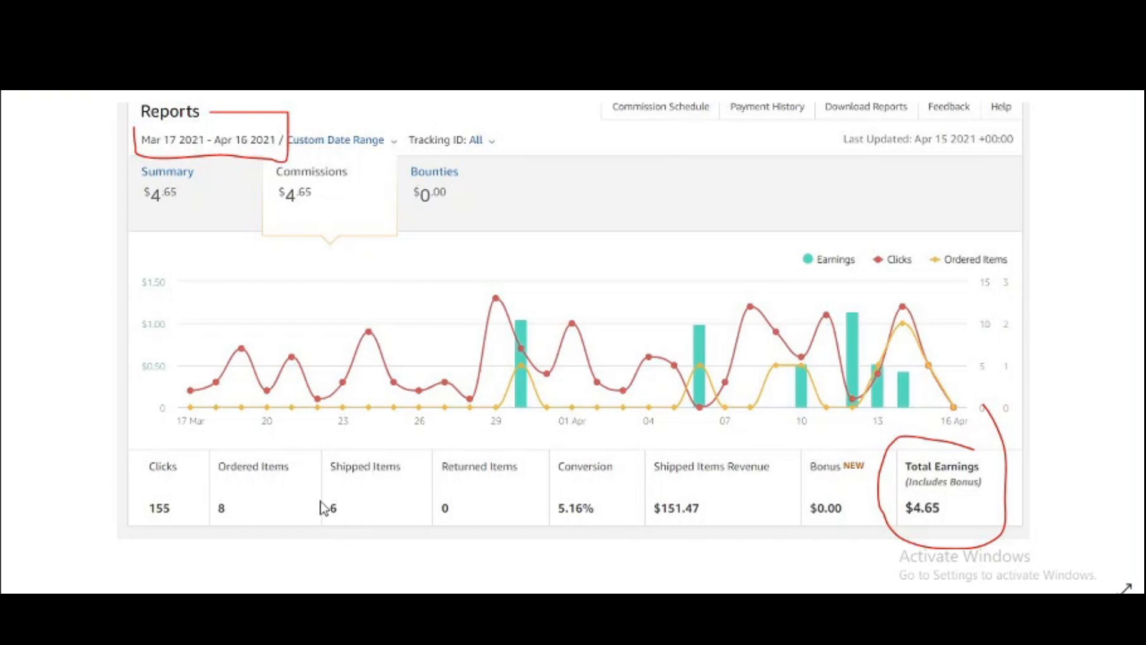
mouse_move(229, 525)
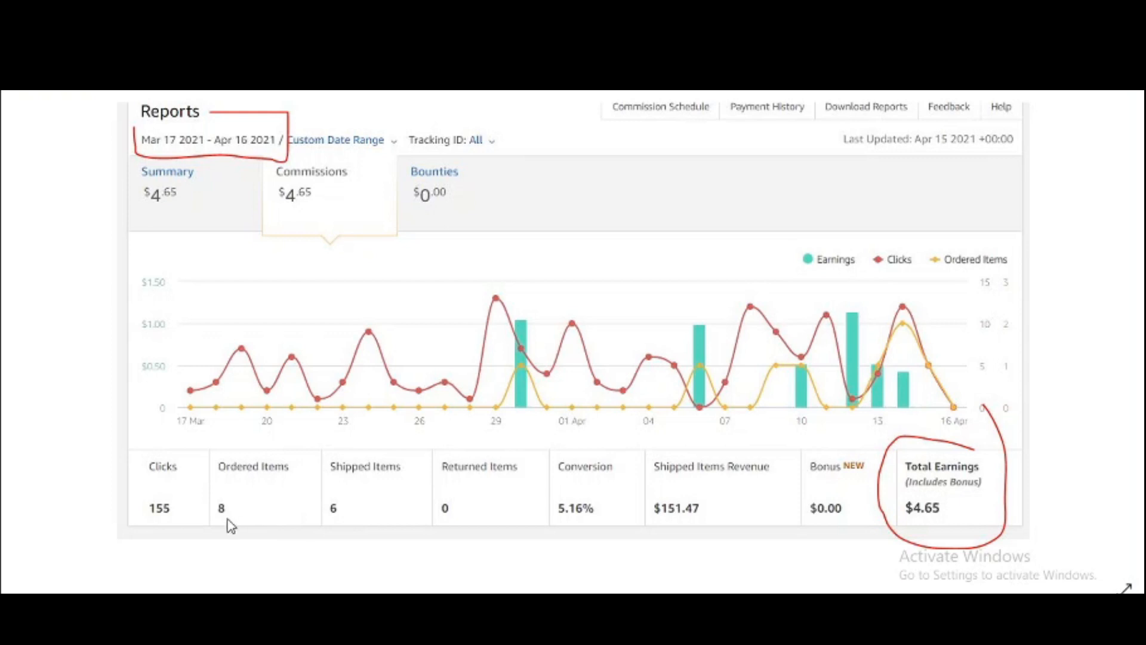
mouse_move(286, 508)
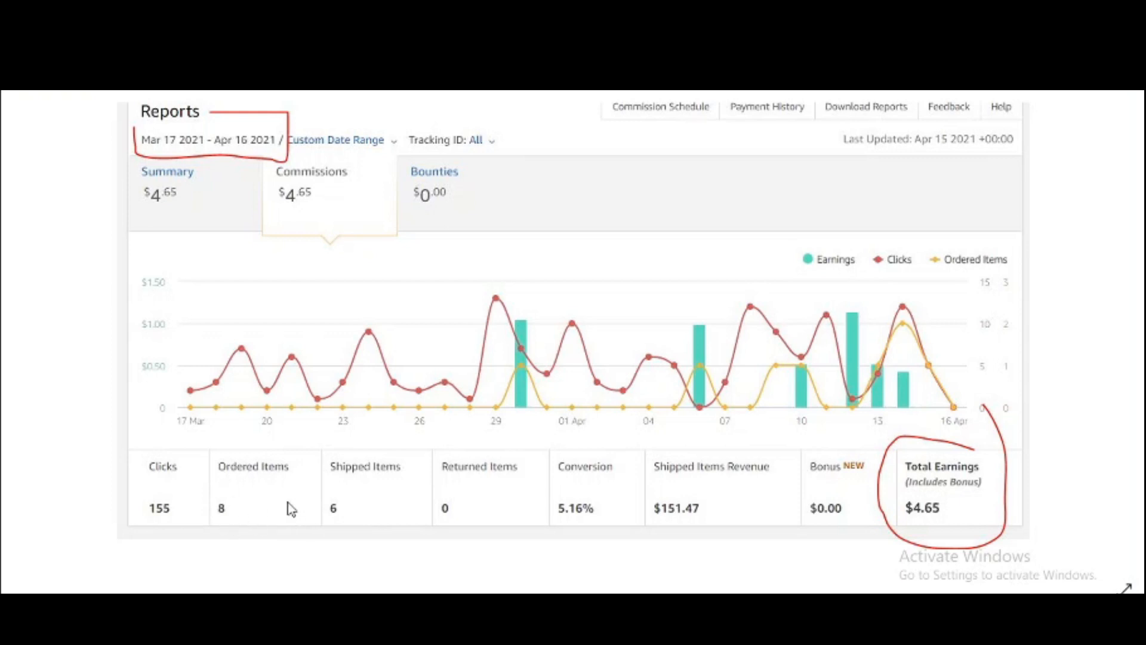
mouse_move(863, 508)
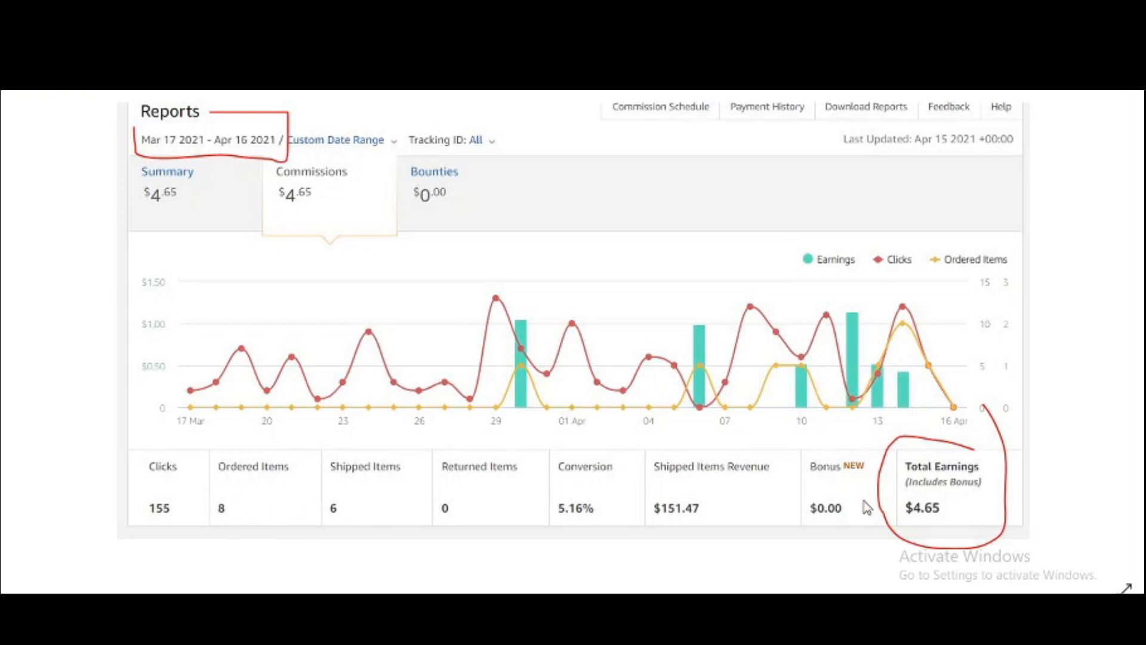
mouse_move(967, 516)
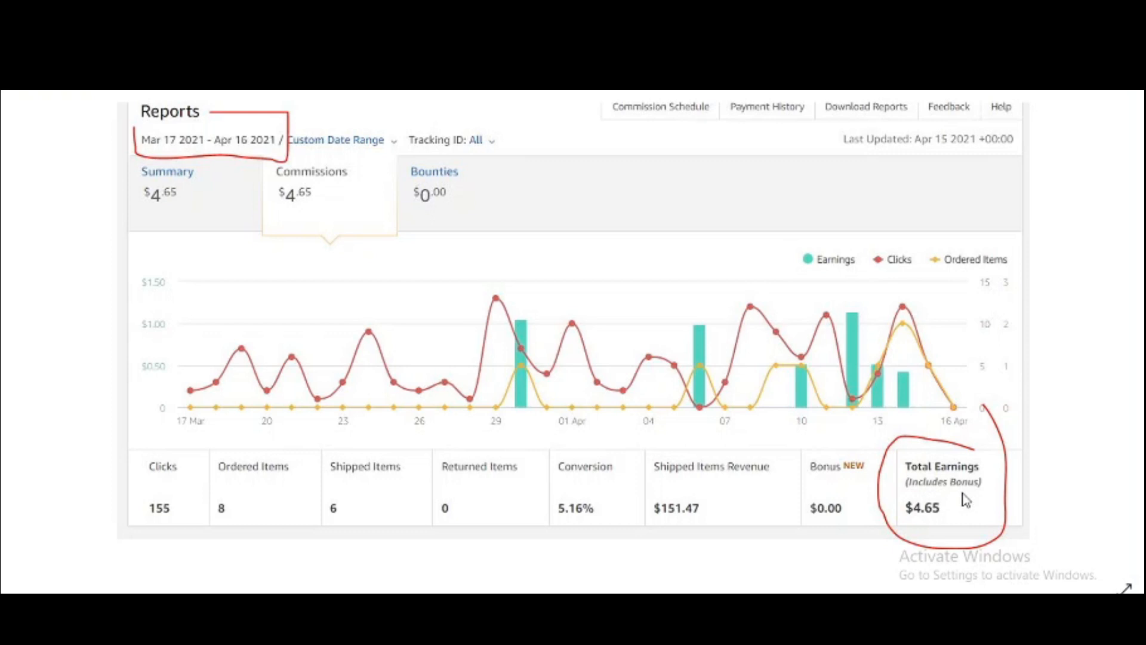
mouse_move(907, 521)
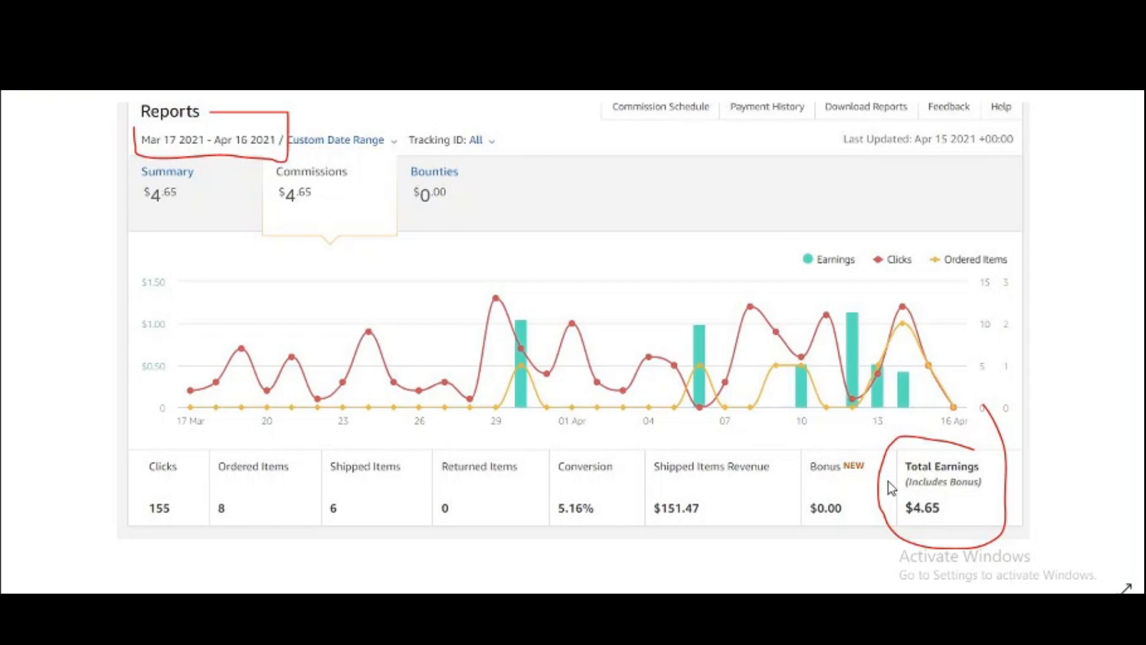
mouse_move(955, 489)
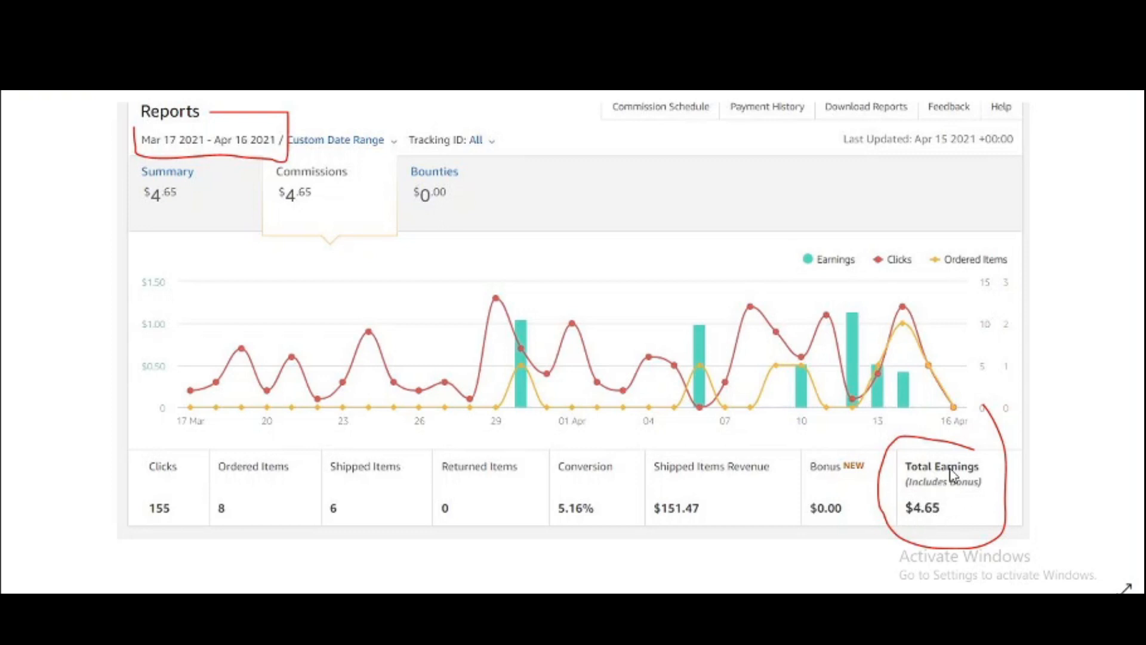
mouse_move(960, 538)
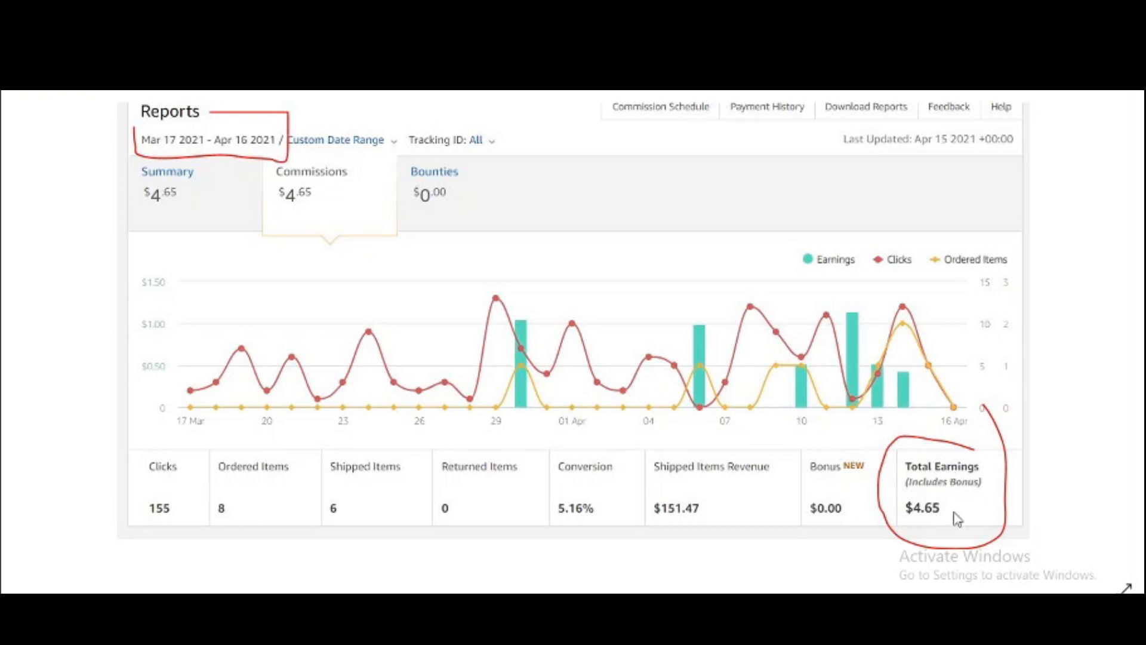
mouse_move(232, 504)
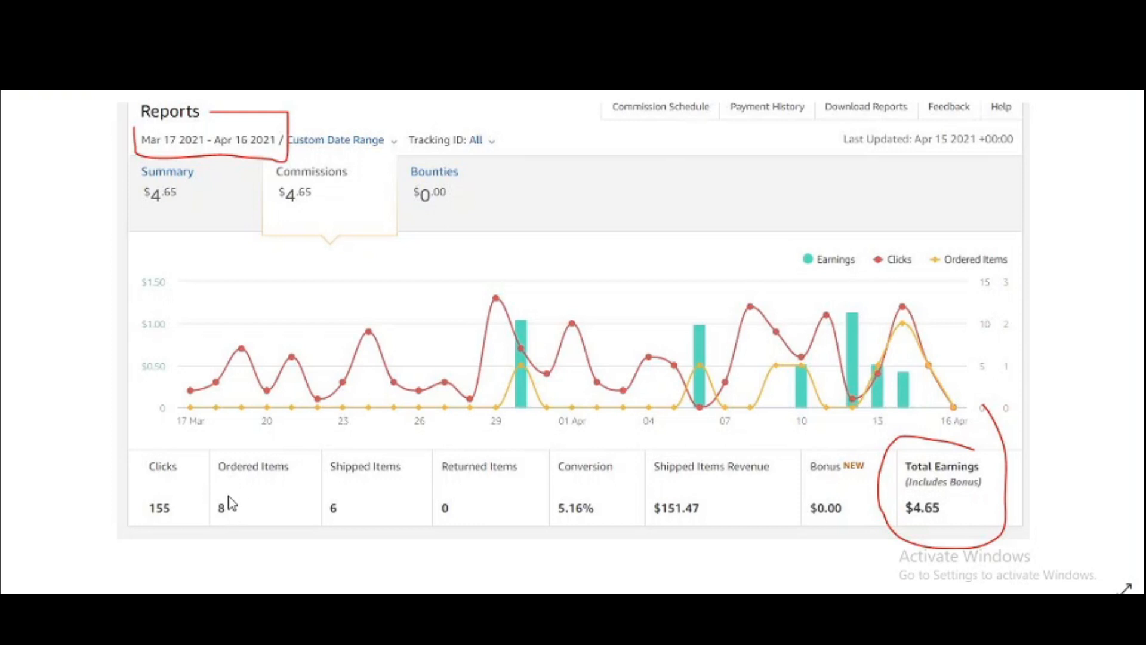
mouse_move(431, 489)
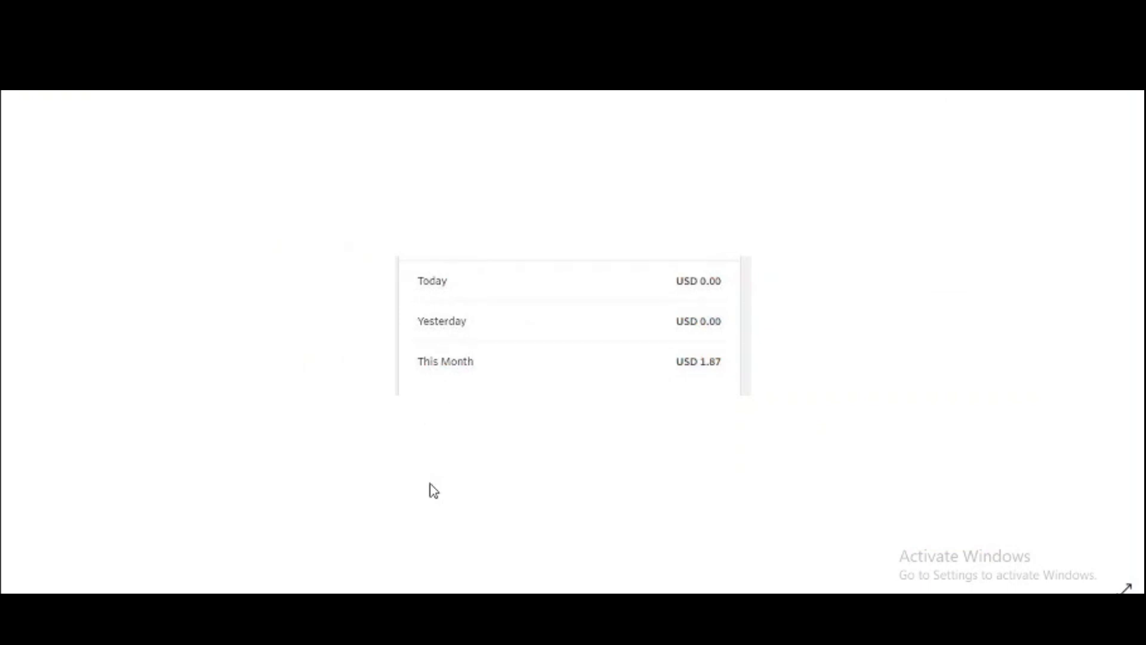
mouse_move(740, 380)
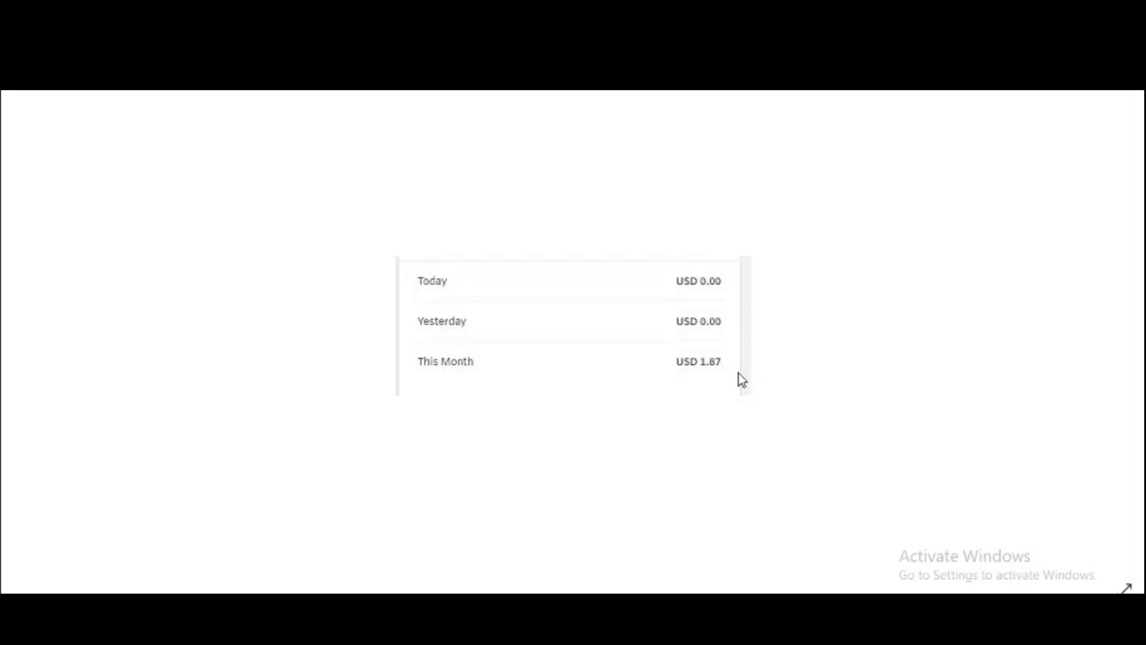
mouse_move(723, 383)
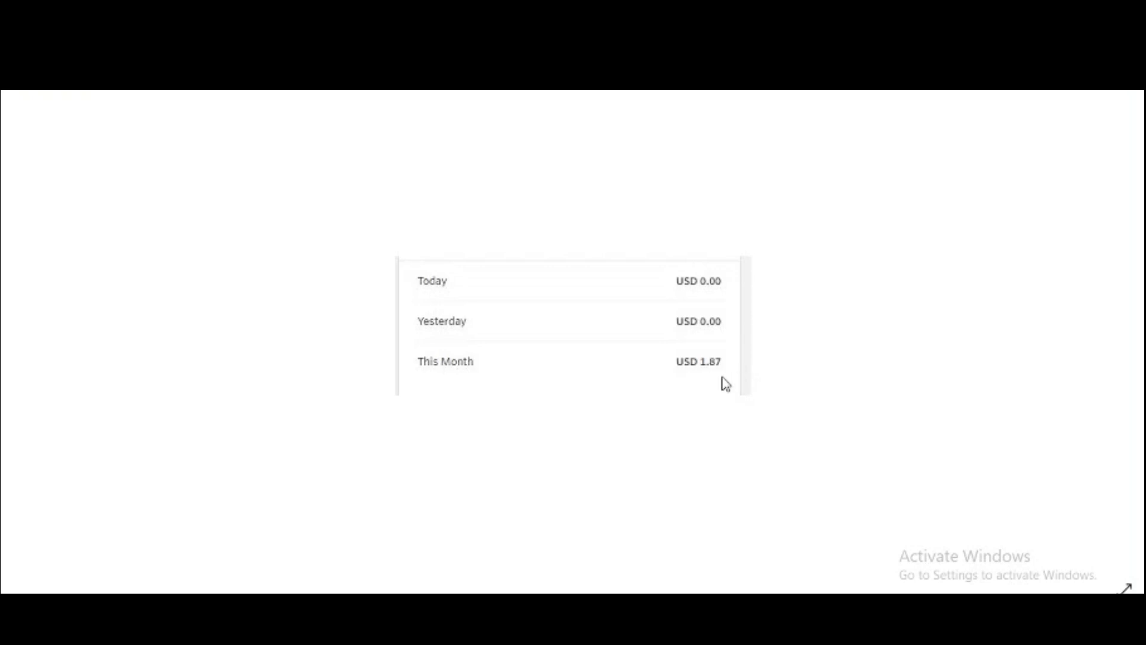
mouse_move(680, 382)
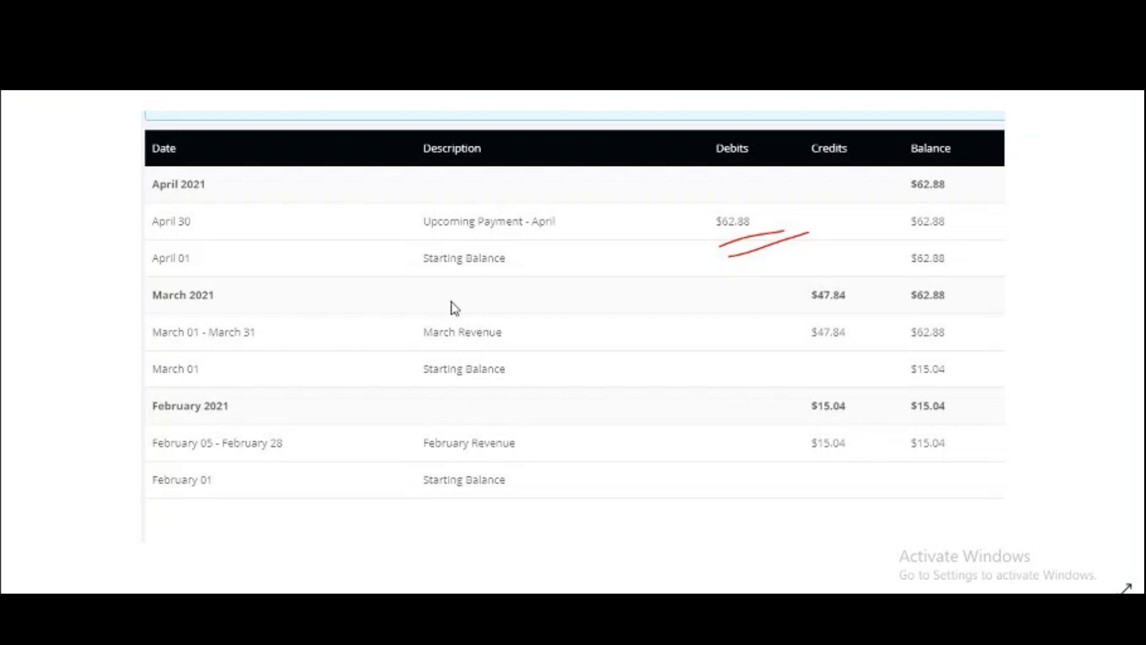
mouse_move(180, 463)
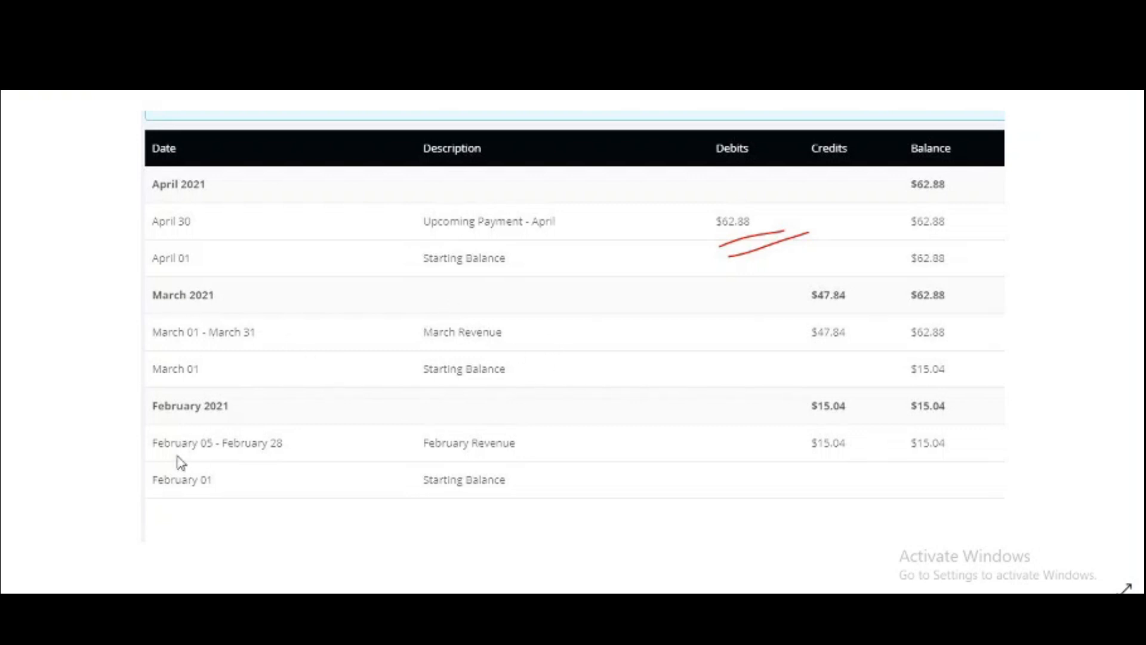
mouse_move(198, 485)
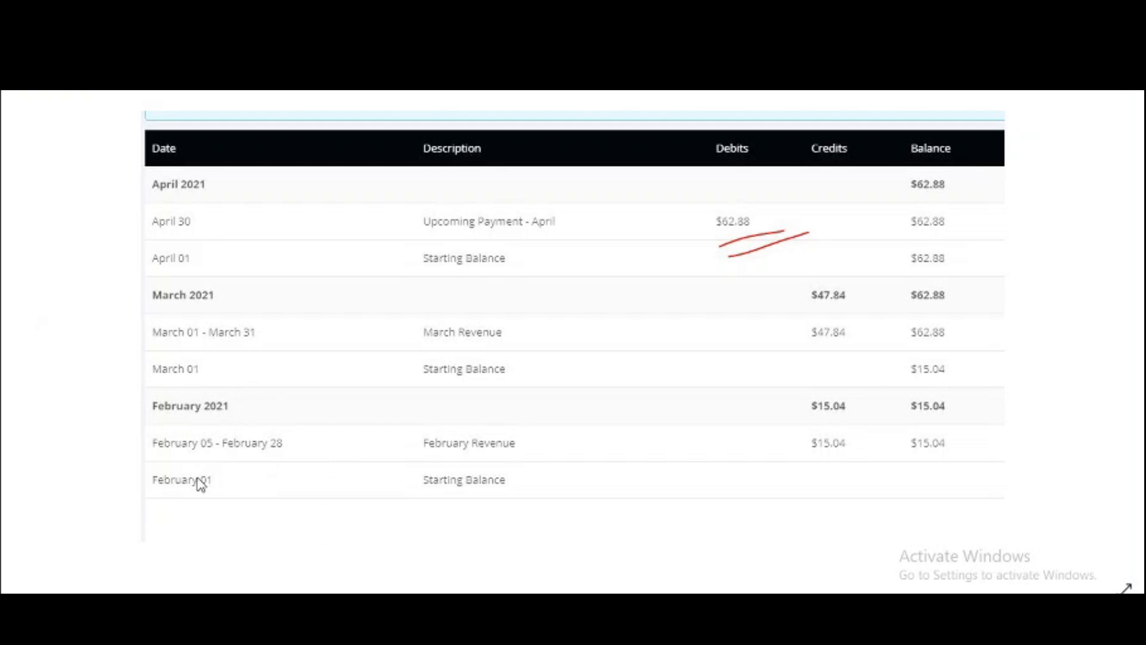
mouse_move(738, 451)
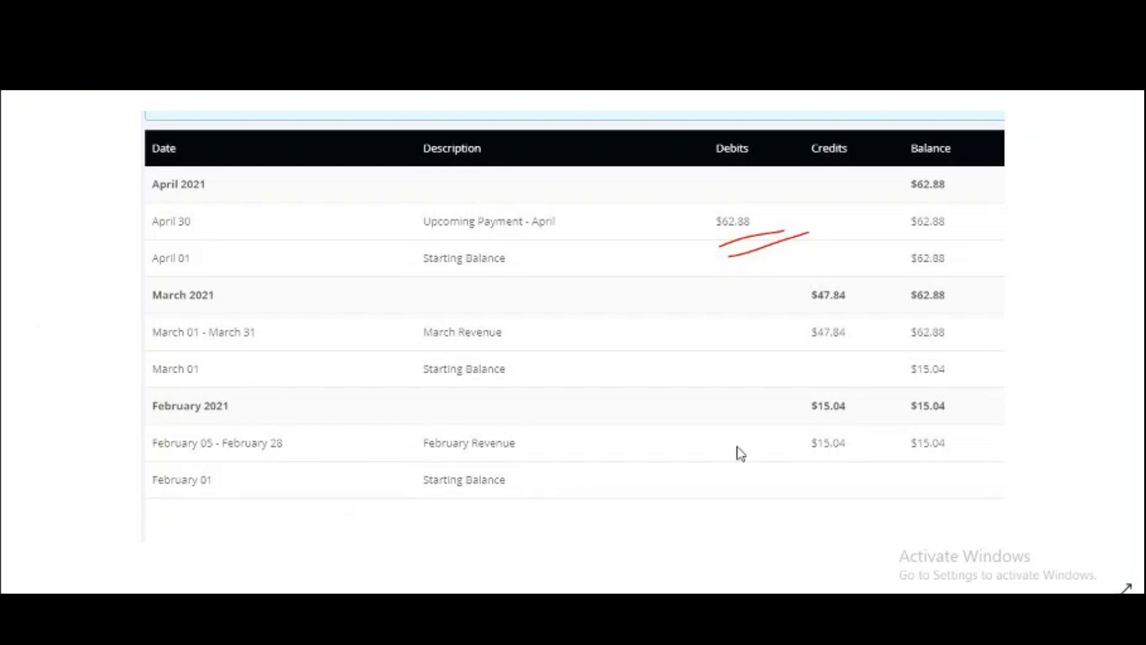
mouse_move(852, 436)
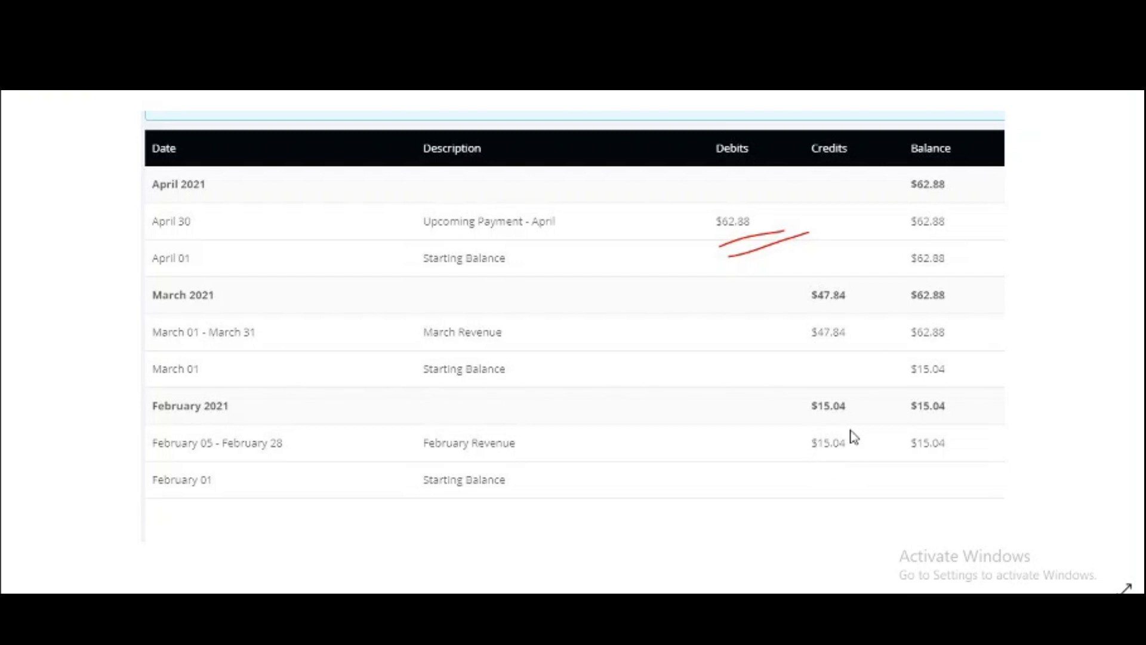
mouse_move(807, 454)
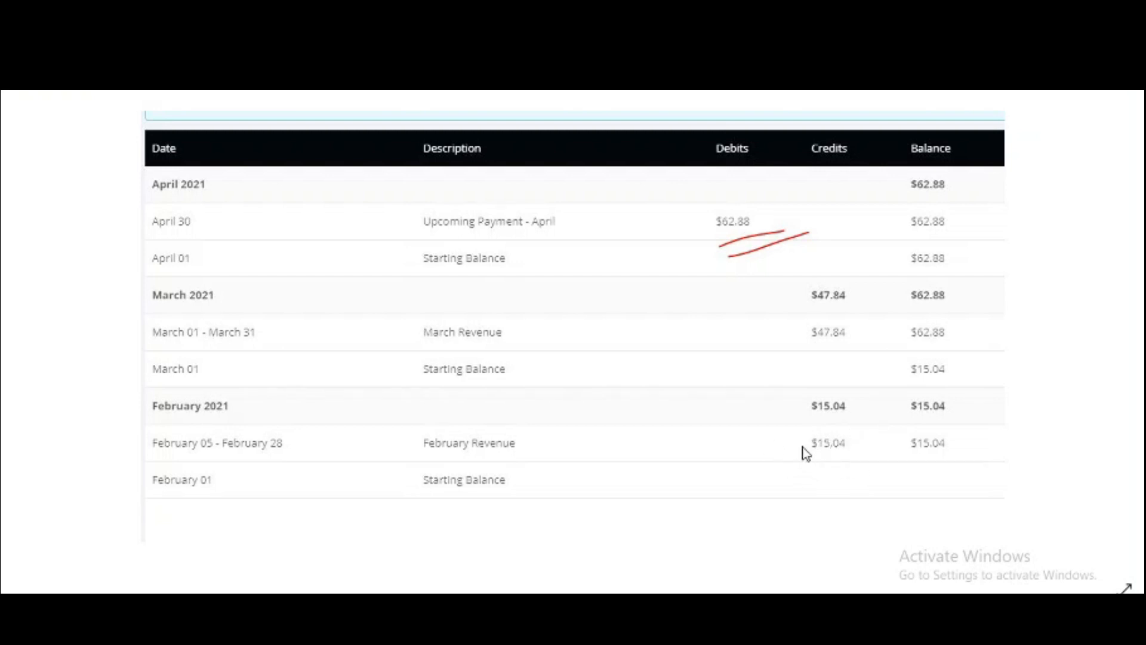
mouse_move(817, 427)
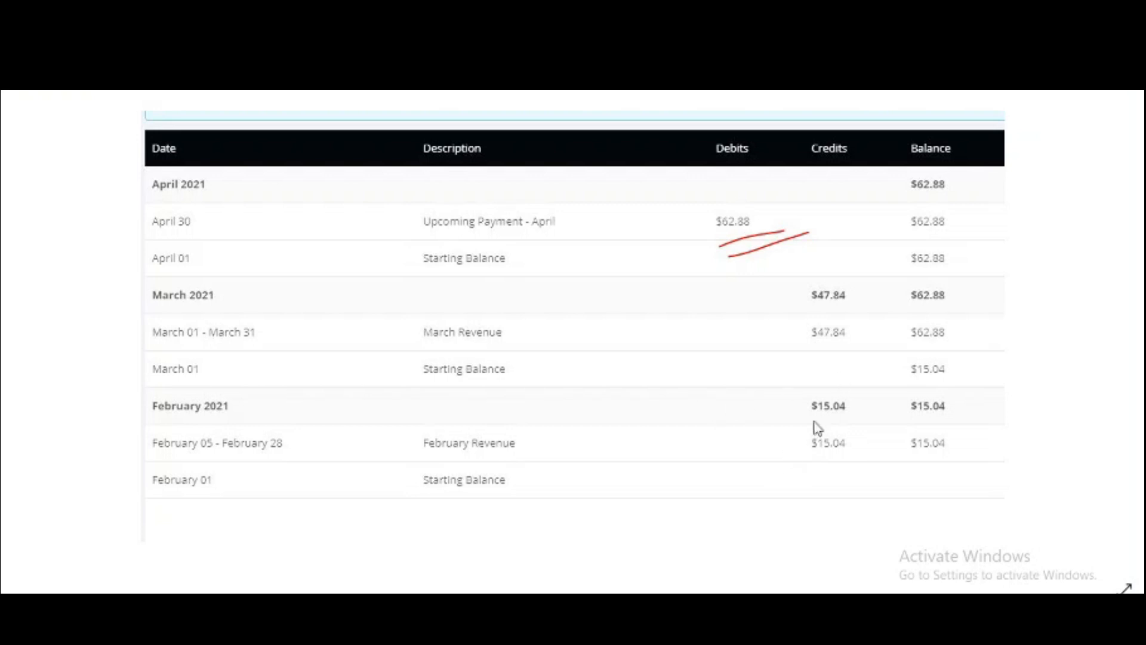
mouse_move(154, 413)
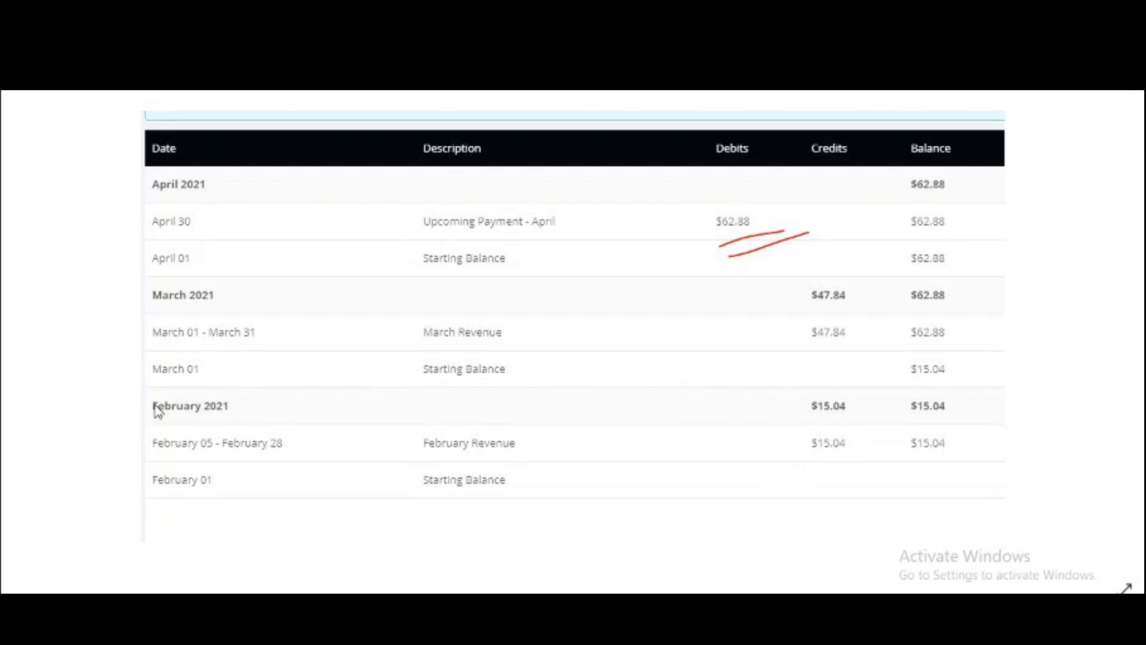
mouse_move(253, 357)
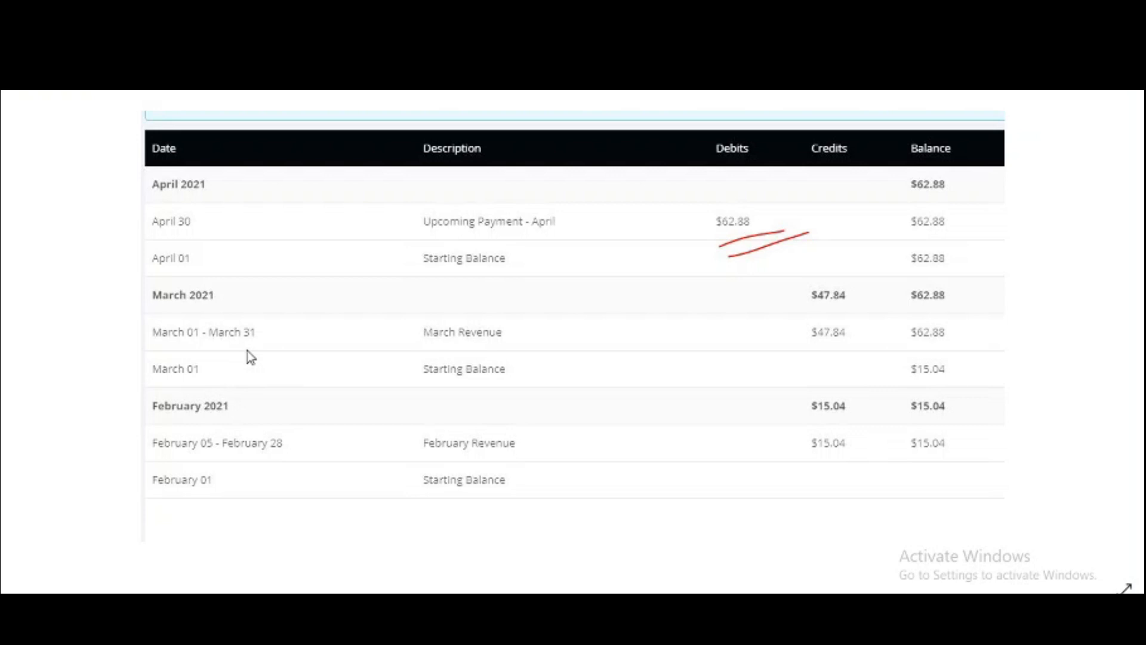
mouse_move(843, 356)
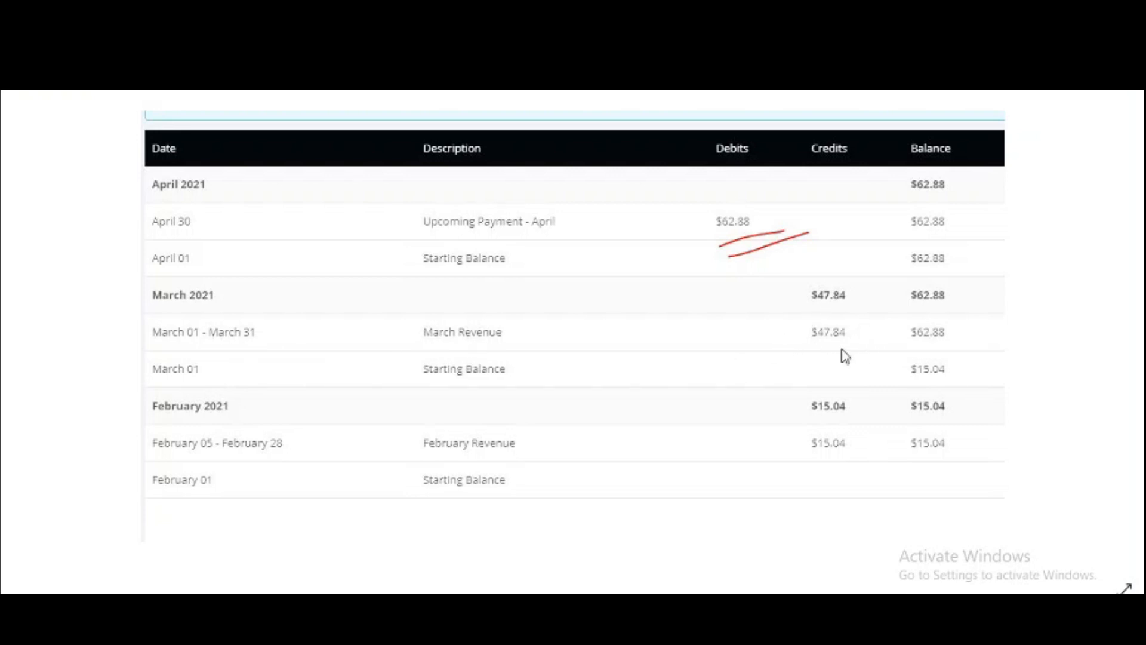
mouse_move(859, 336)
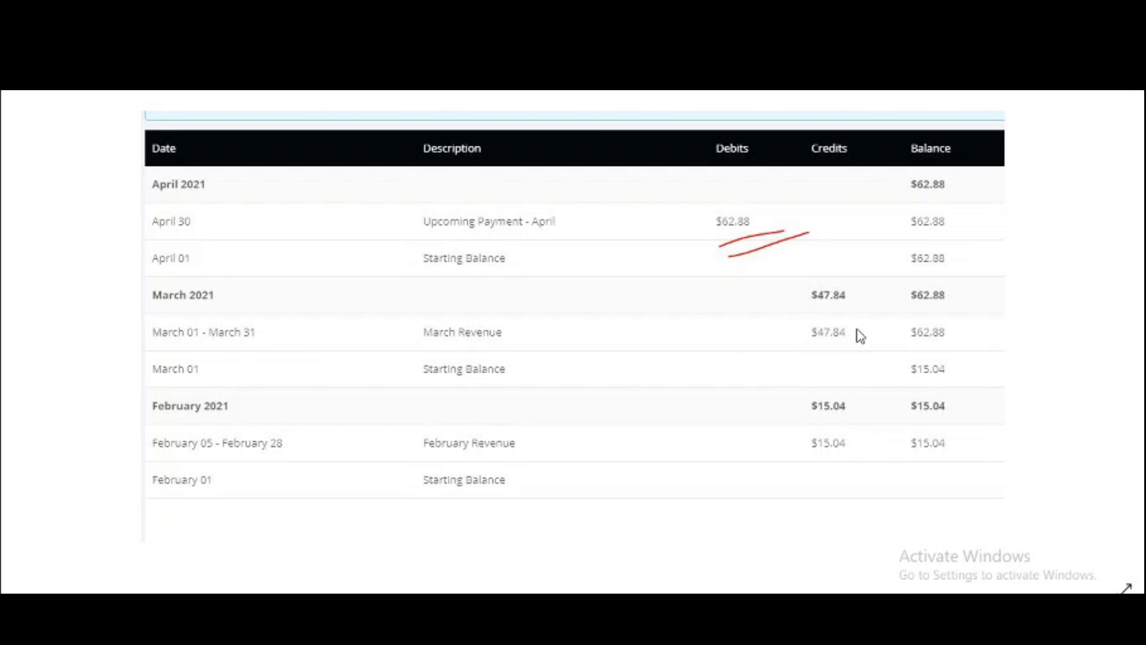
mouse_move(836, 344)
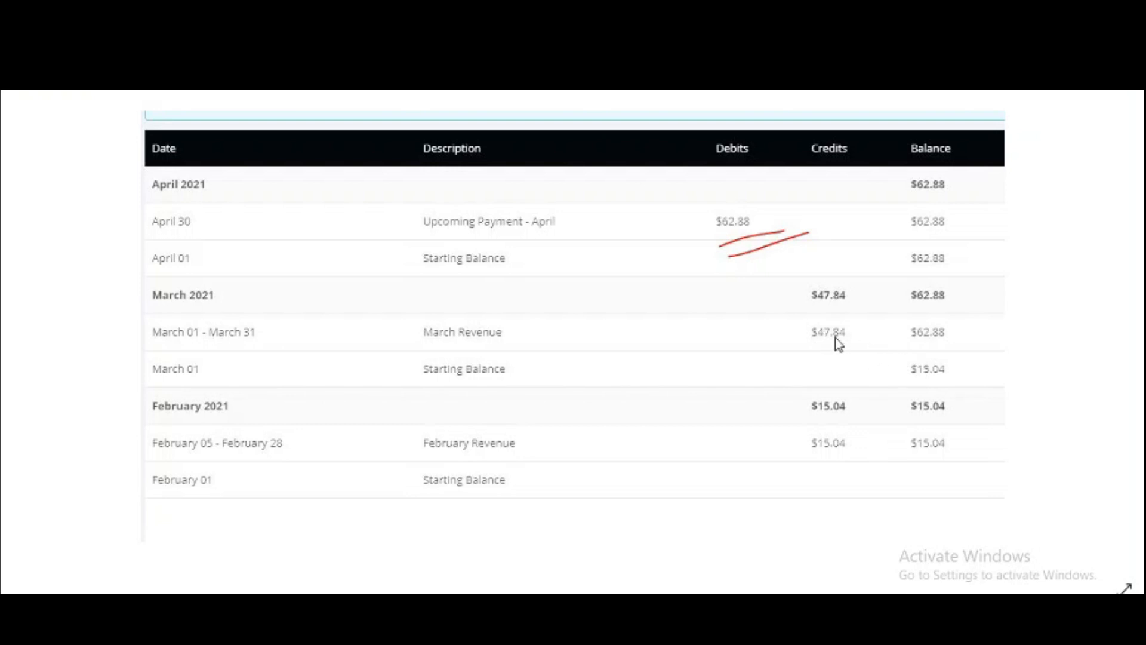
mouse_move(745, 237)
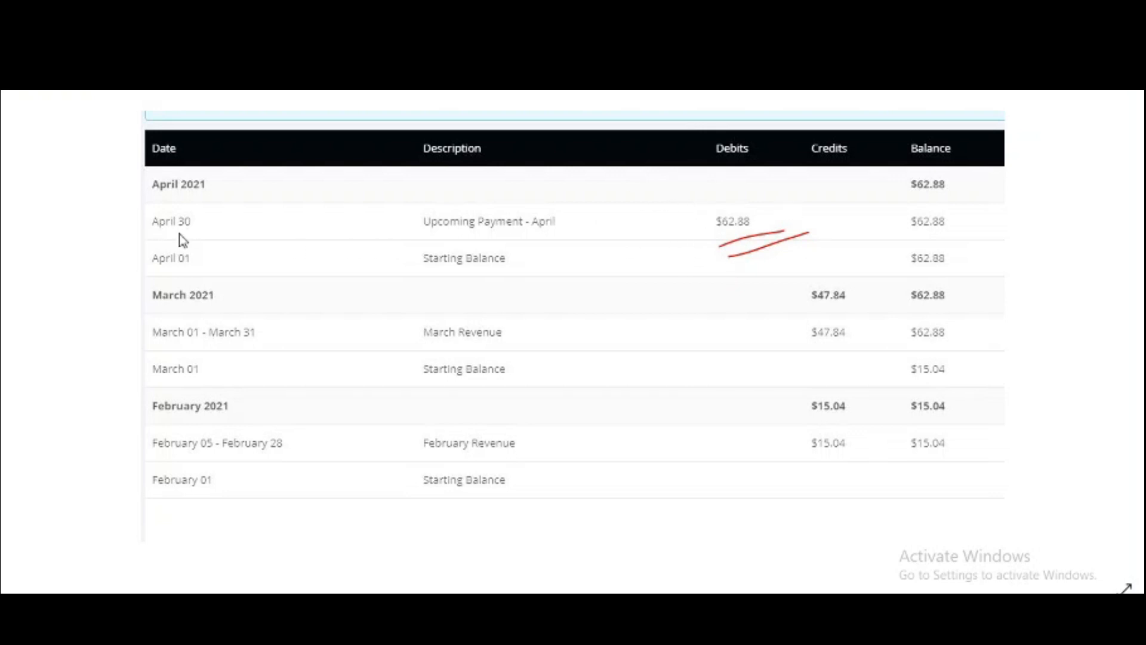
mouse_move(153, 216)
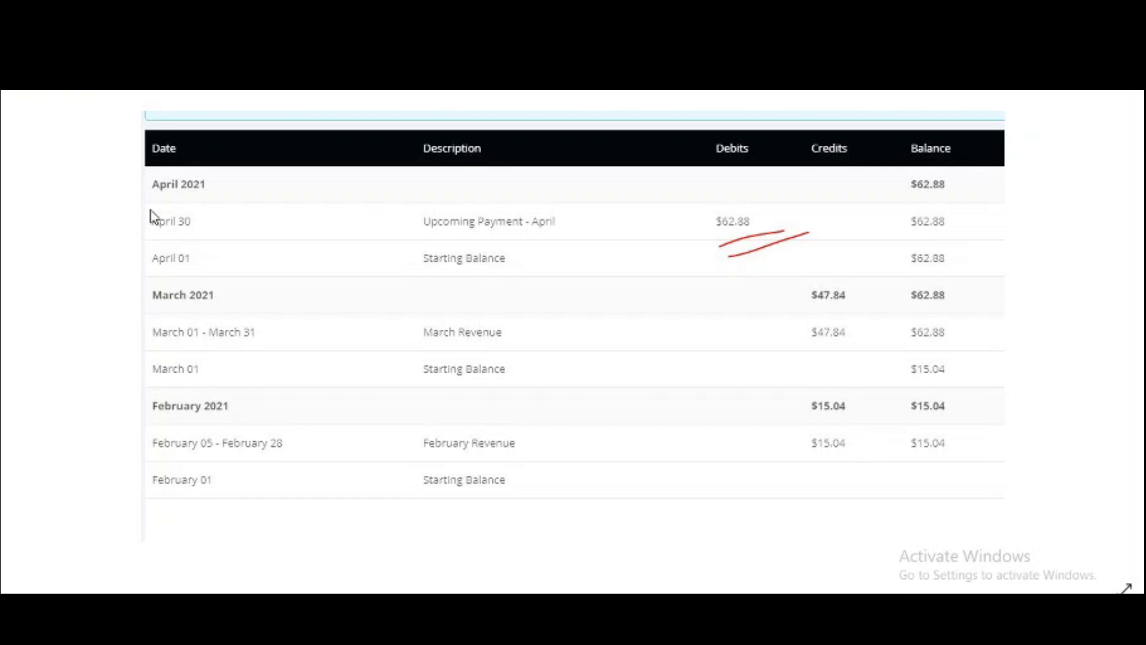
mouse_move(663, 240)
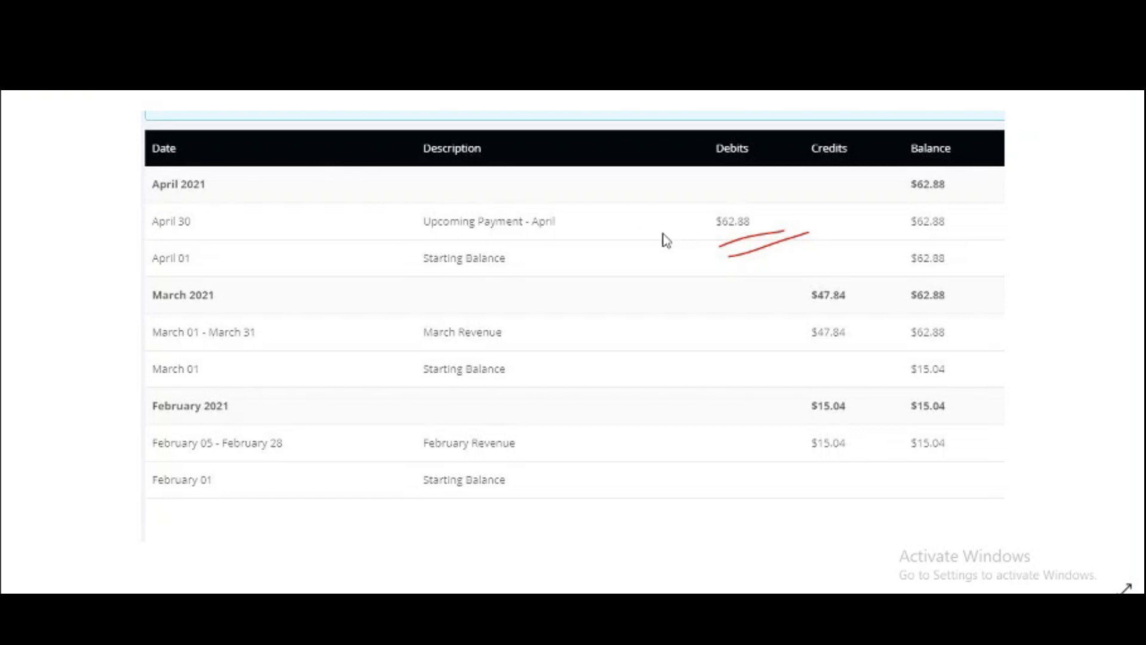
mouse_move(733, 242)
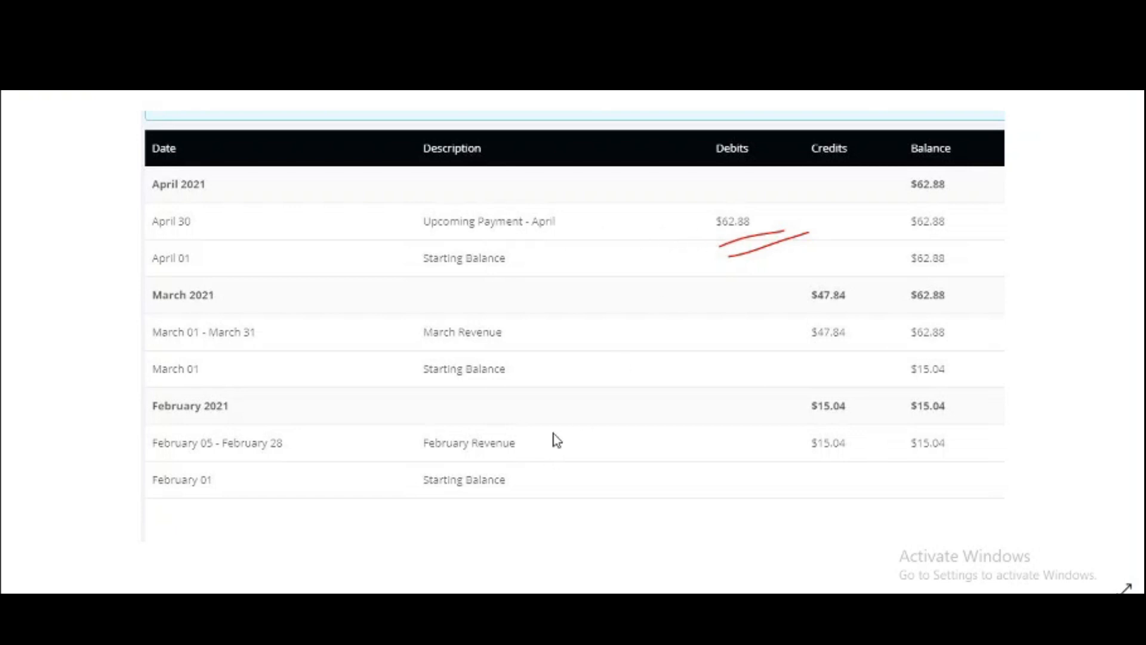
mouse_move(543, 322)
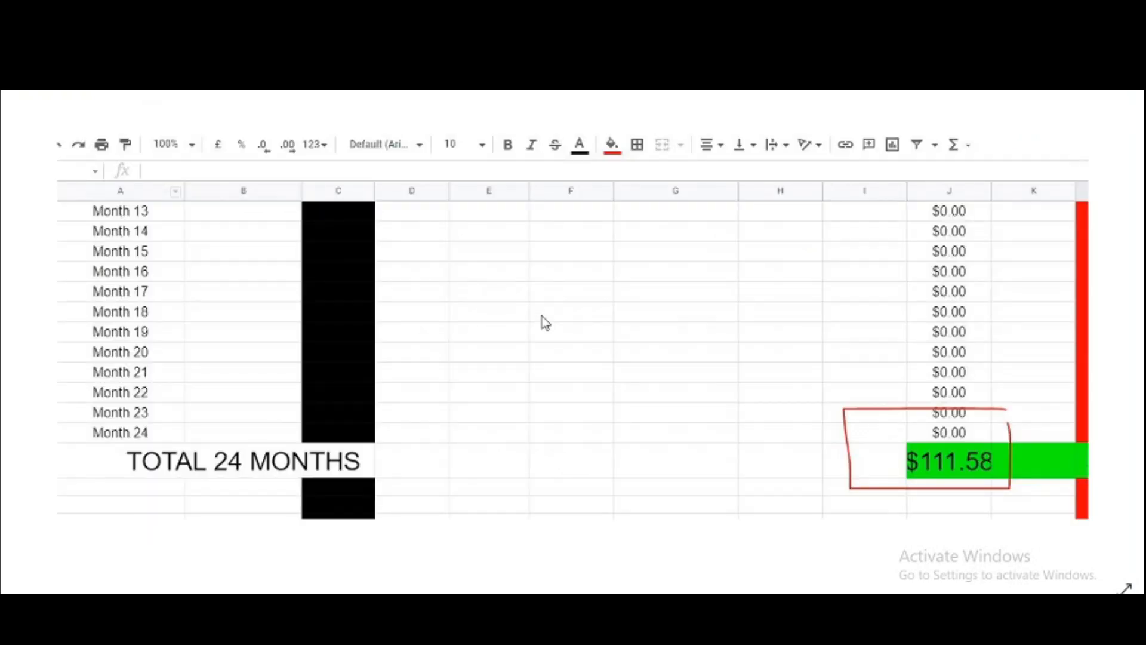
mouse_move(860, 475)
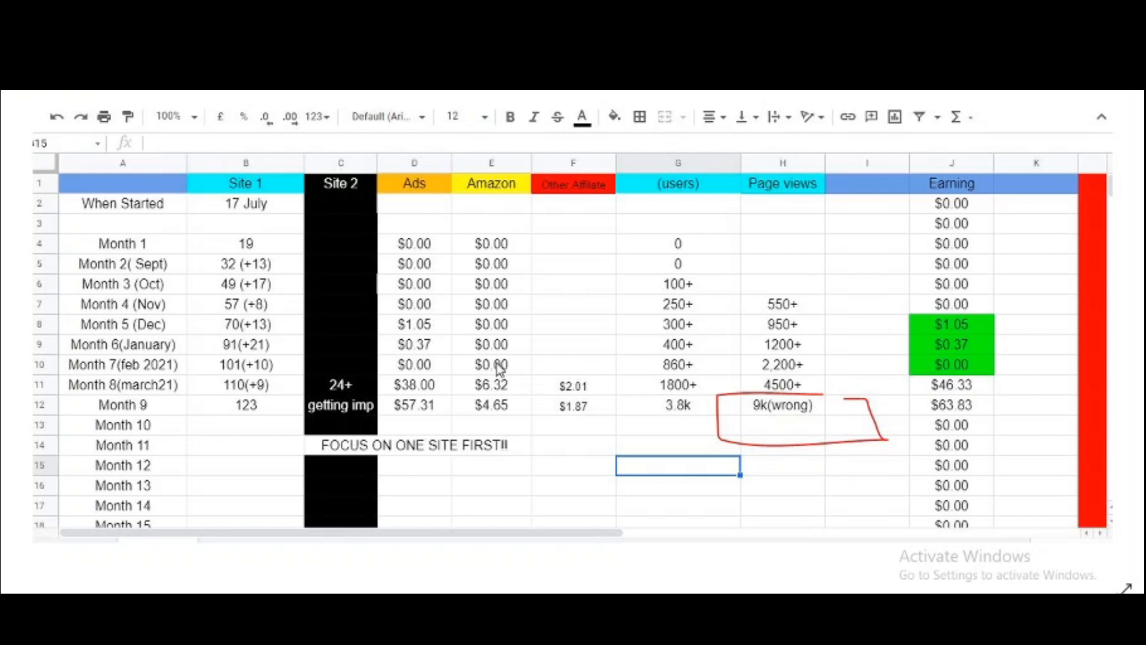
mouse_move(344, 355)
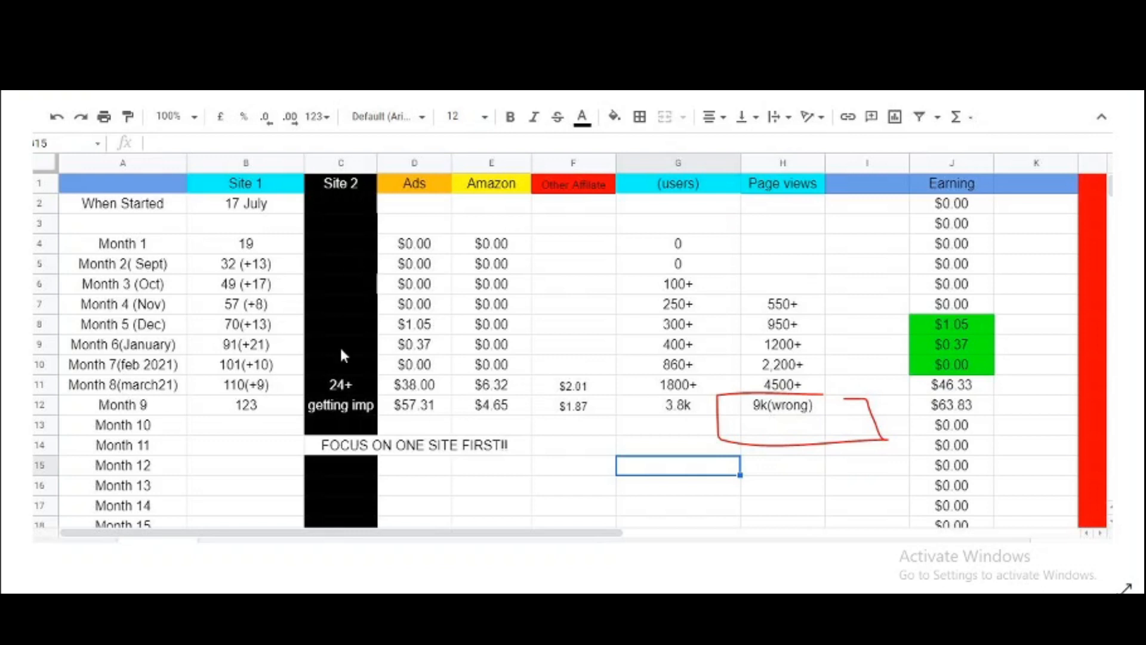
mouse_move(436, 408)
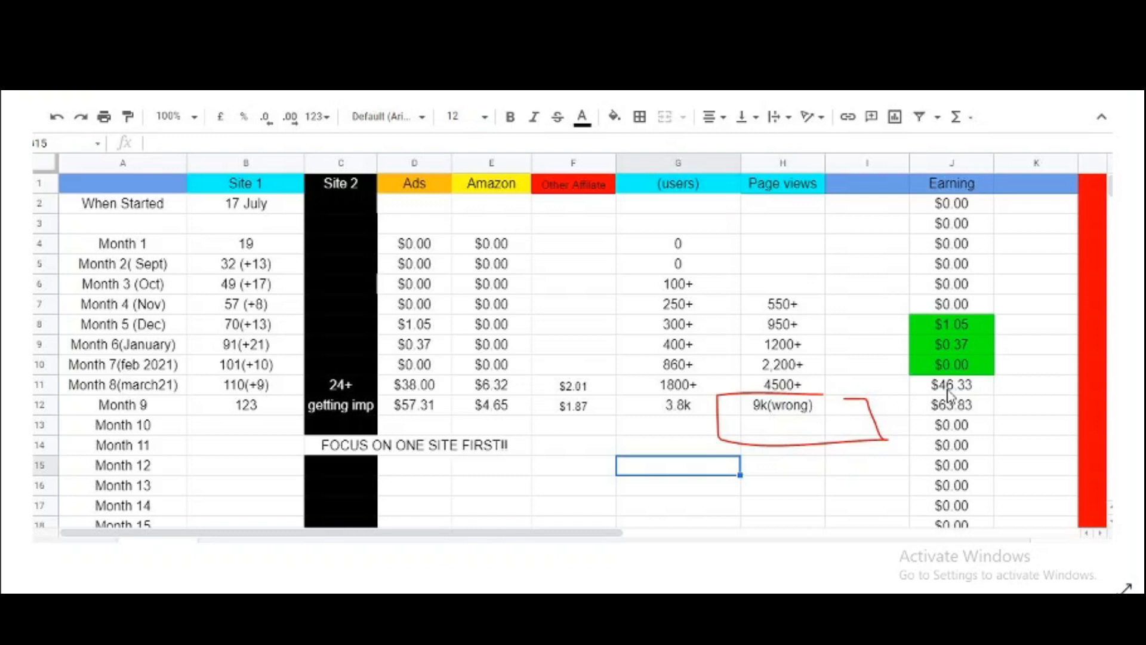
mouse_move(972, 397)
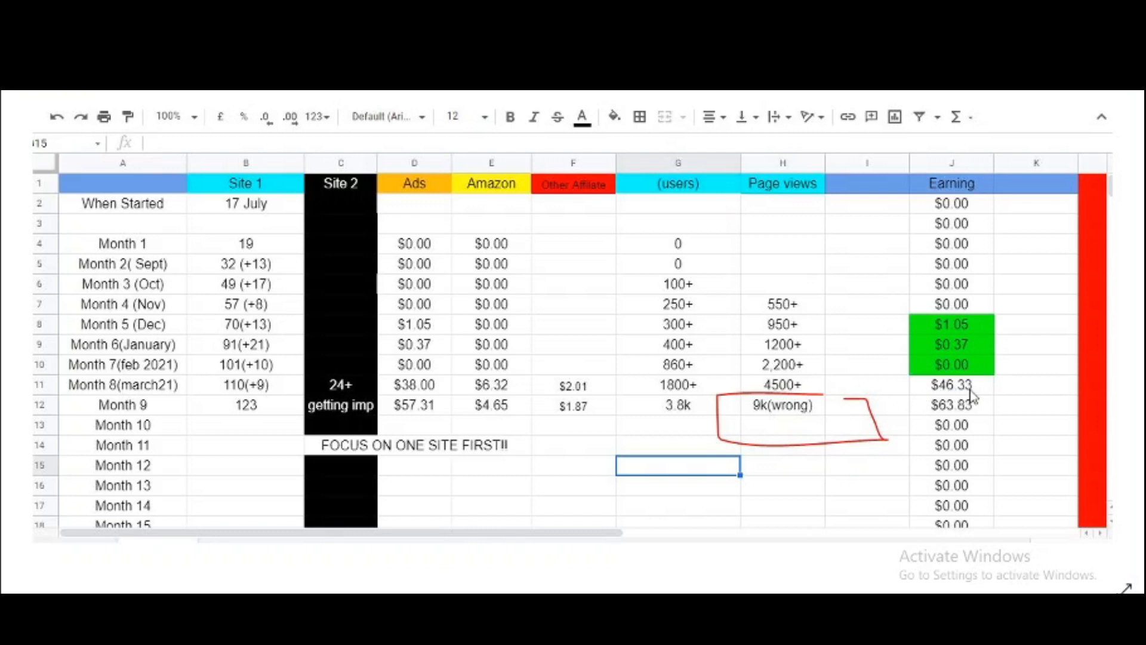
mouse_move(933, 428)
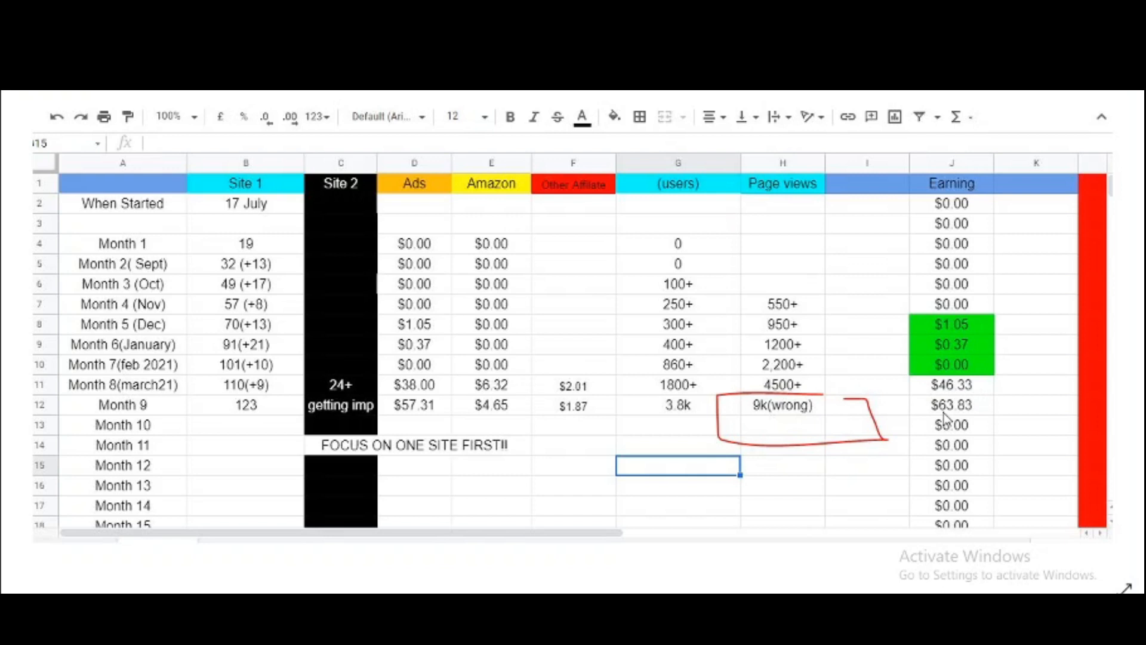
mouse_move(967, 422)
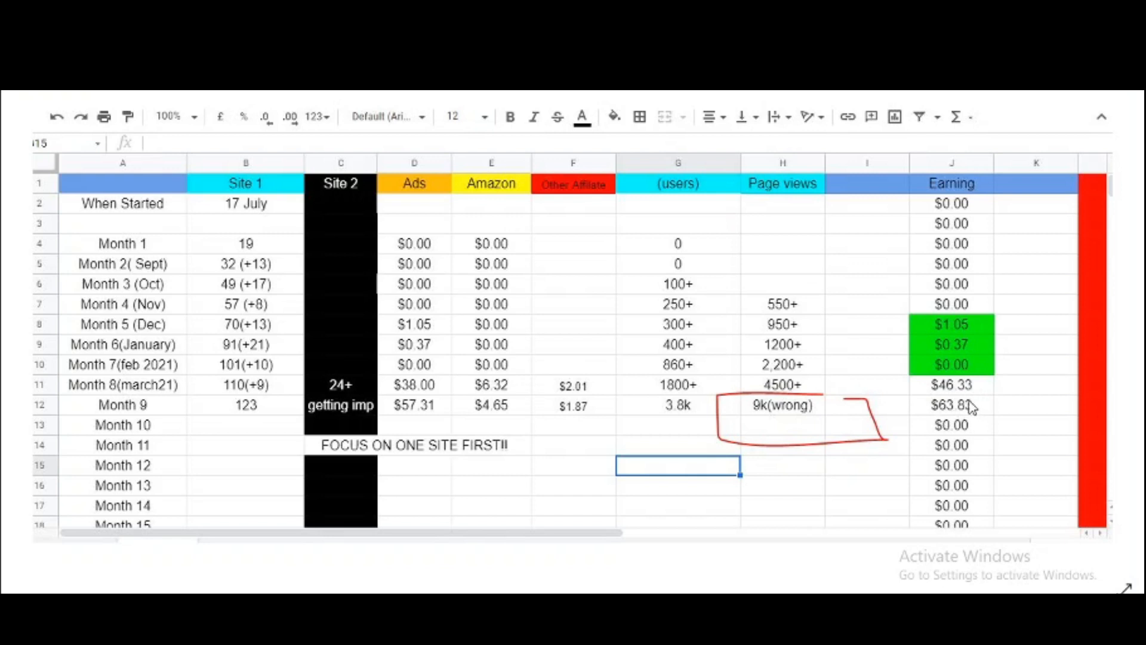
mouse_move(480, 403)
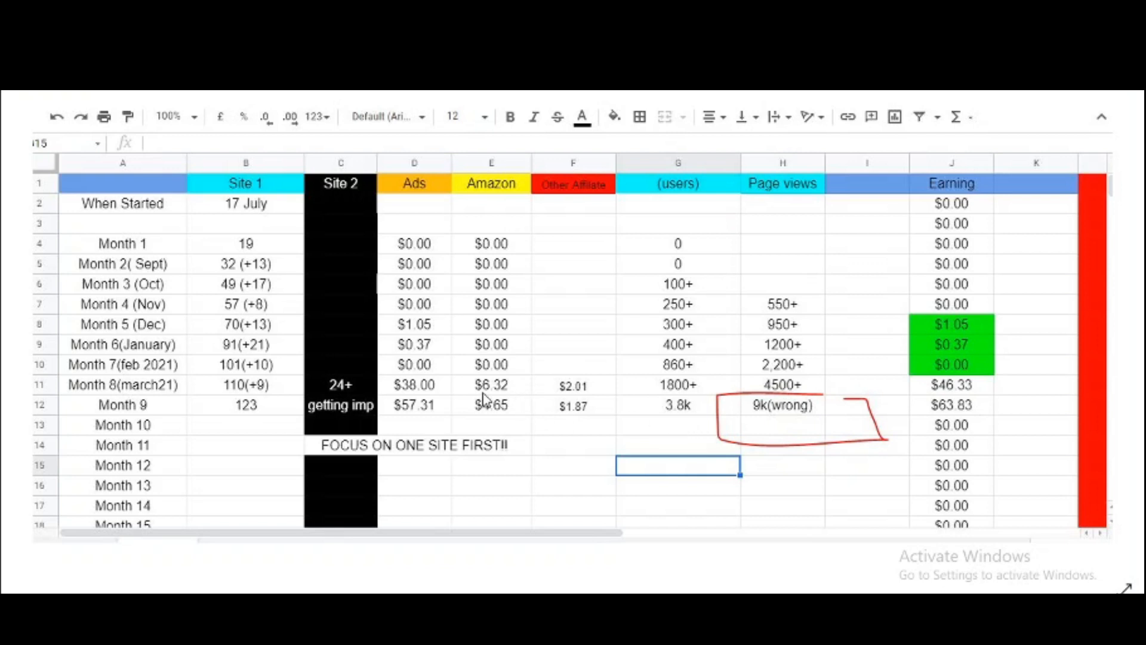
mouse_move(372, 287)
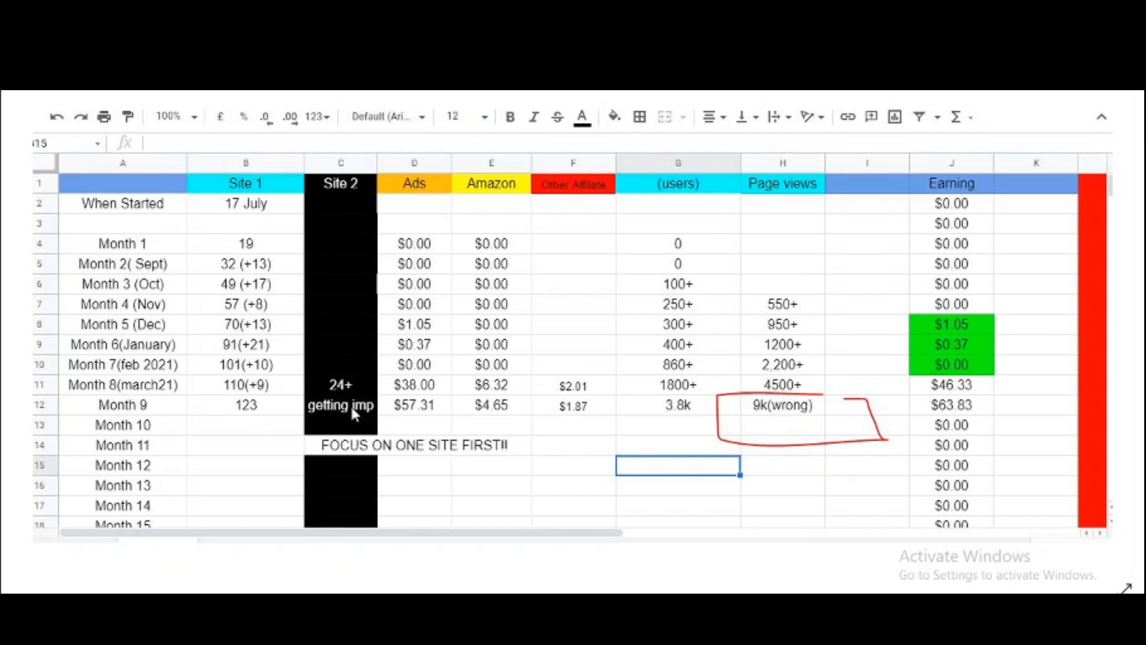
mouse_move(308, 386)
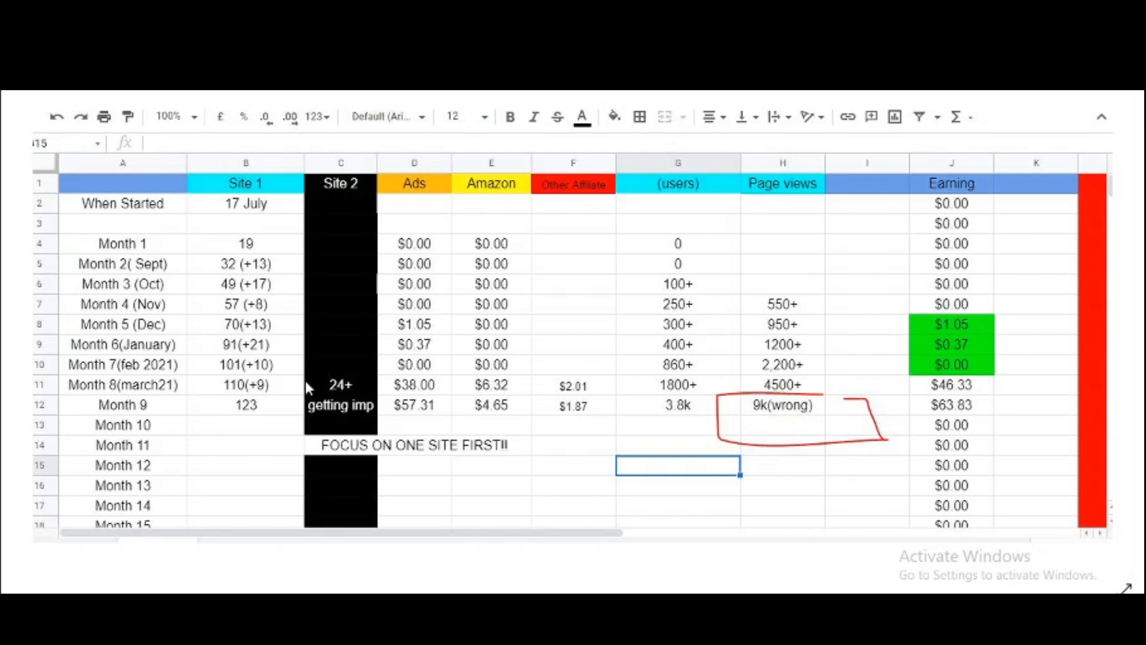
mouse_move(296, 394)
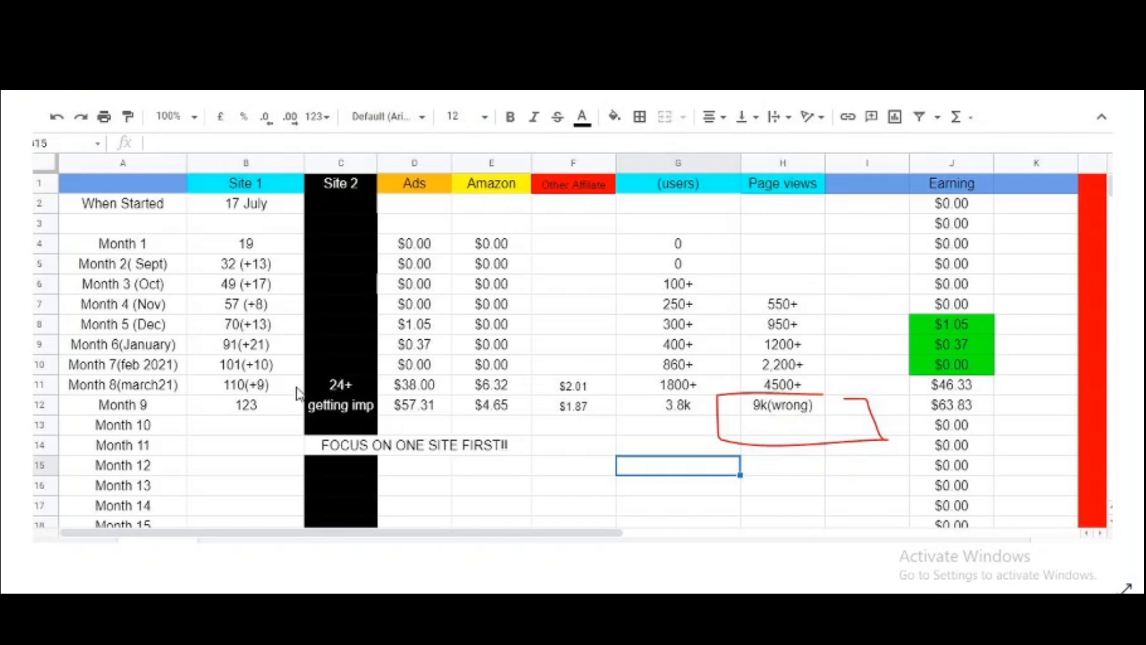
mouse_move(273, 422)
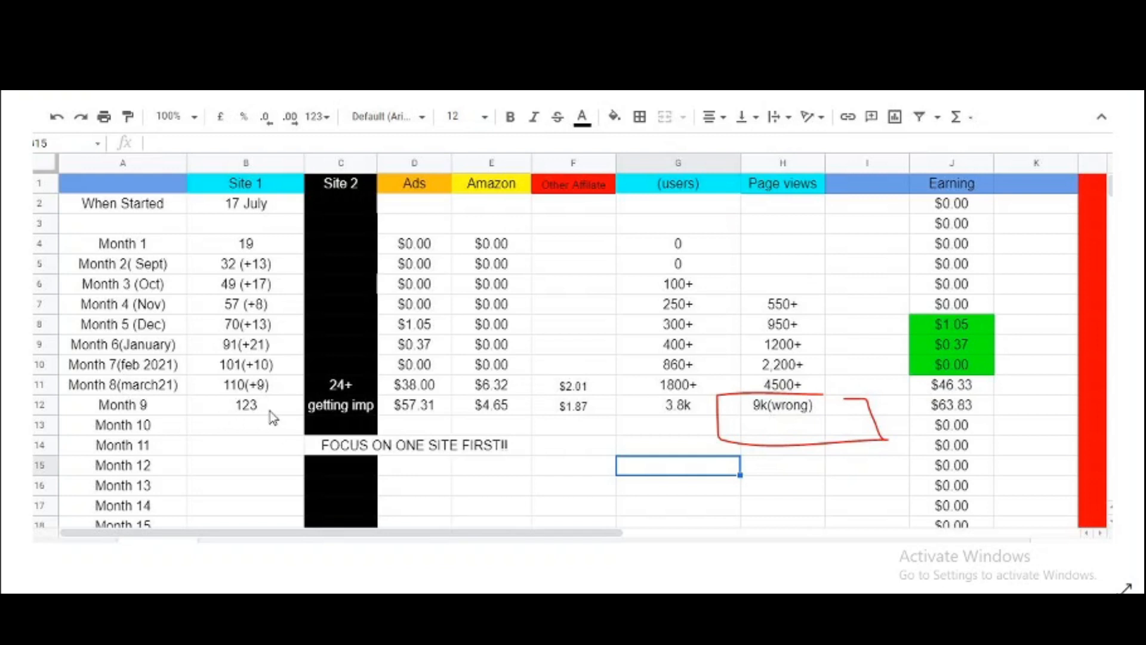
mouse_move(480, 401)
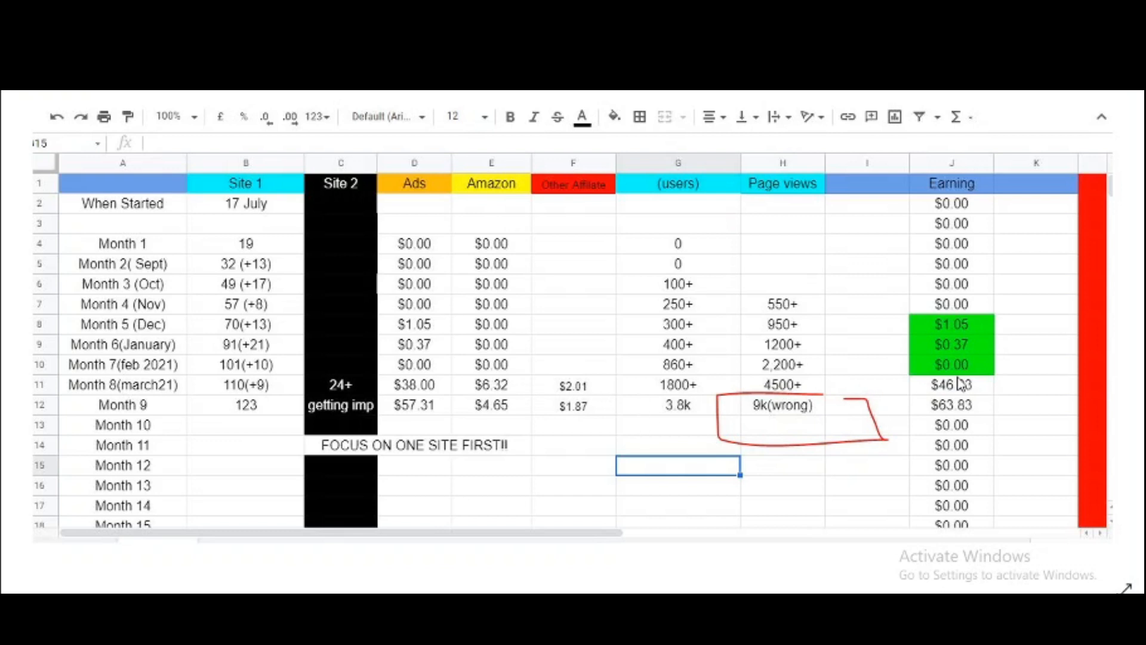
mouse_move(945, 284)
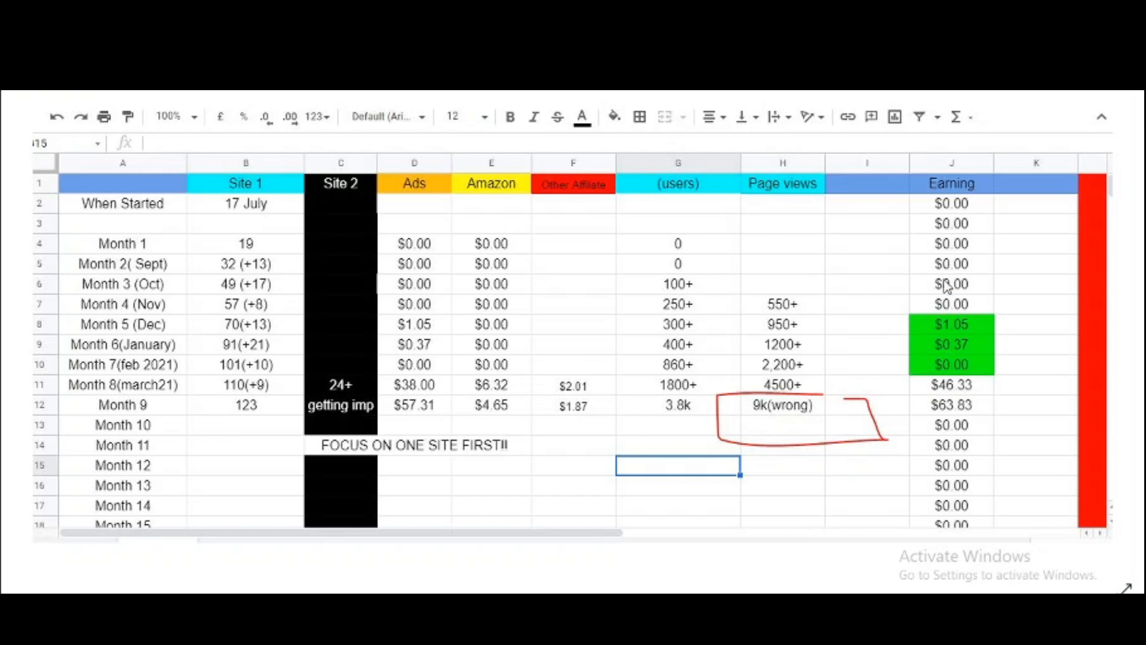
mouse_move(950, 349)
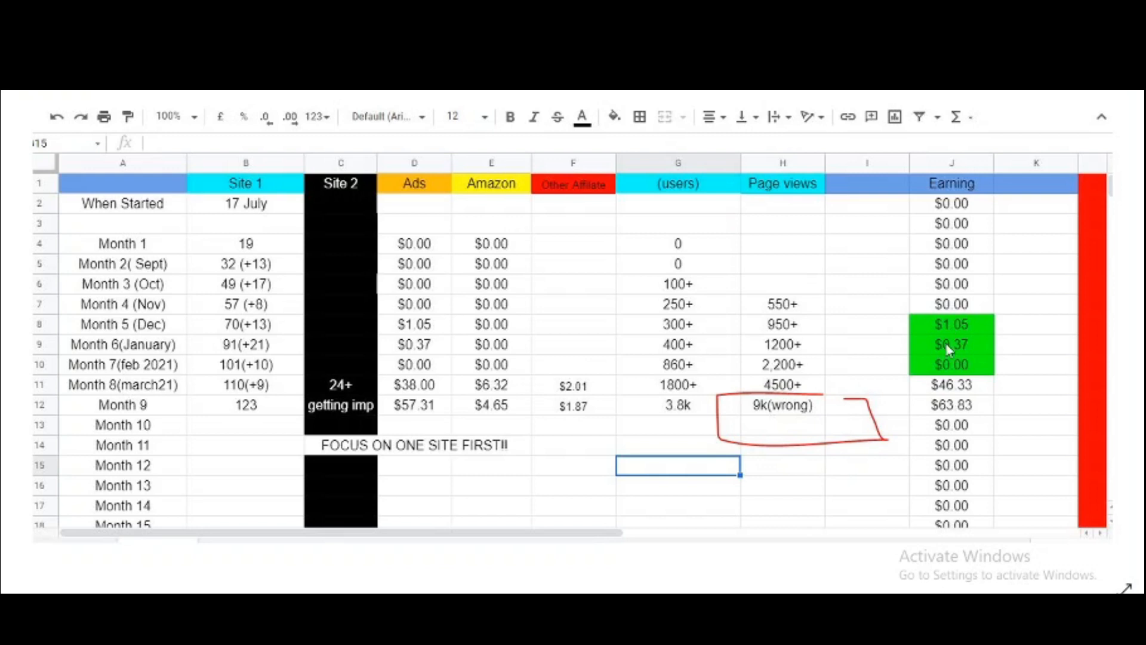
scroll("down", 3)
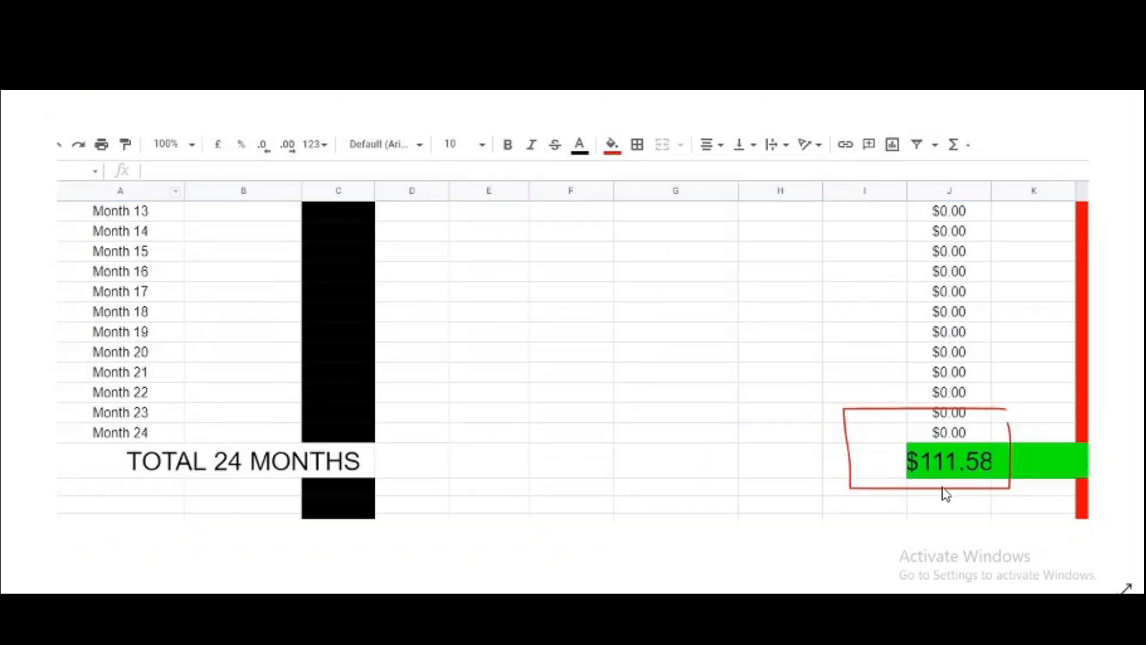
mouse_move(948, 499)
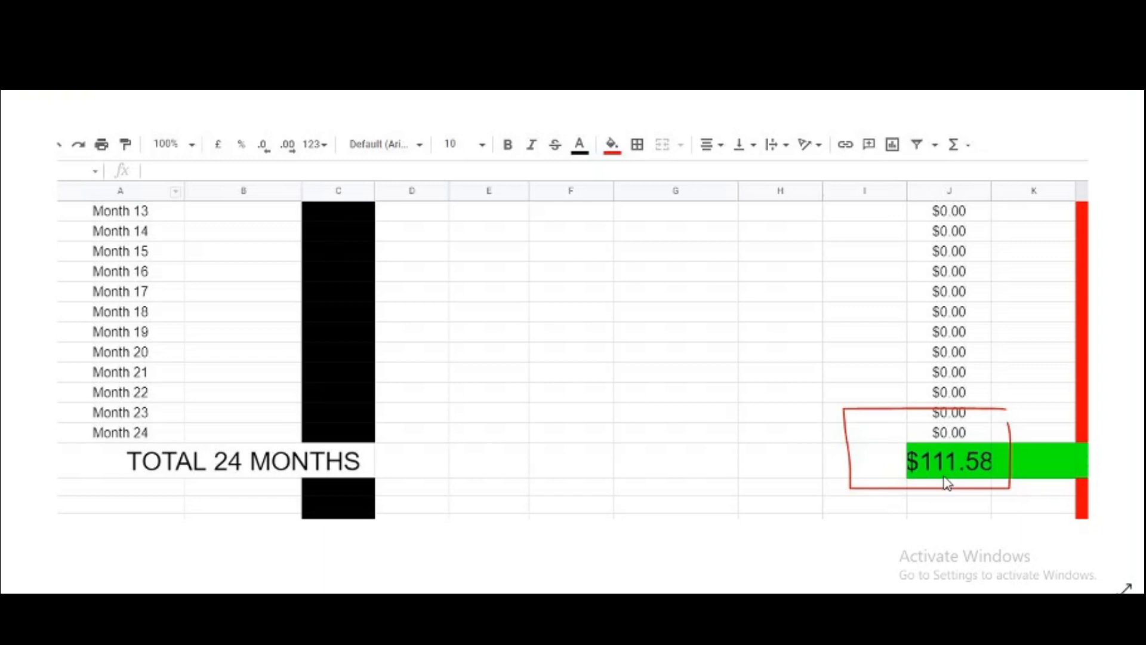
mouse_move(957, 483)
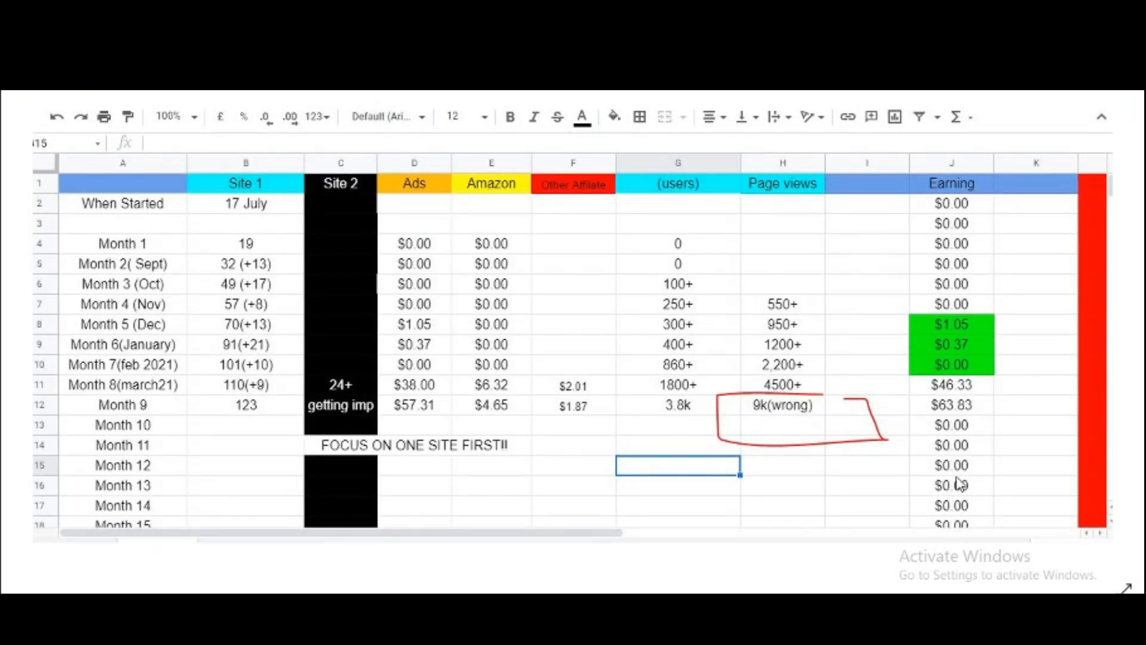
scroll("down", 3)
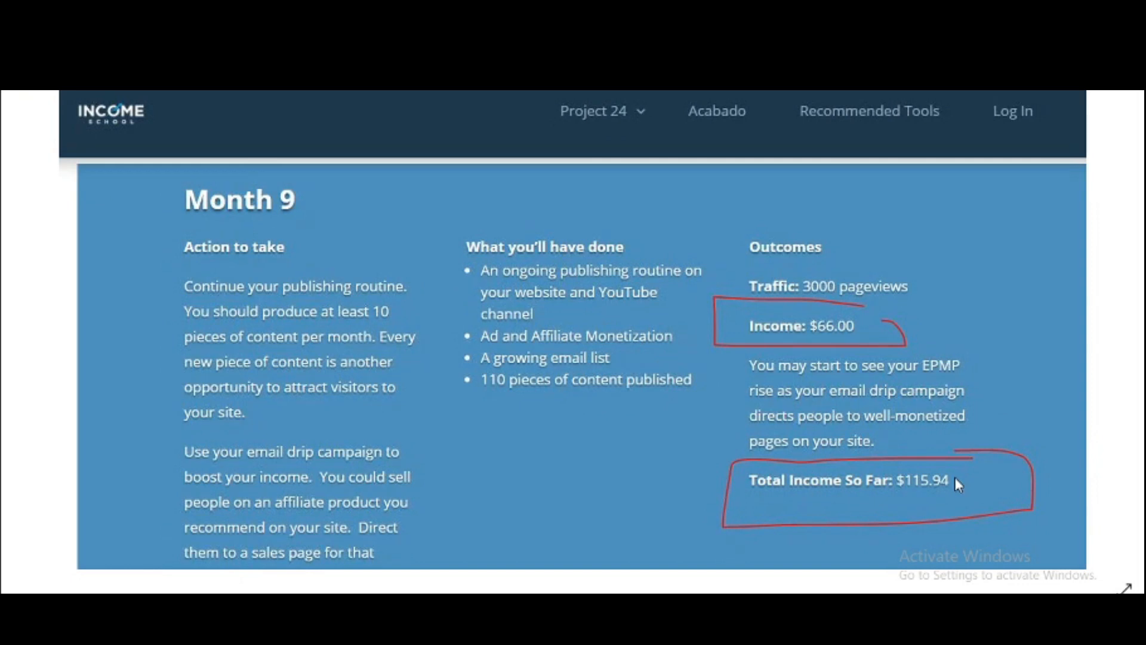
mouse_move(921, 511)
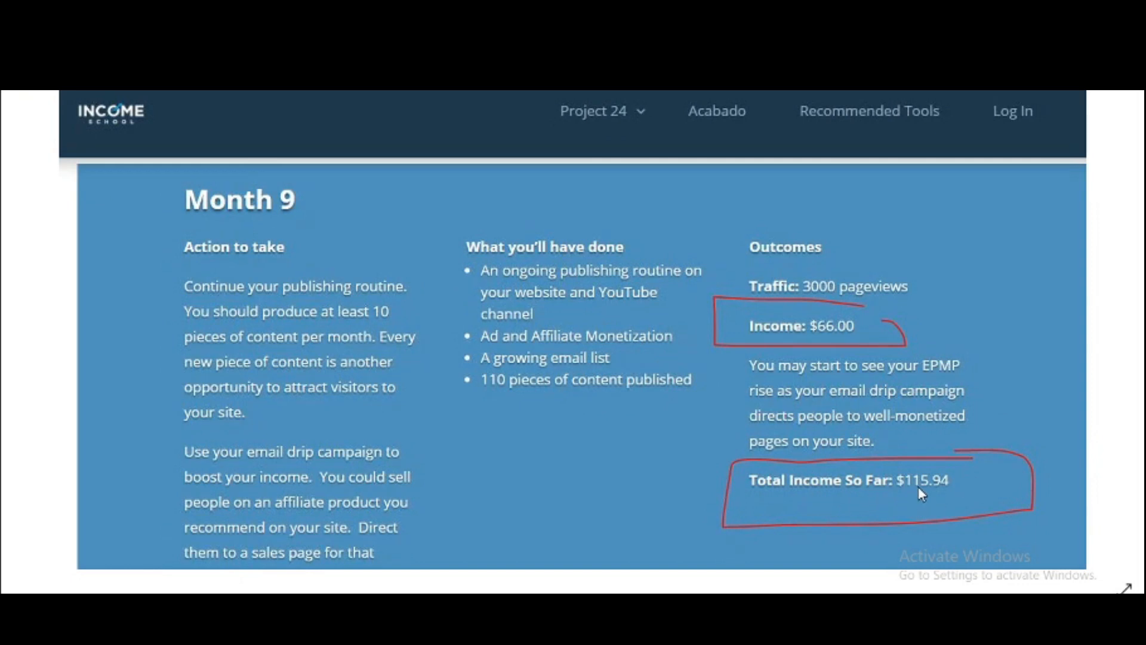
mouse_move(909, 515)
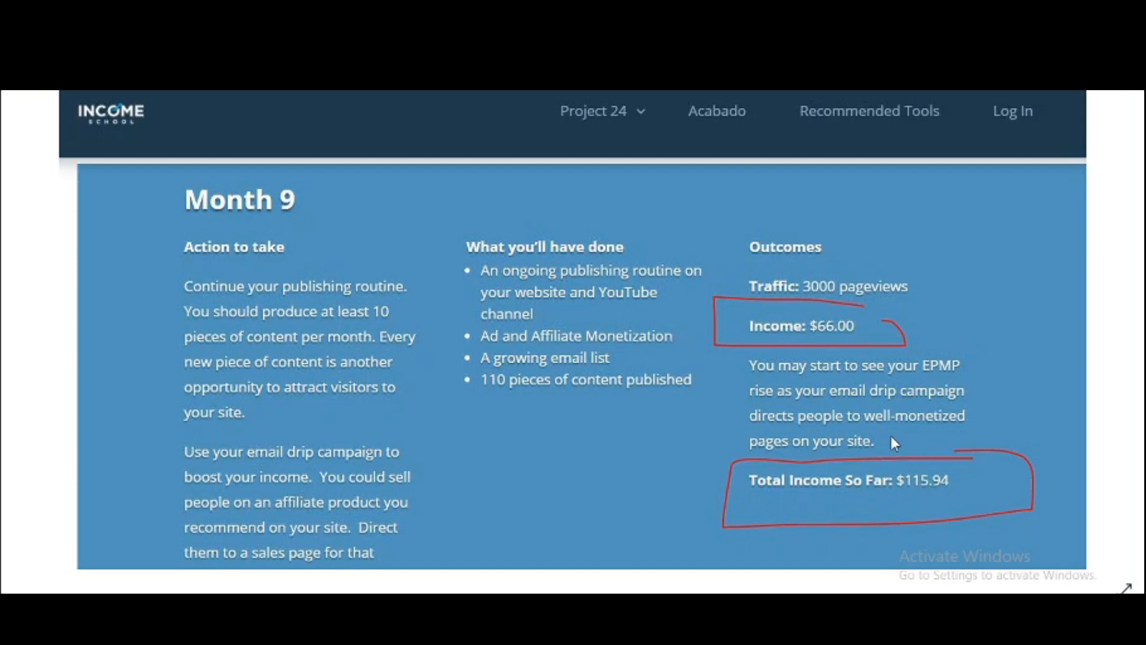
mouse_move(953, 503)
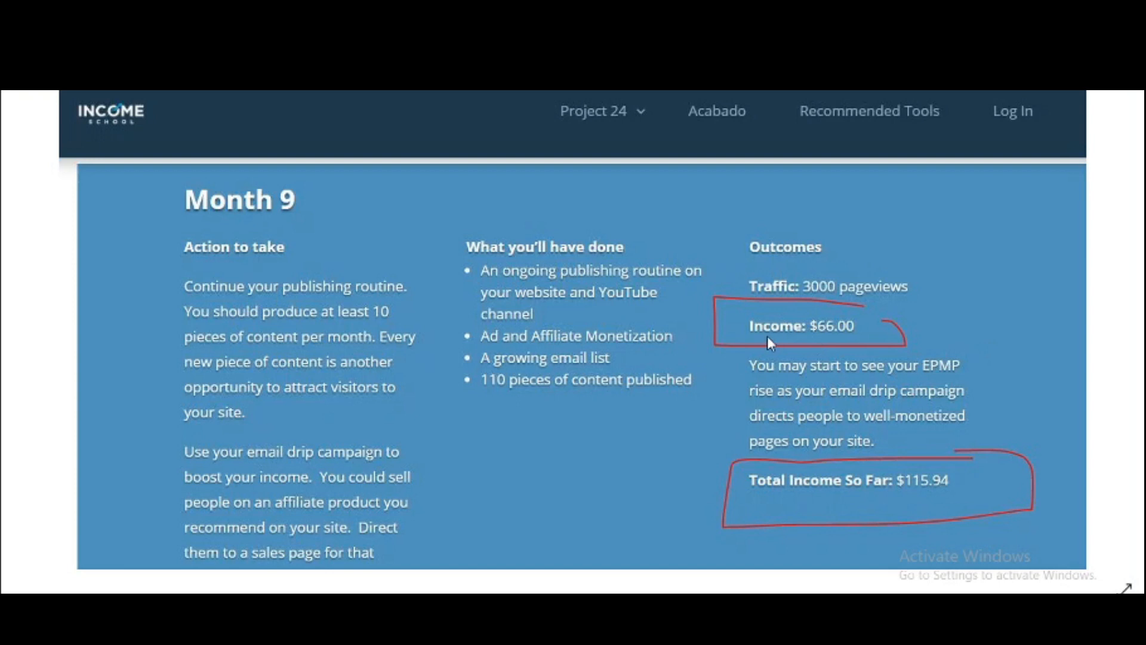
mouse_move(841, 321)
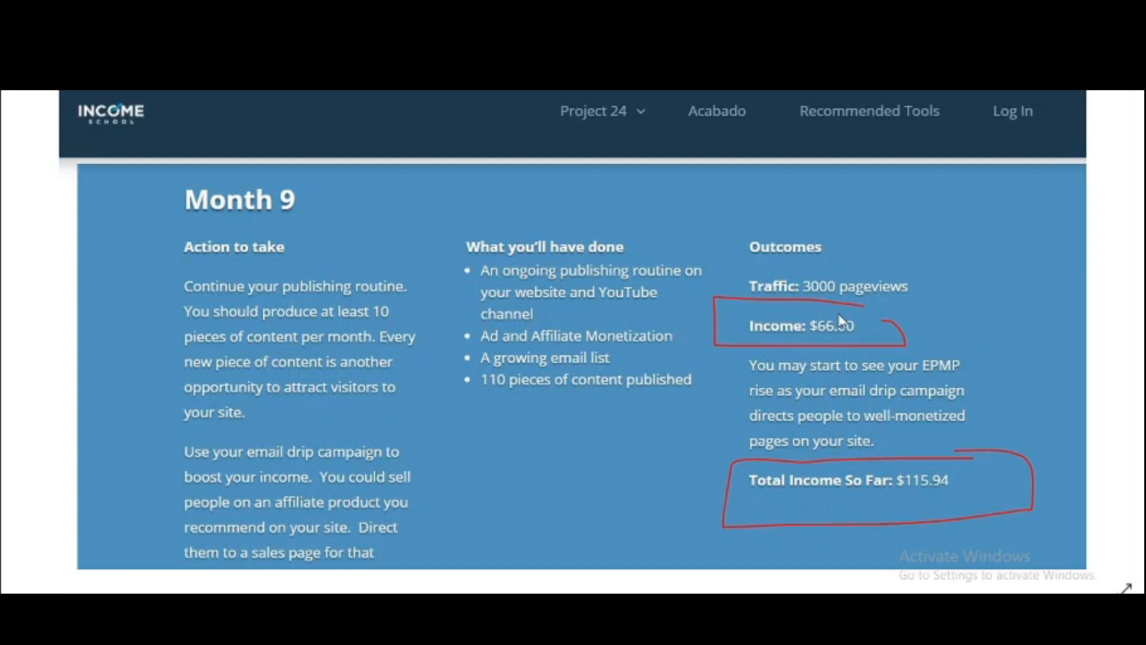
mouse_move(845, 325)
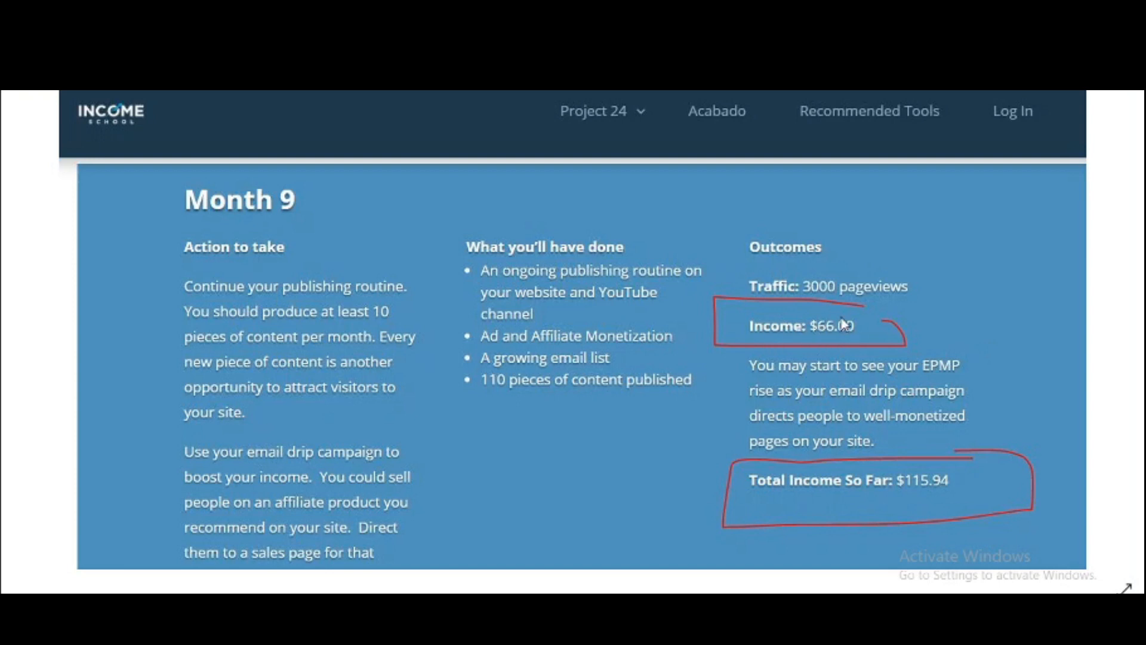
mouse_move(849, 325)
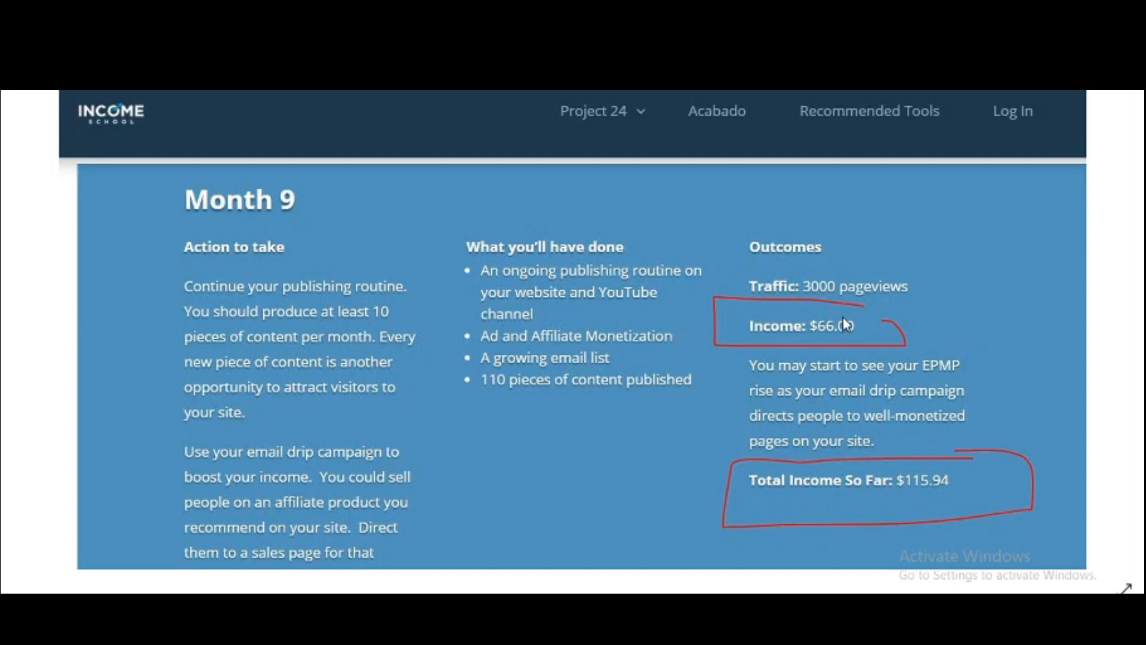
mouse_move(929, 196)
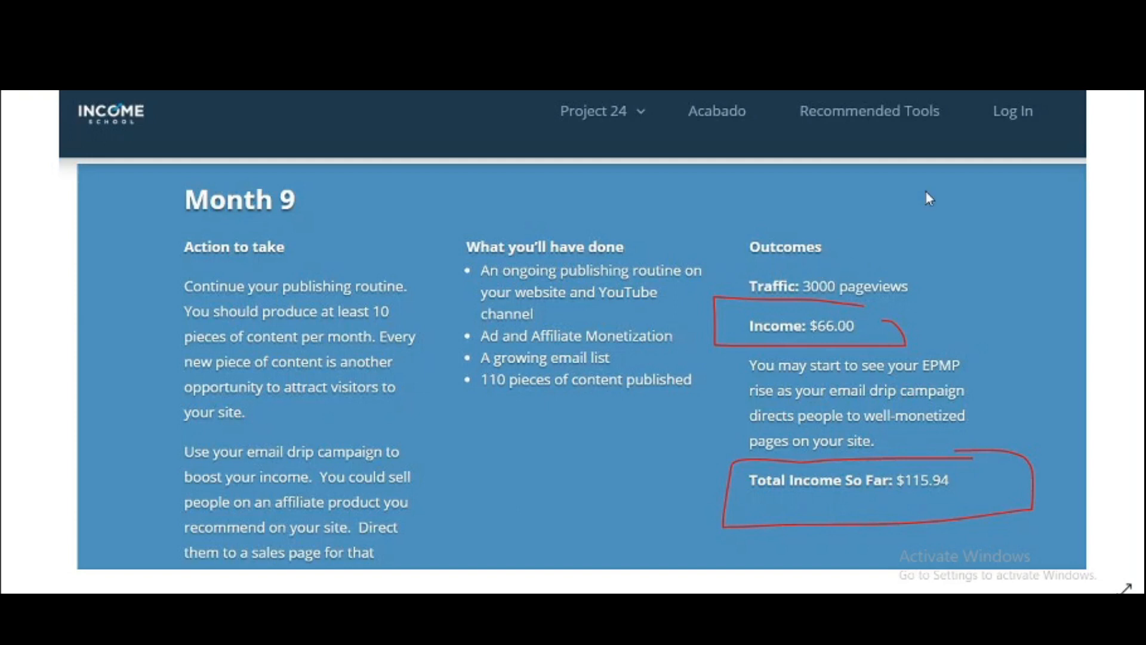
mouse_move(830, 297)
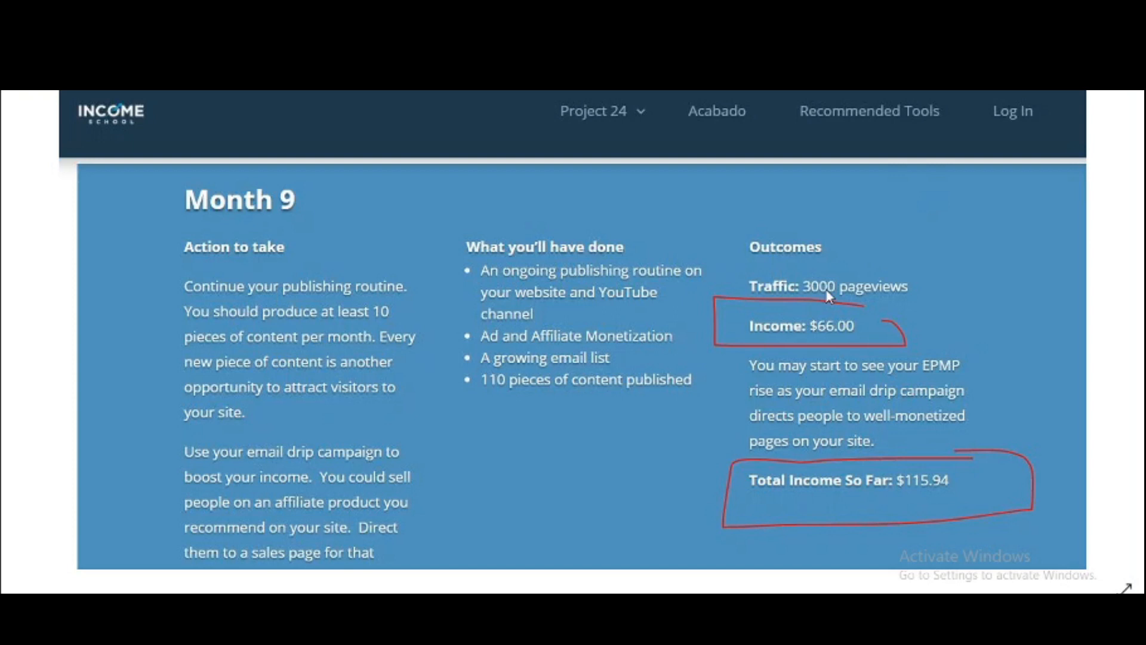
mouse_move(801, 296)
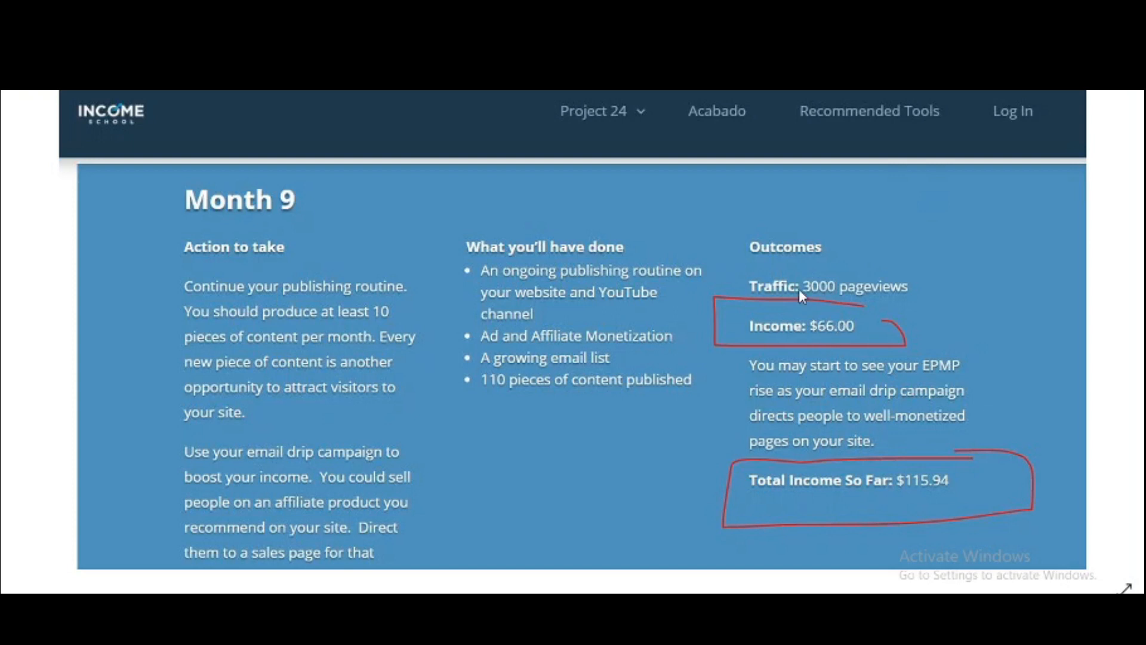
mouse_move(813, 294)
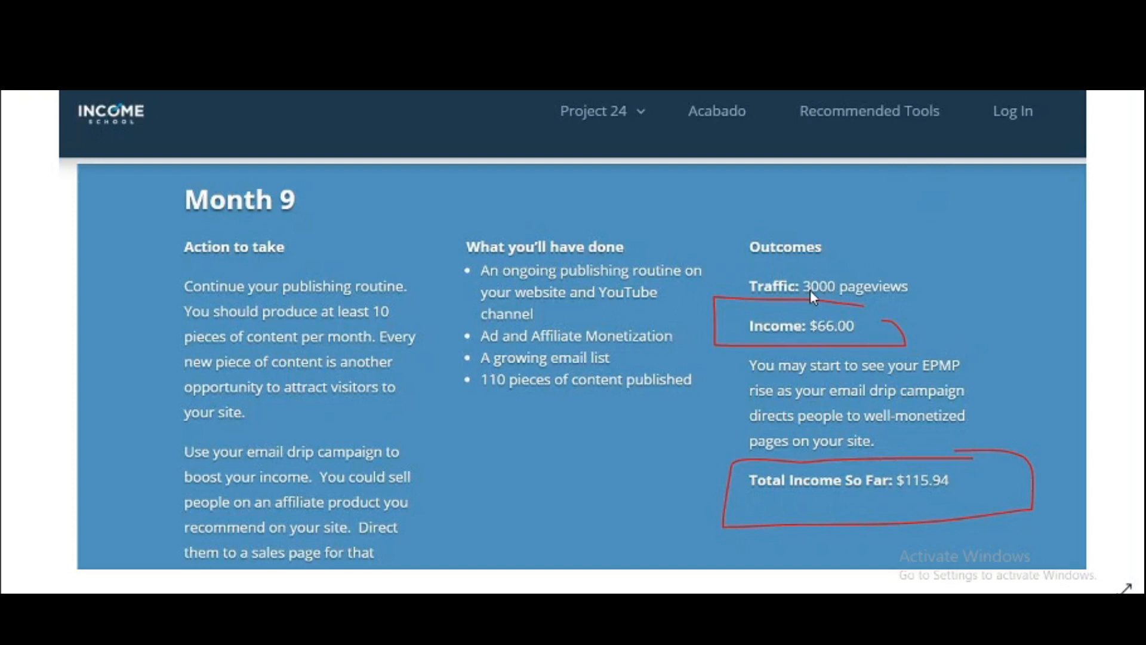
mouse_move(933, 386)
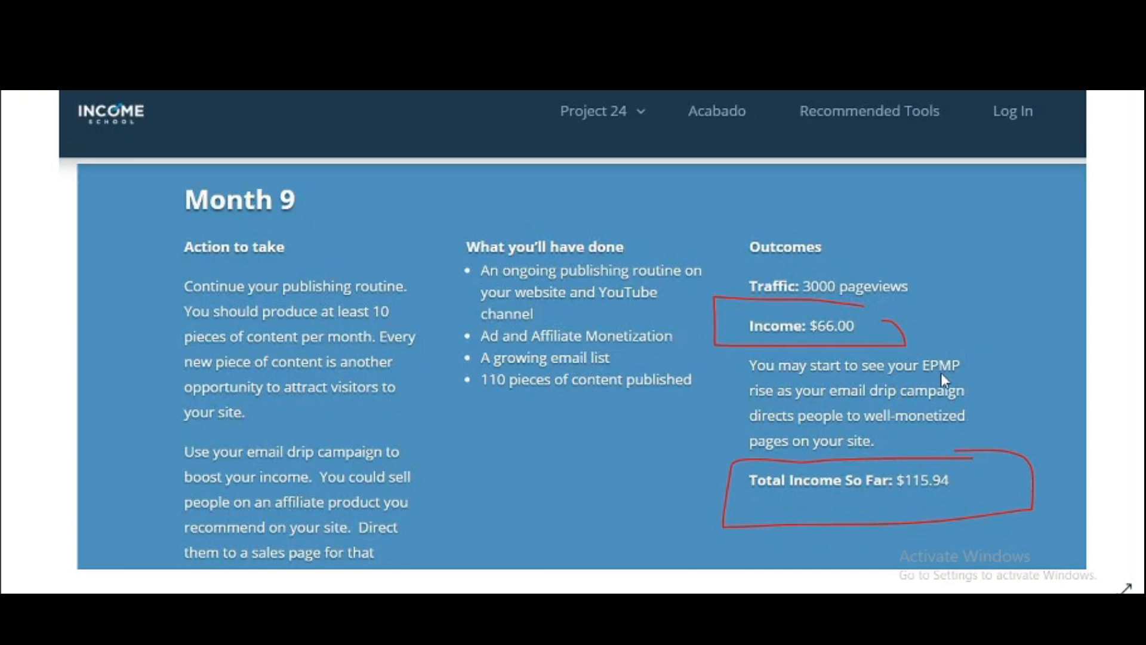
mouse_move(817, 344)
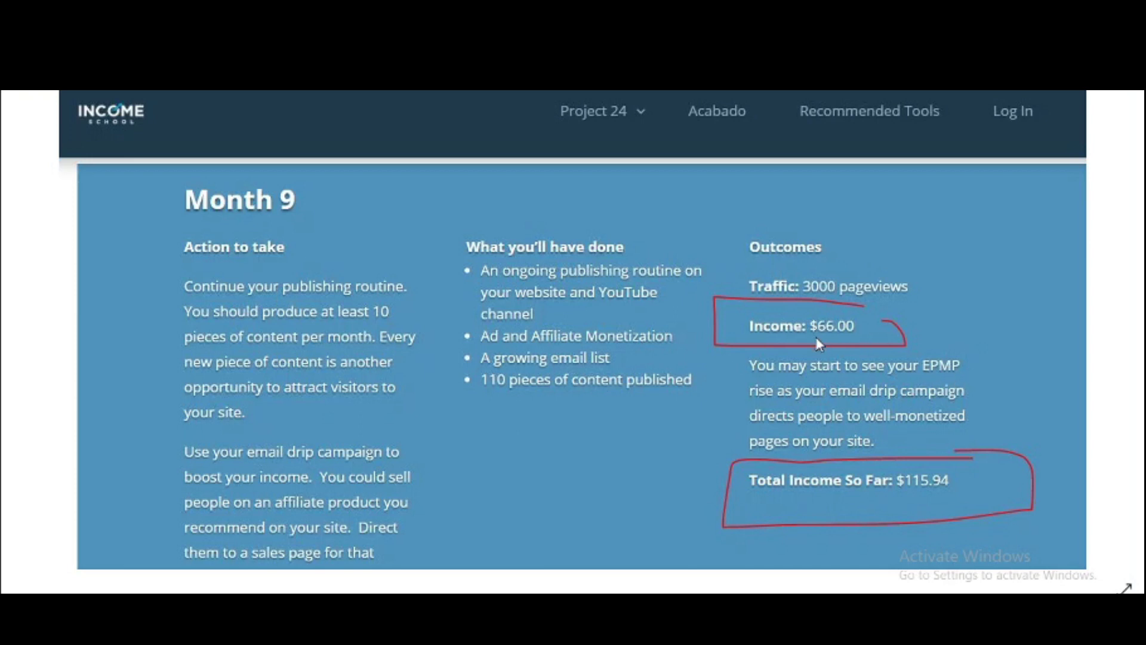
mouse_move(826, 339)
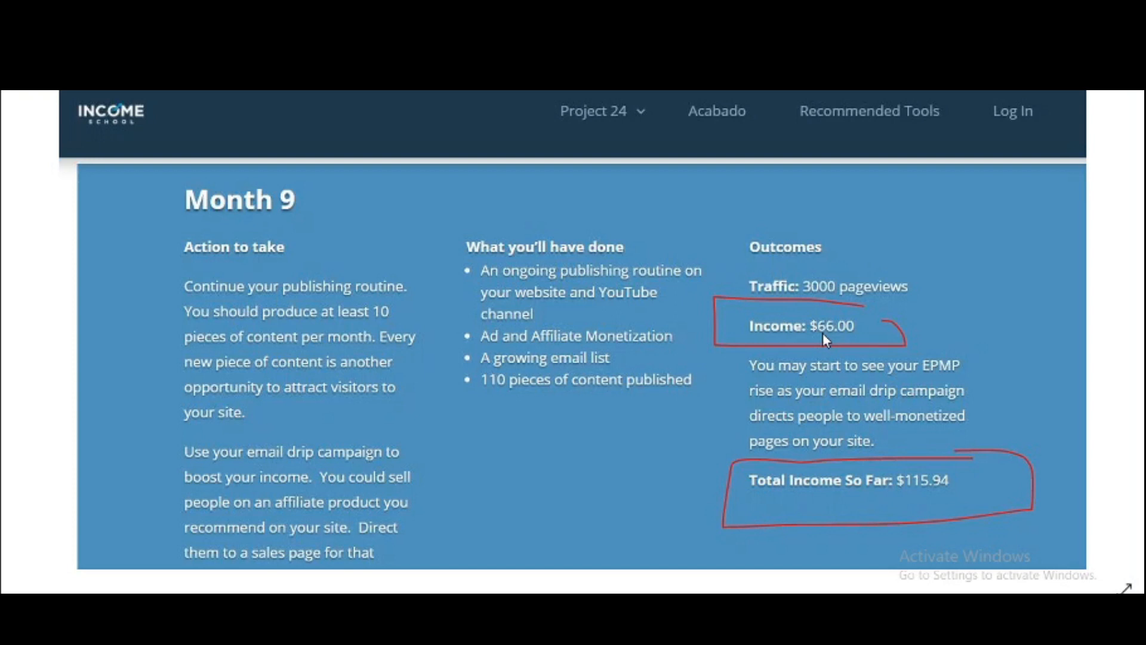
mouse_move(817, 345)
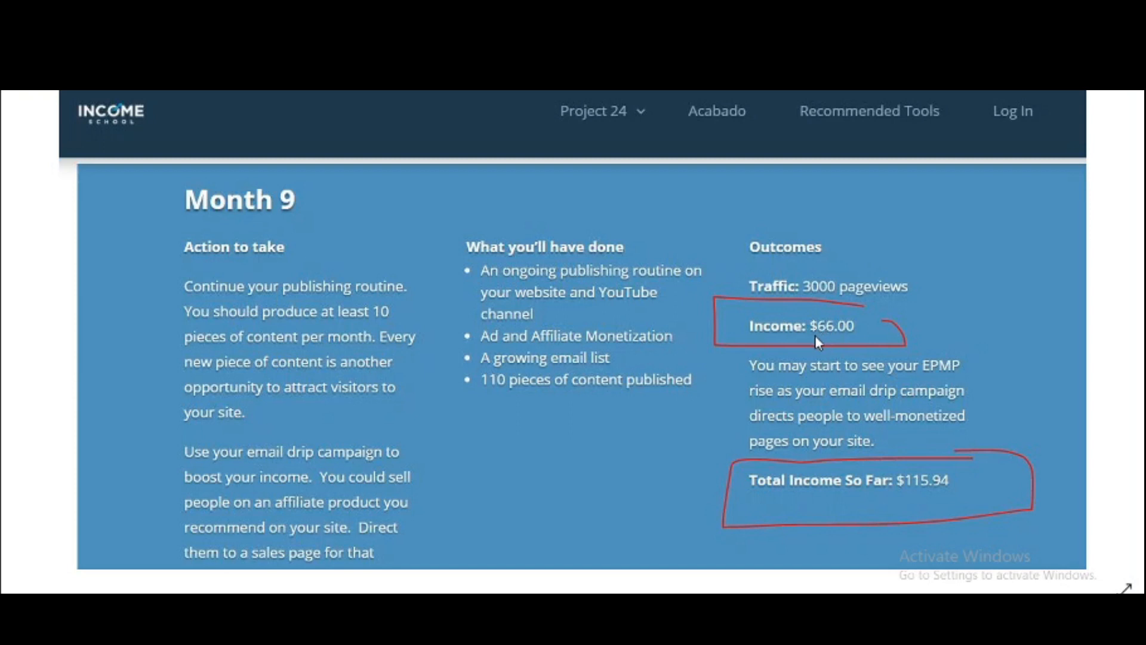
mouse_move(938, 296)
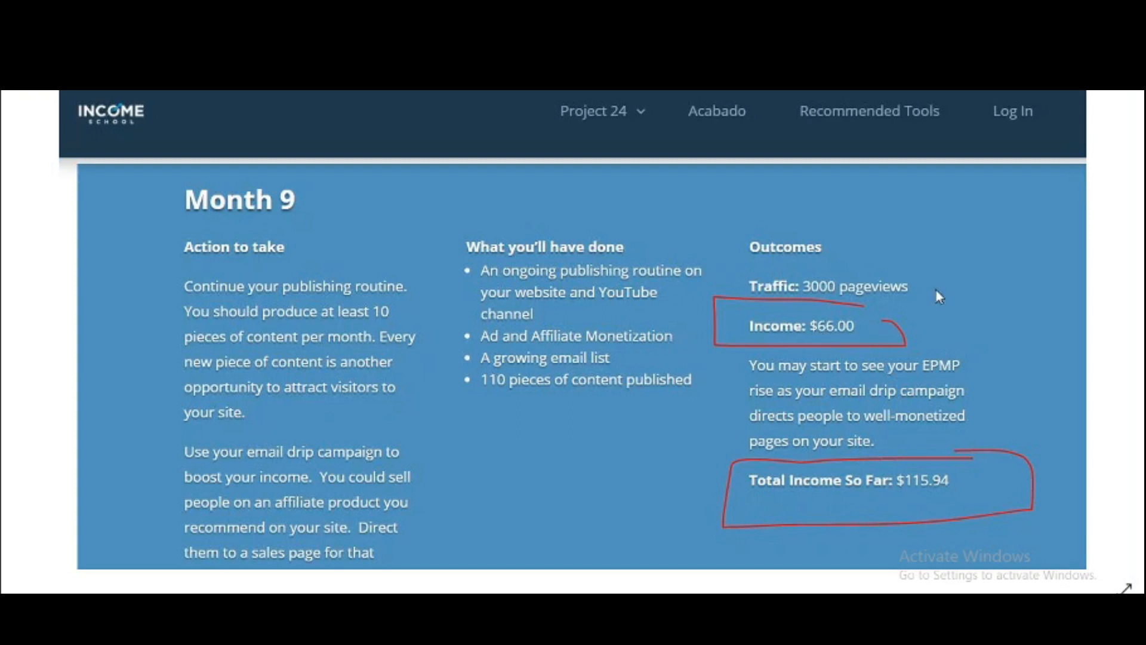
mouse_move(933, 174)
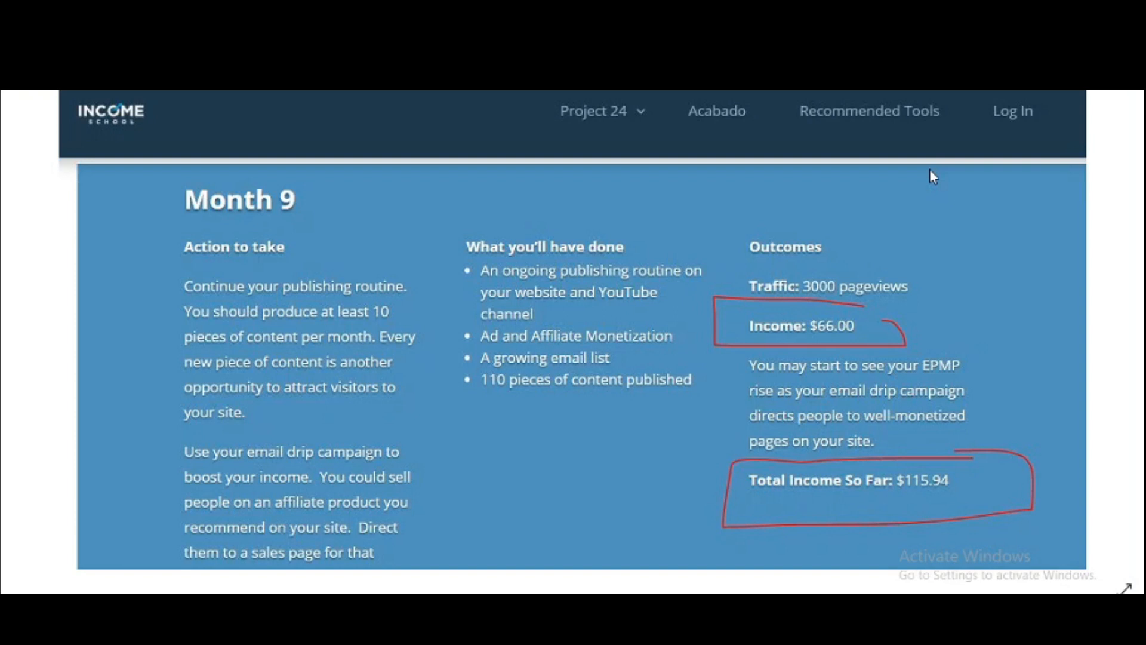
mouse_move(920, 224)
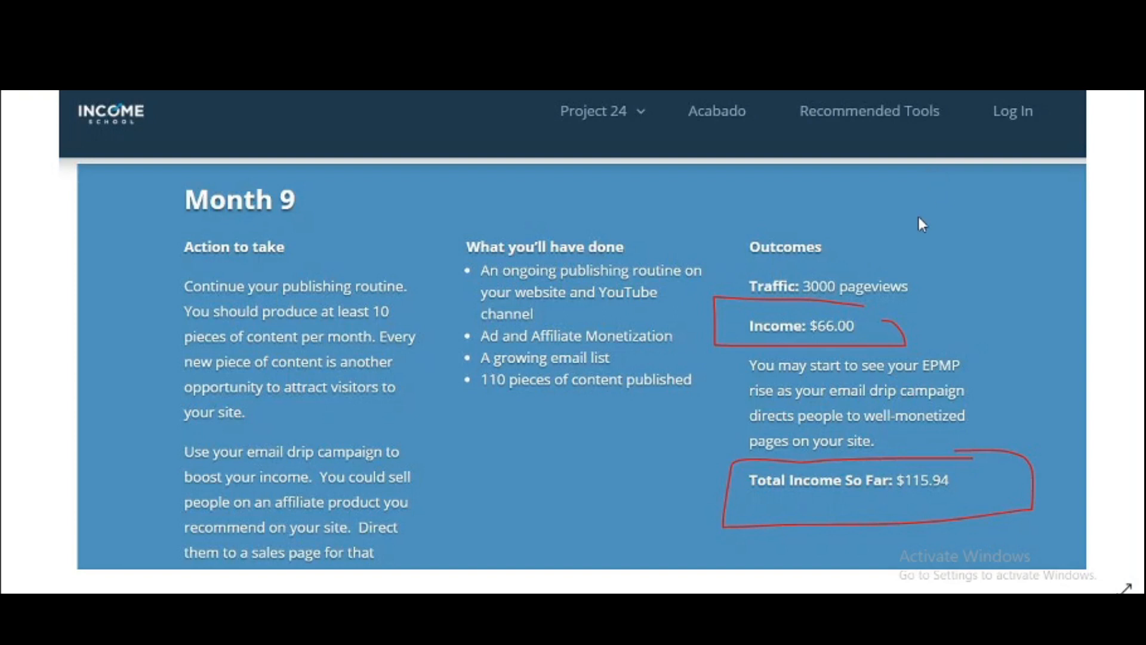
mouse_move(820, 346)
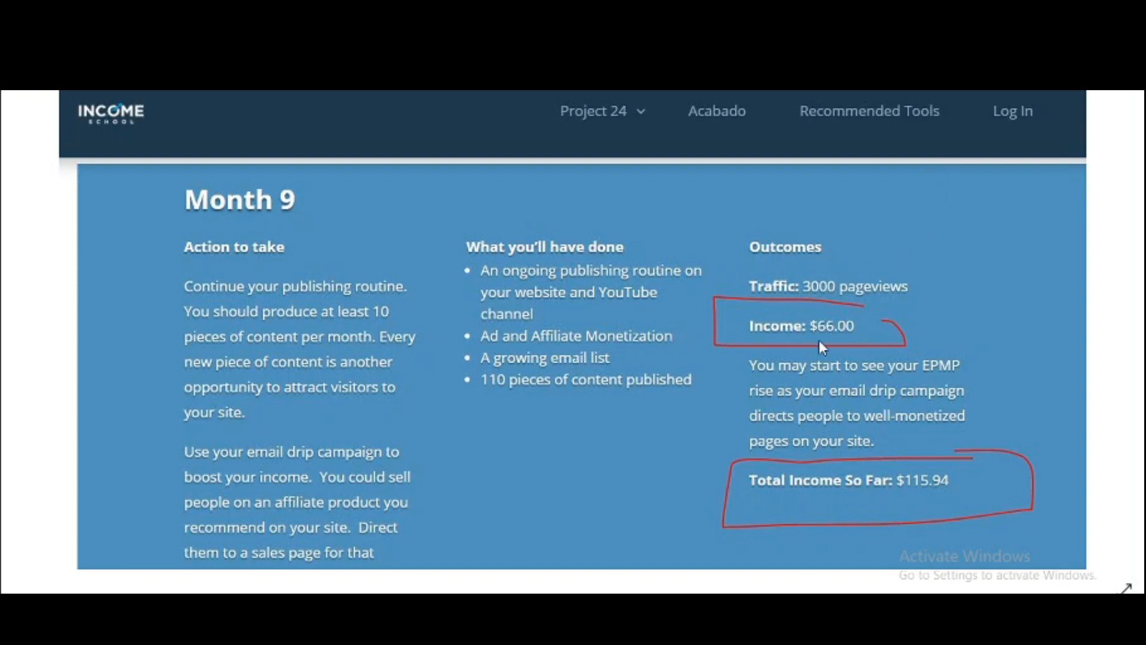
mouse_move(916, 237)
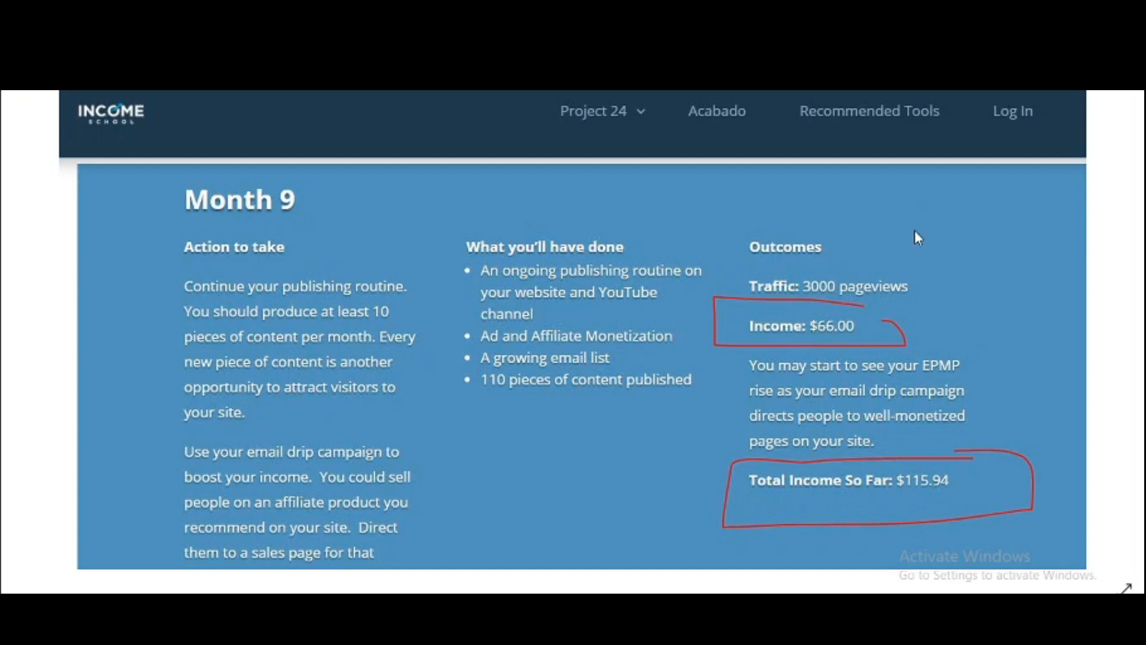
mouse_move(799, 260)
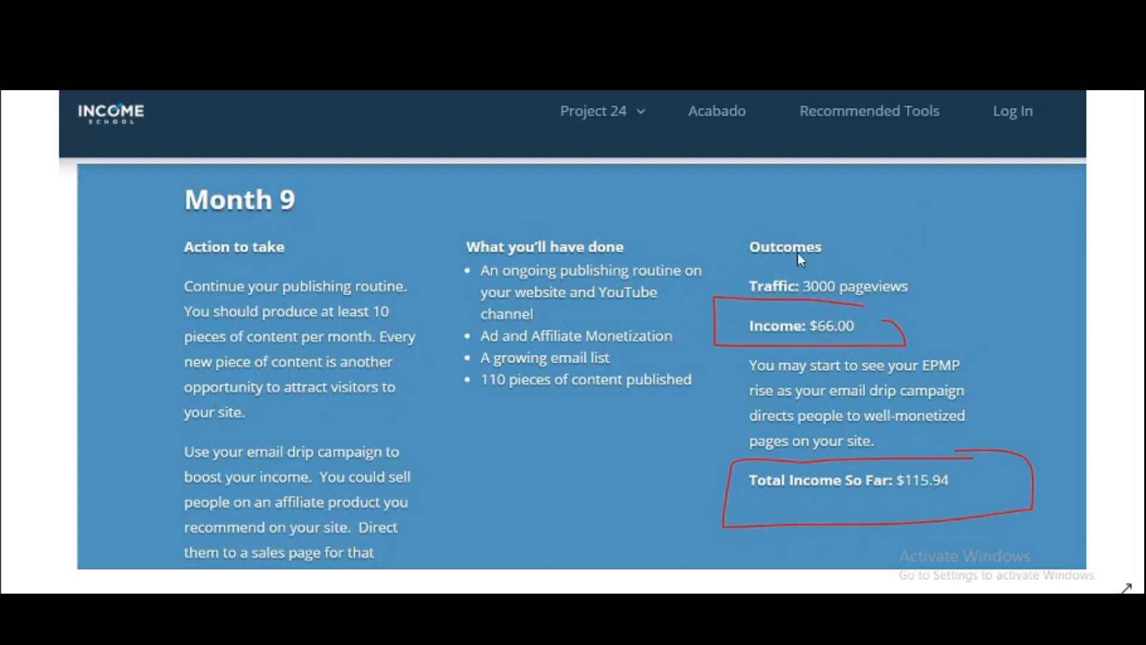
mouse_move(862, 315)
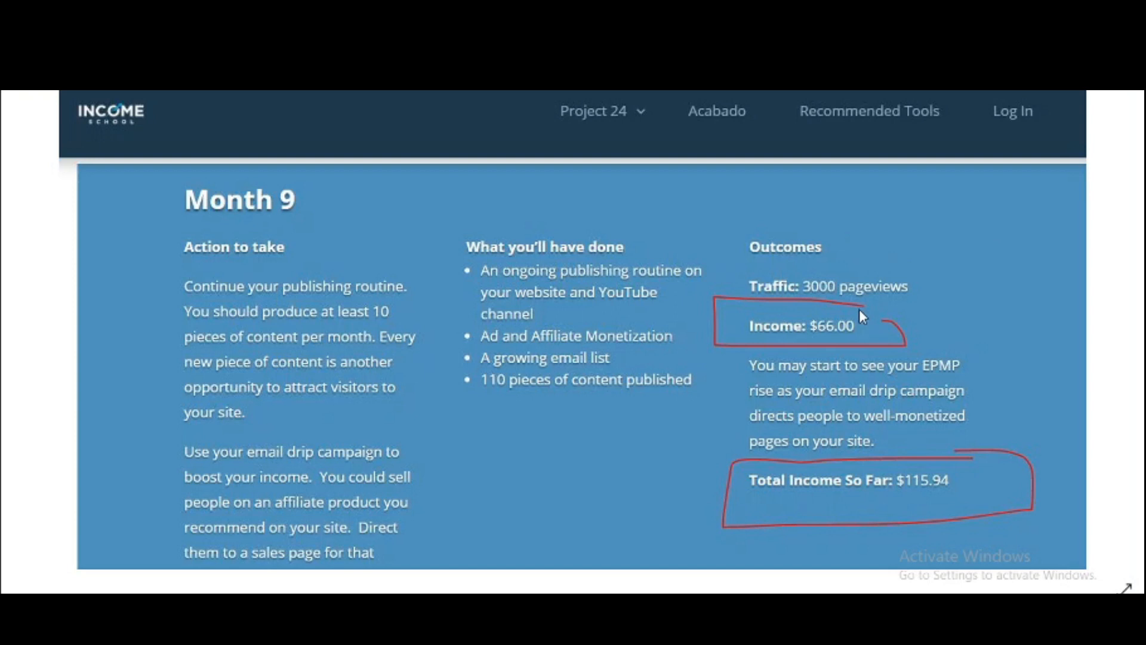
mouse_move(832, 337)
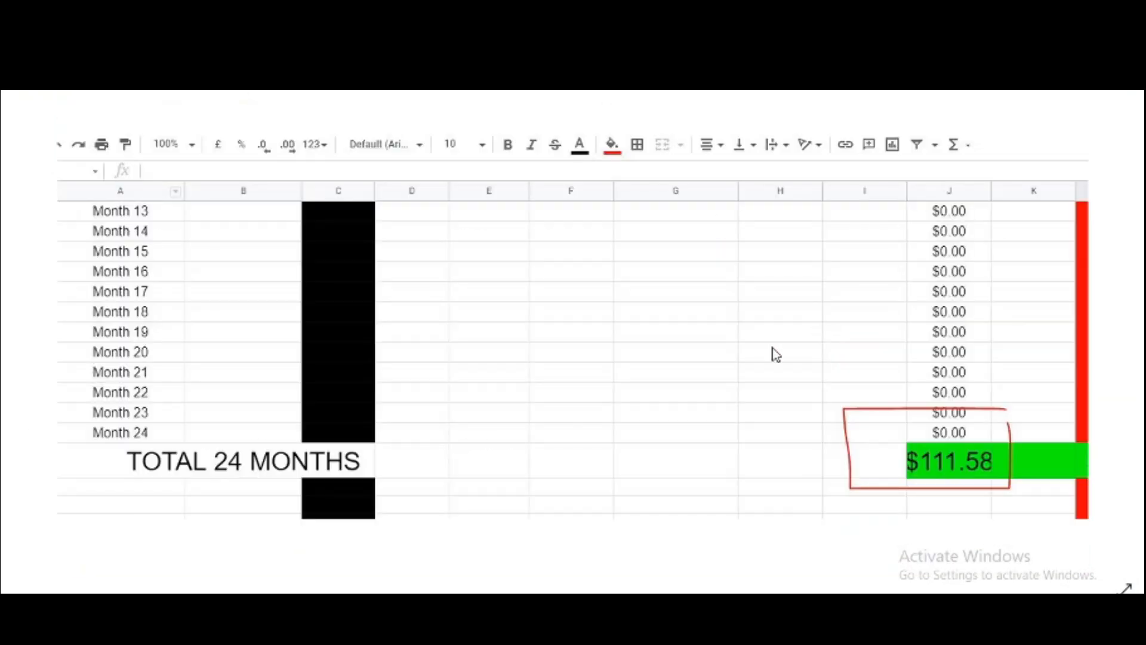
mouse_move(1023, 429)
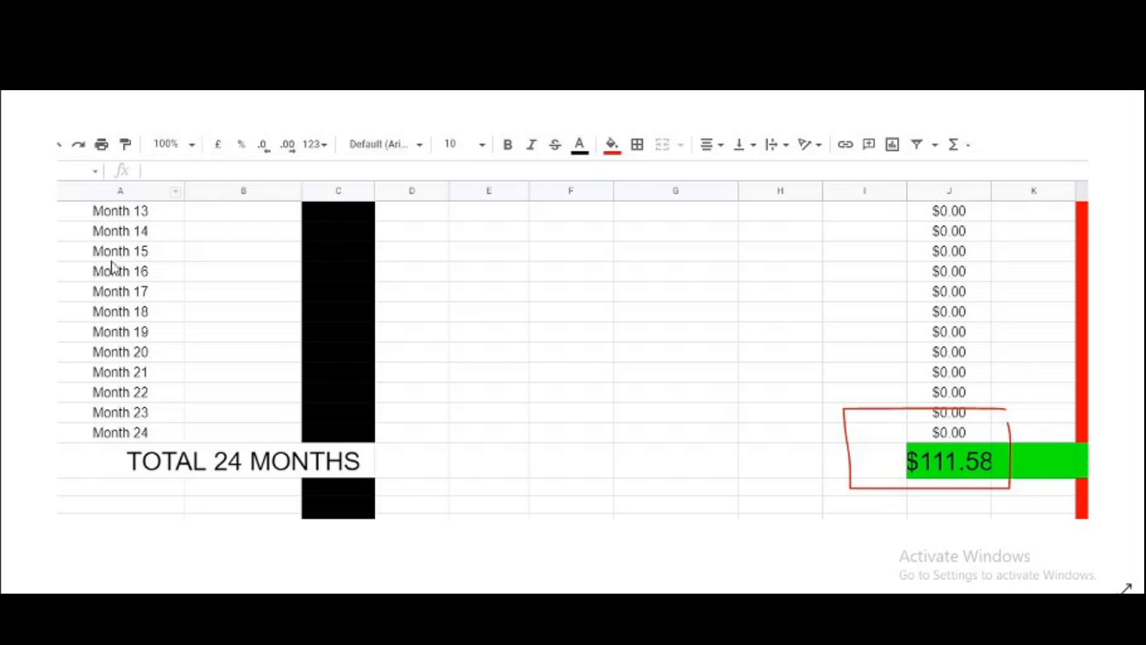
mouse_move(154, 251)
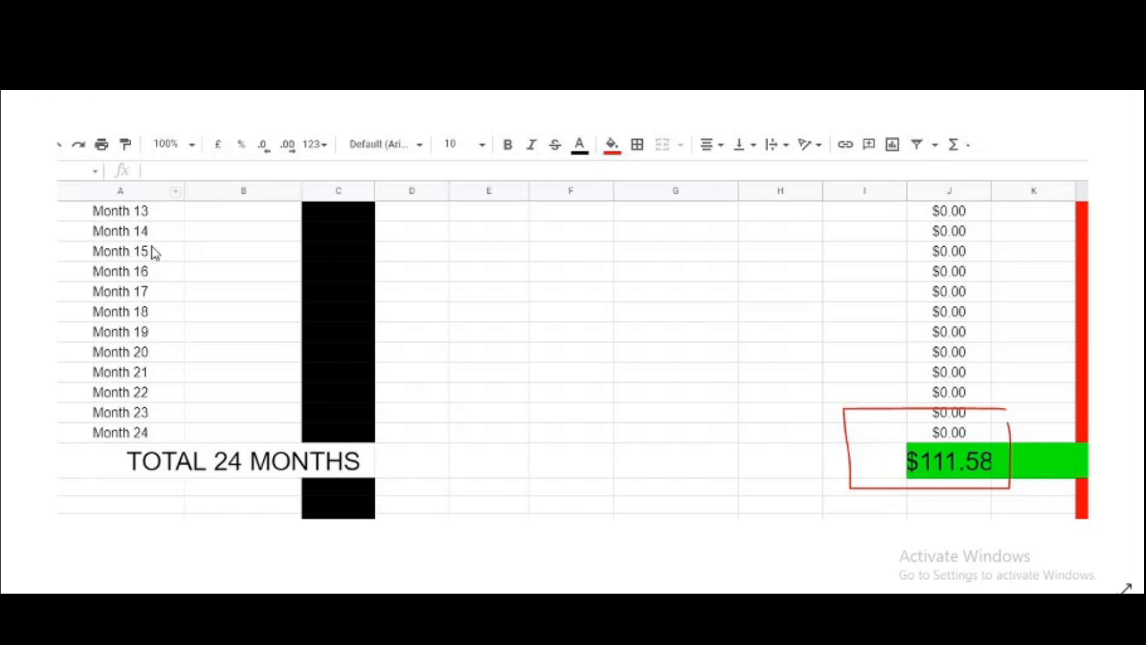
mouse_move(132, 269)
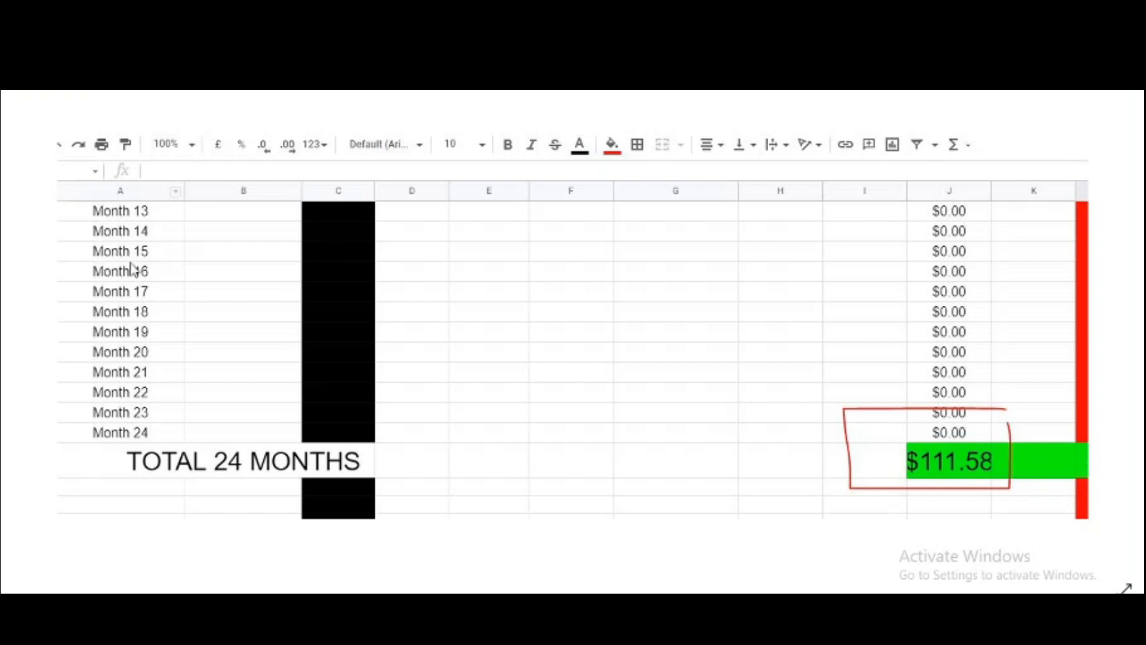
mouse_move(169, 262)
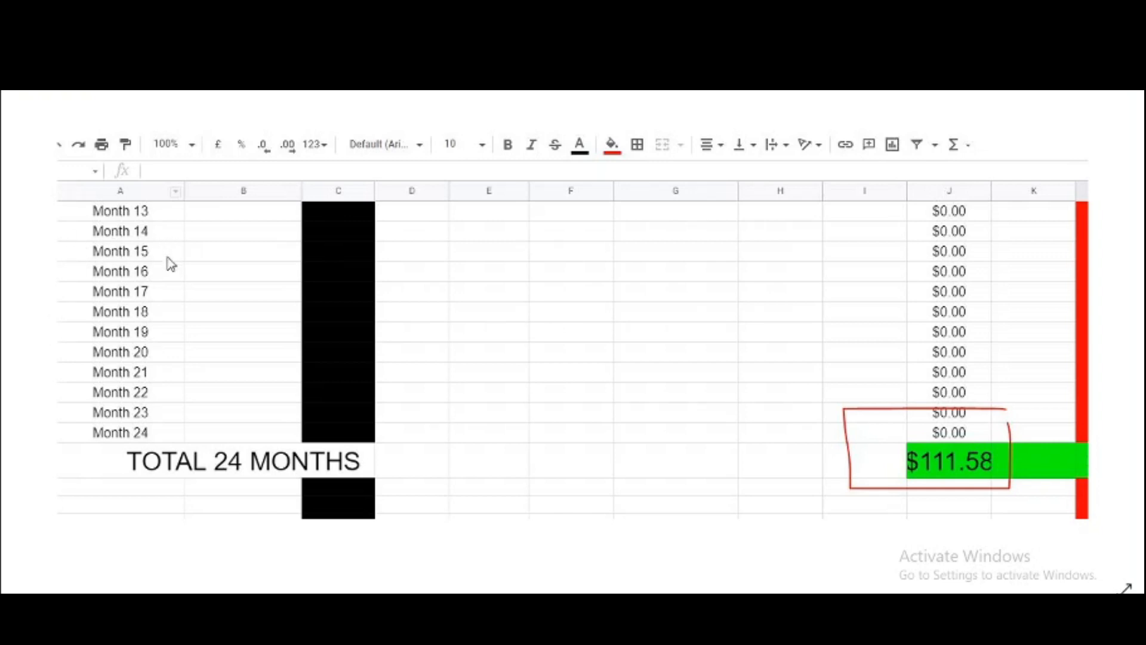
mouse_move(174, 257)
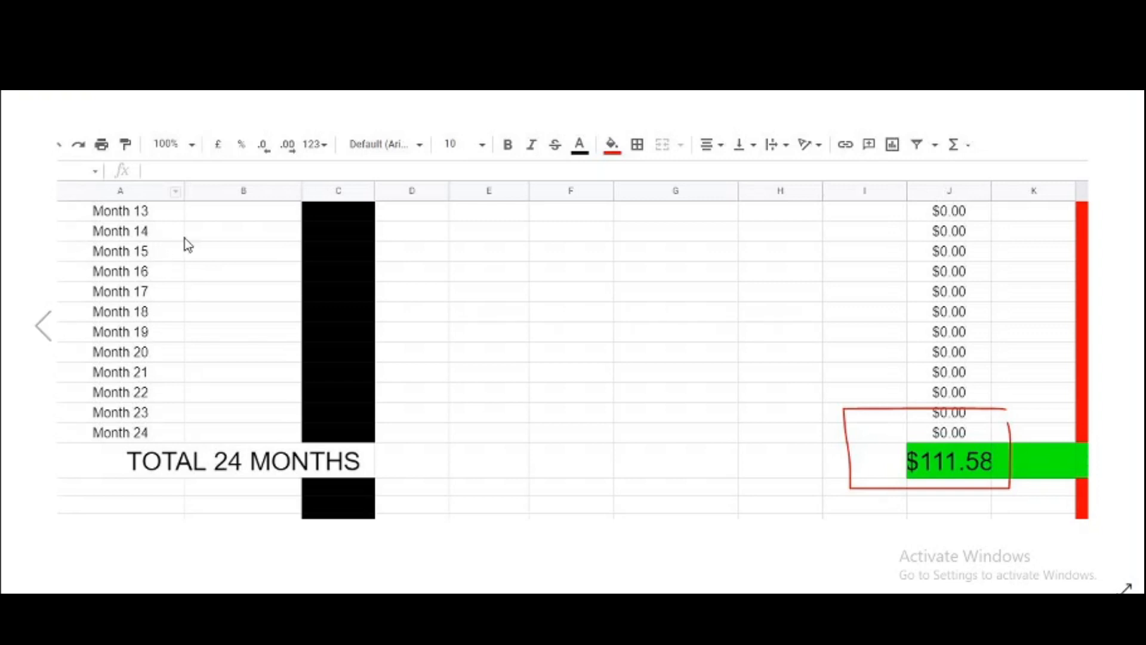
mouse_move(120, 274)
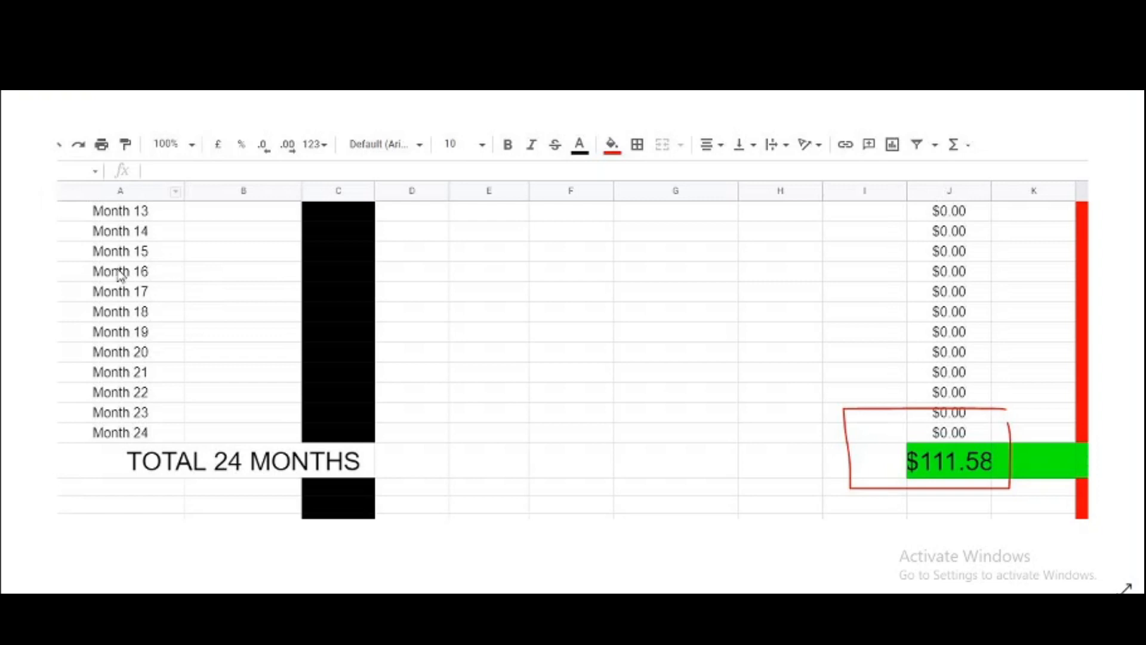
mouse_move(92, 262)
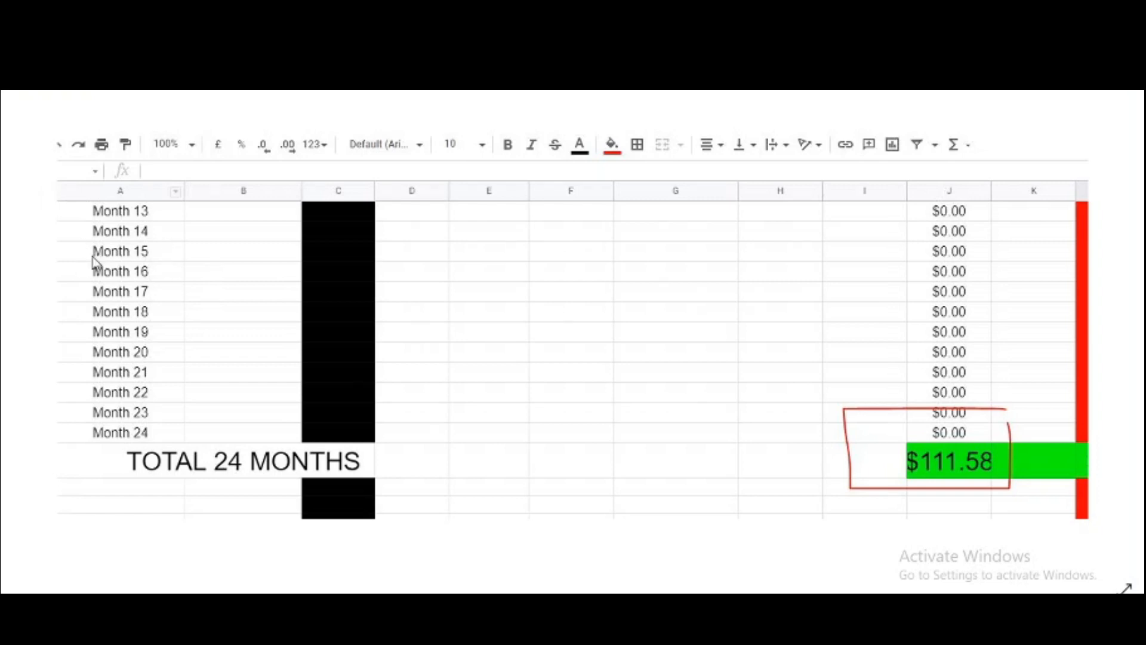
mouse_move(136, 288)
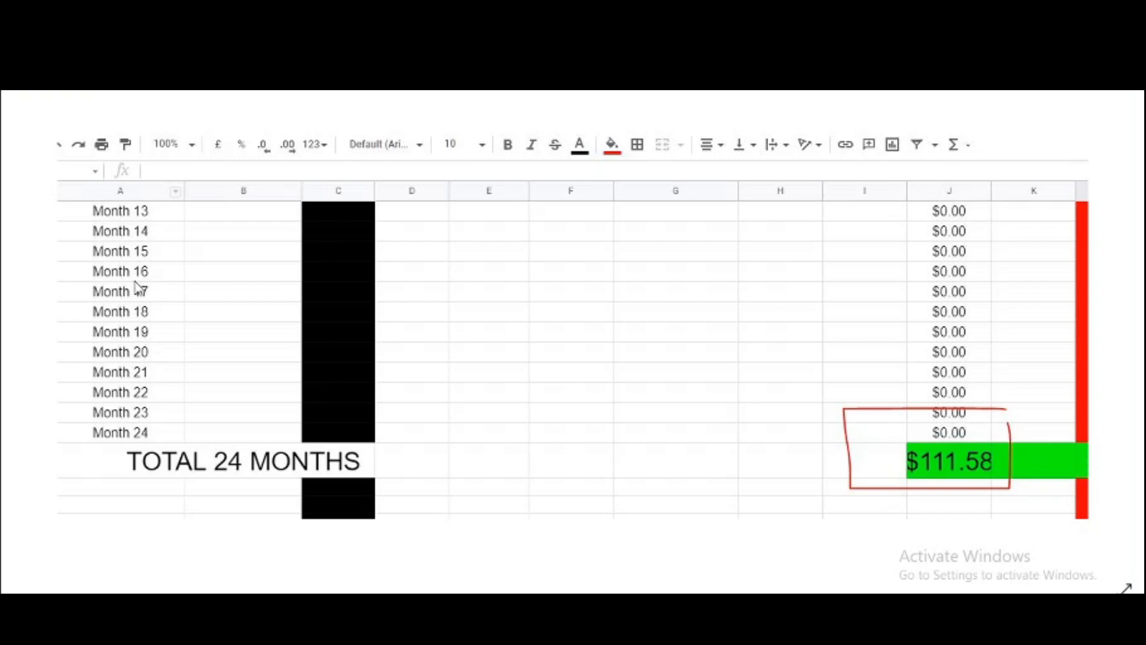